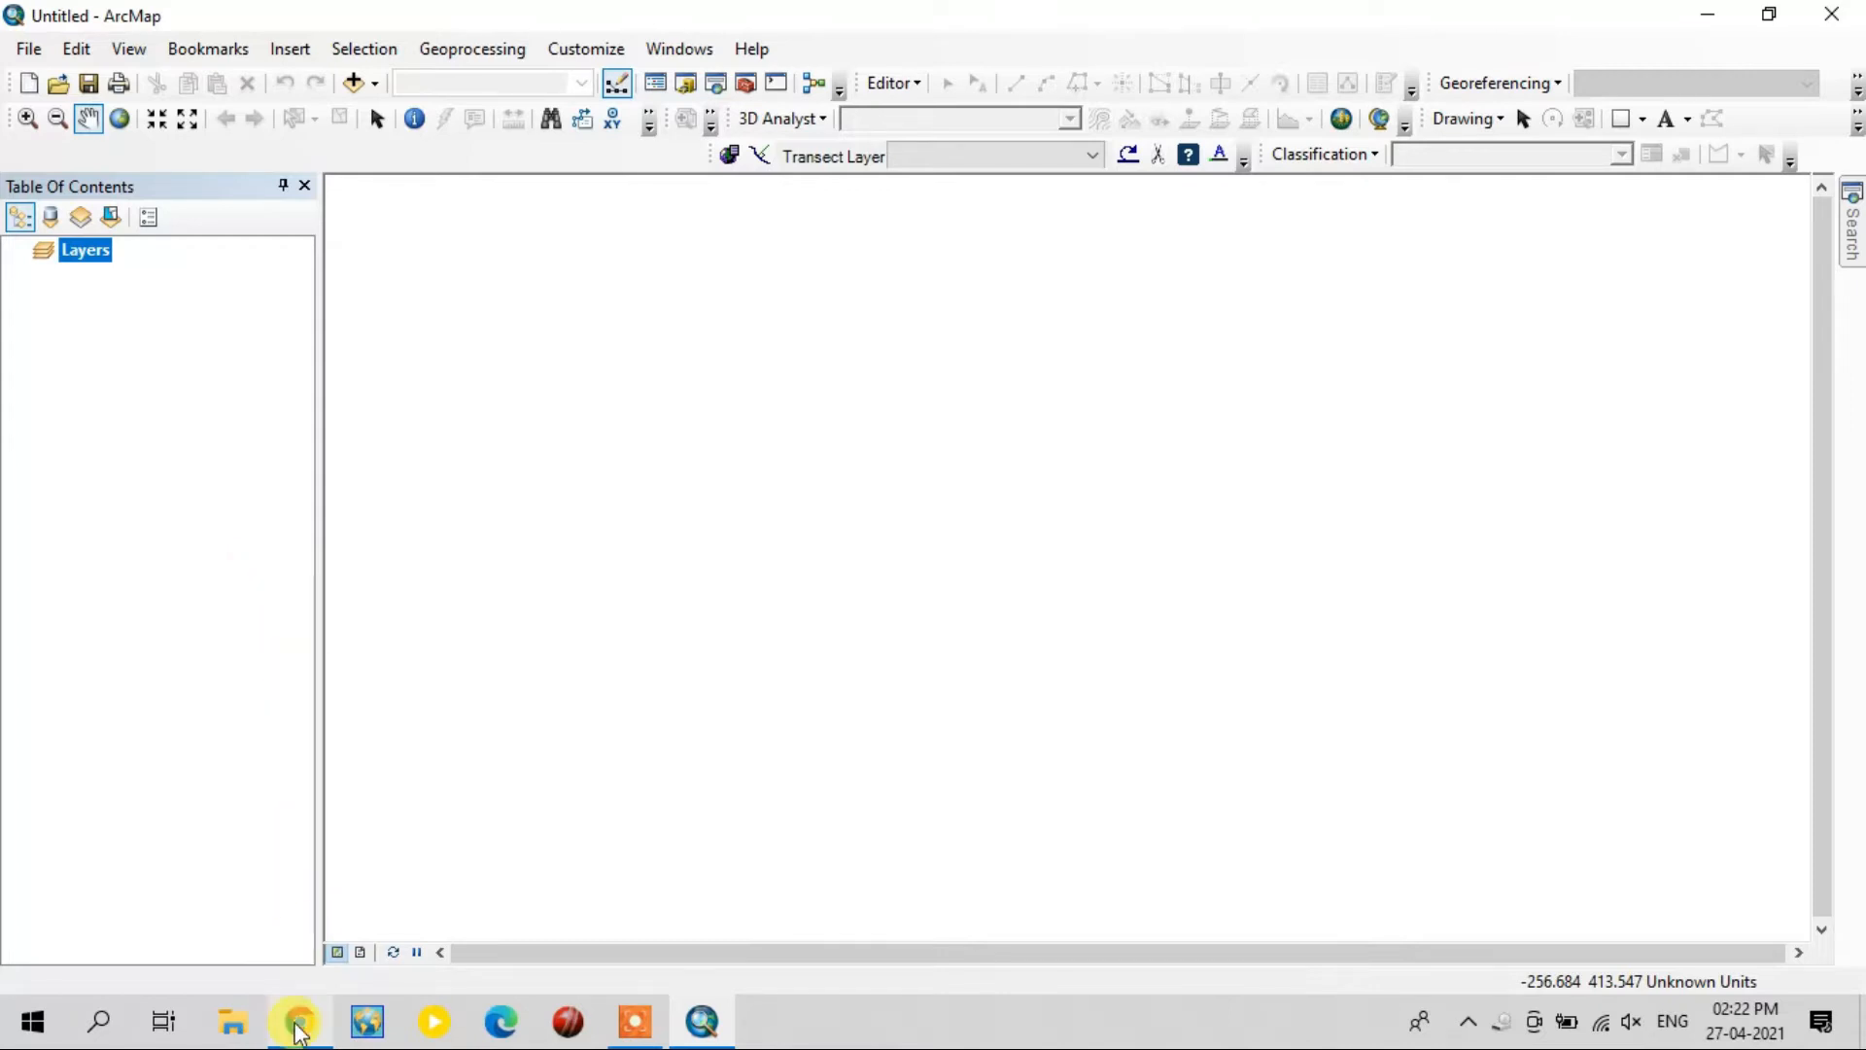
# - Scroll the USGS NDMI page to the formula (Band 5 − Band 6) / (Band 5 + Band 6)
pyautogui.click(300, 1020)
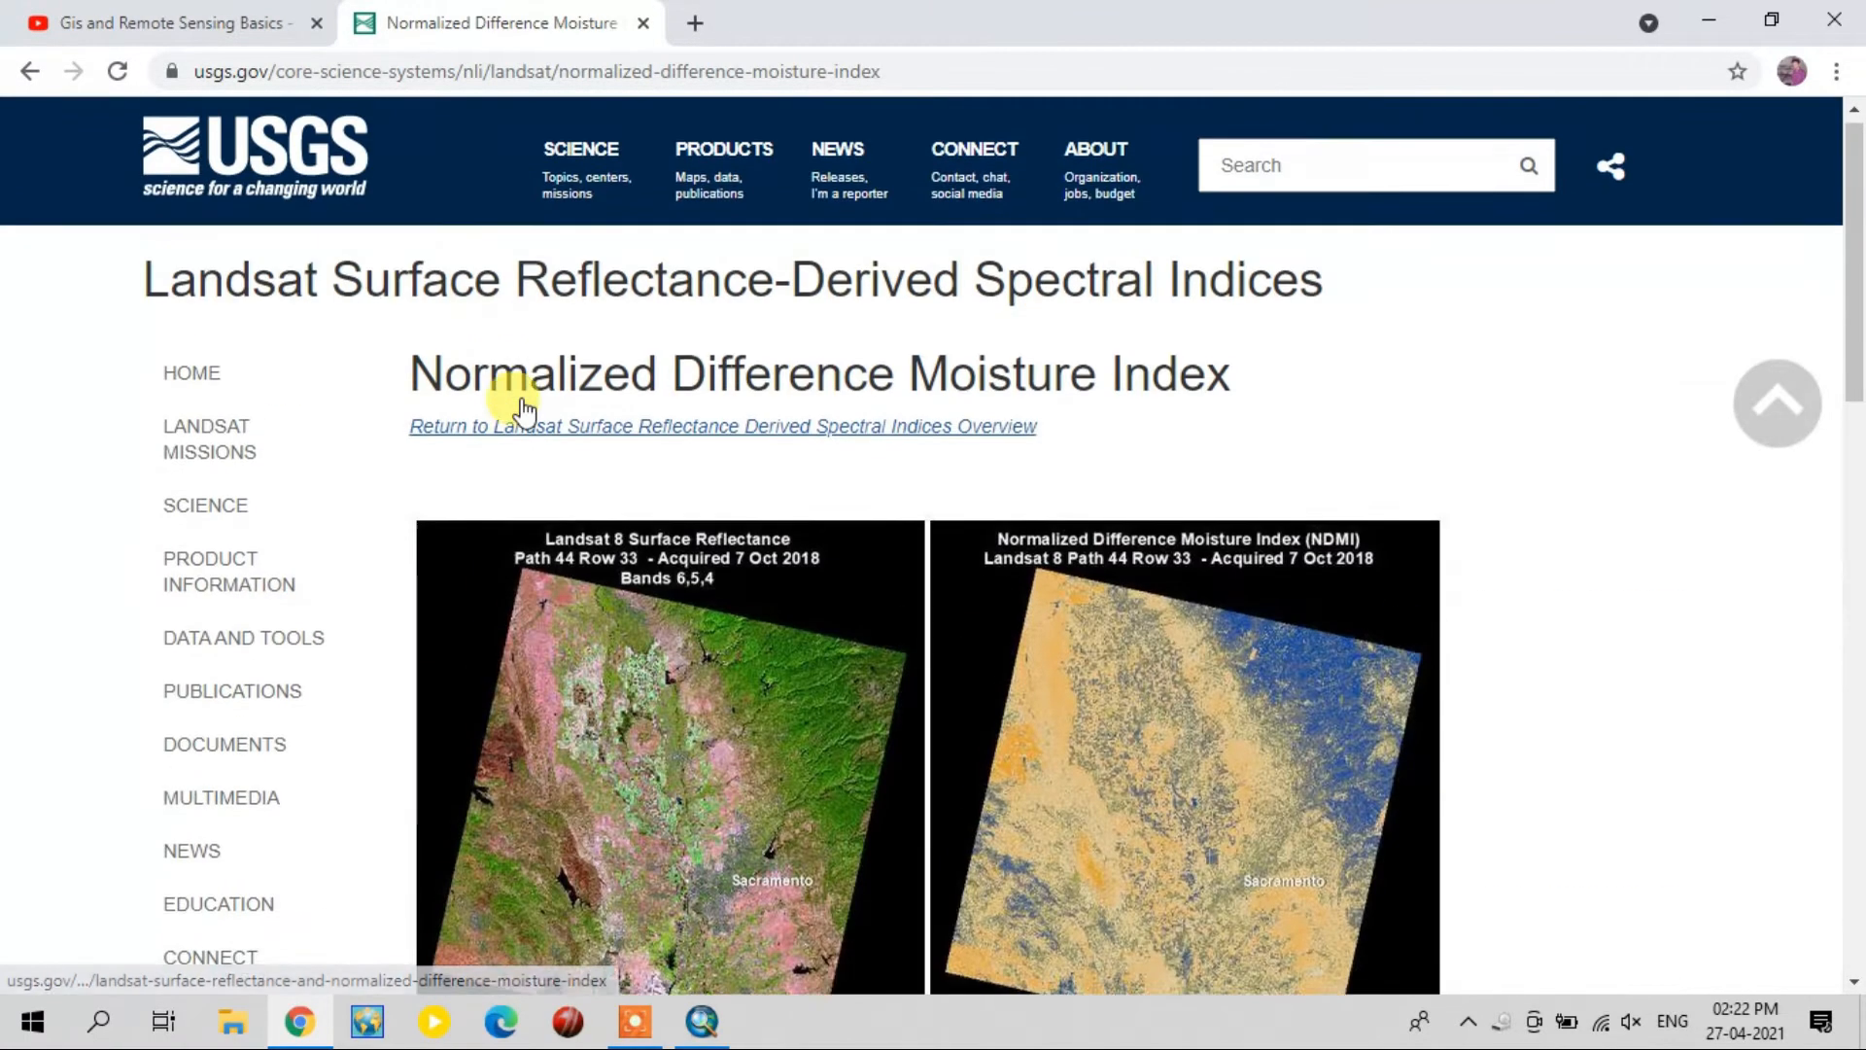
pyautogui.scroll(-3)
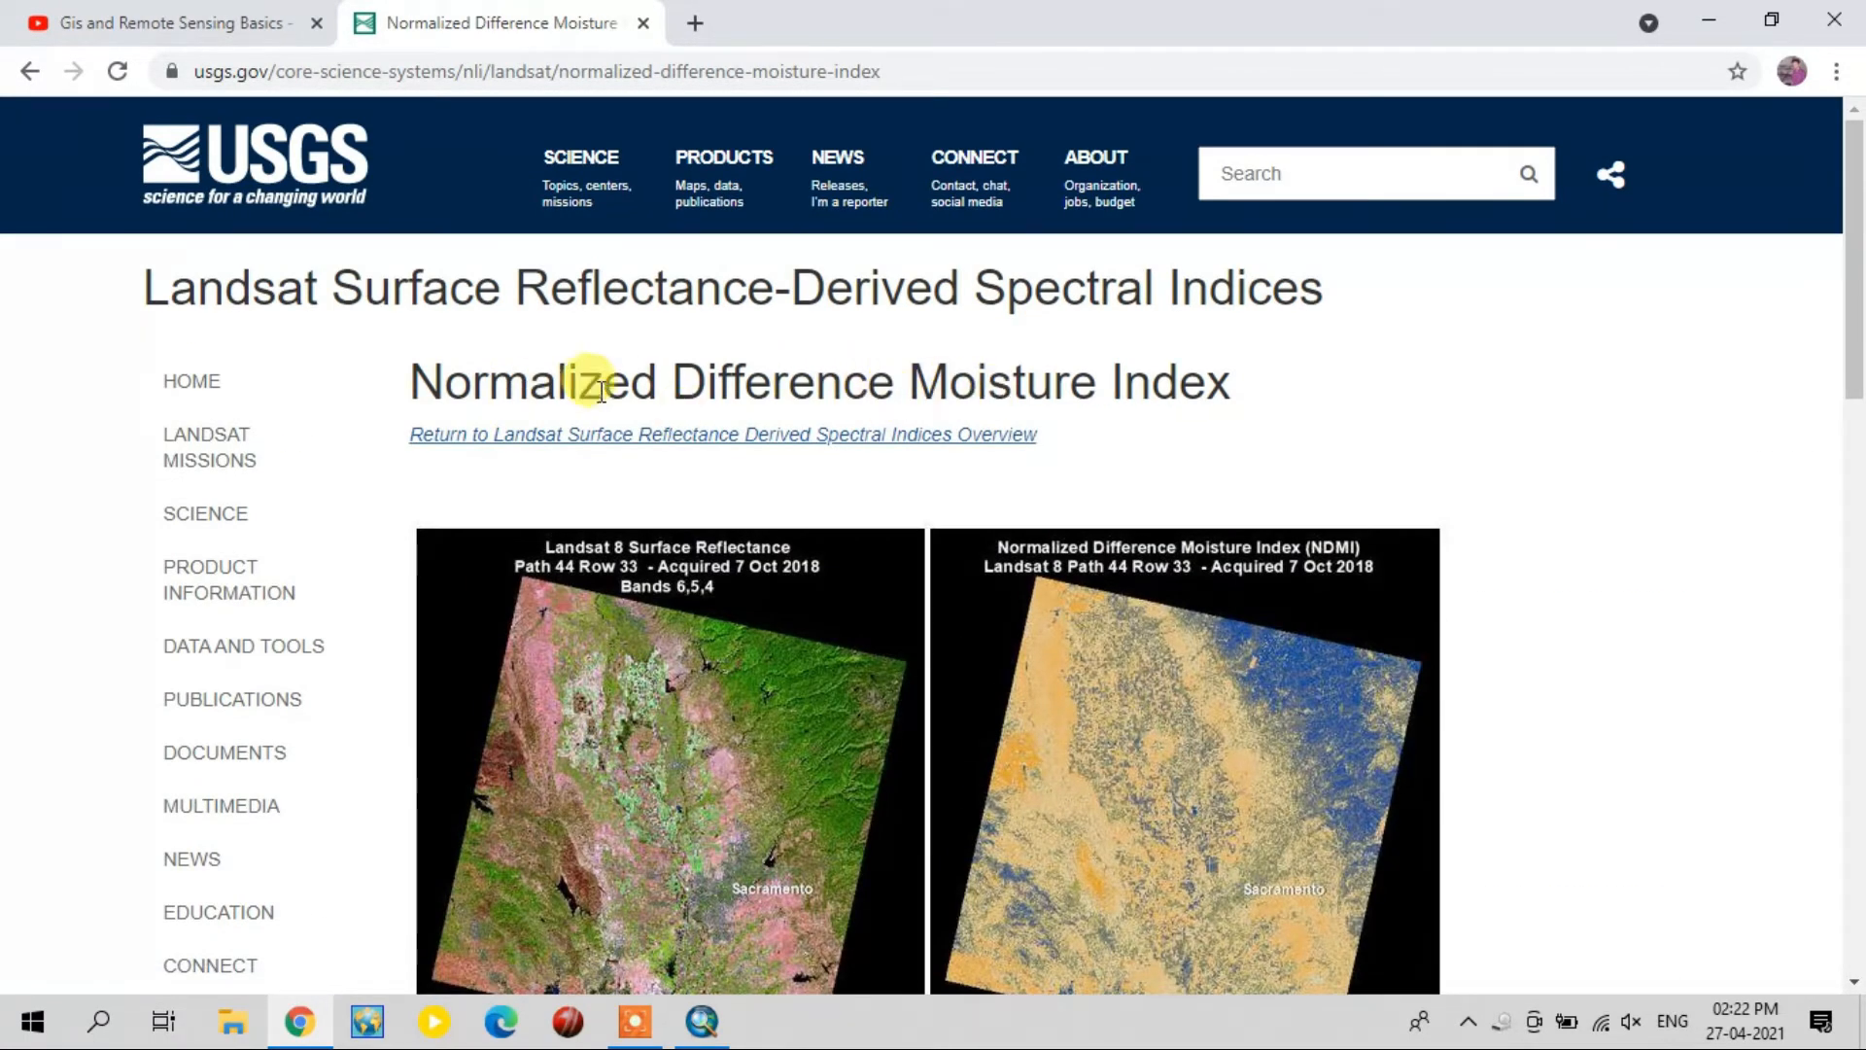
pyautogui.scroll(-3)
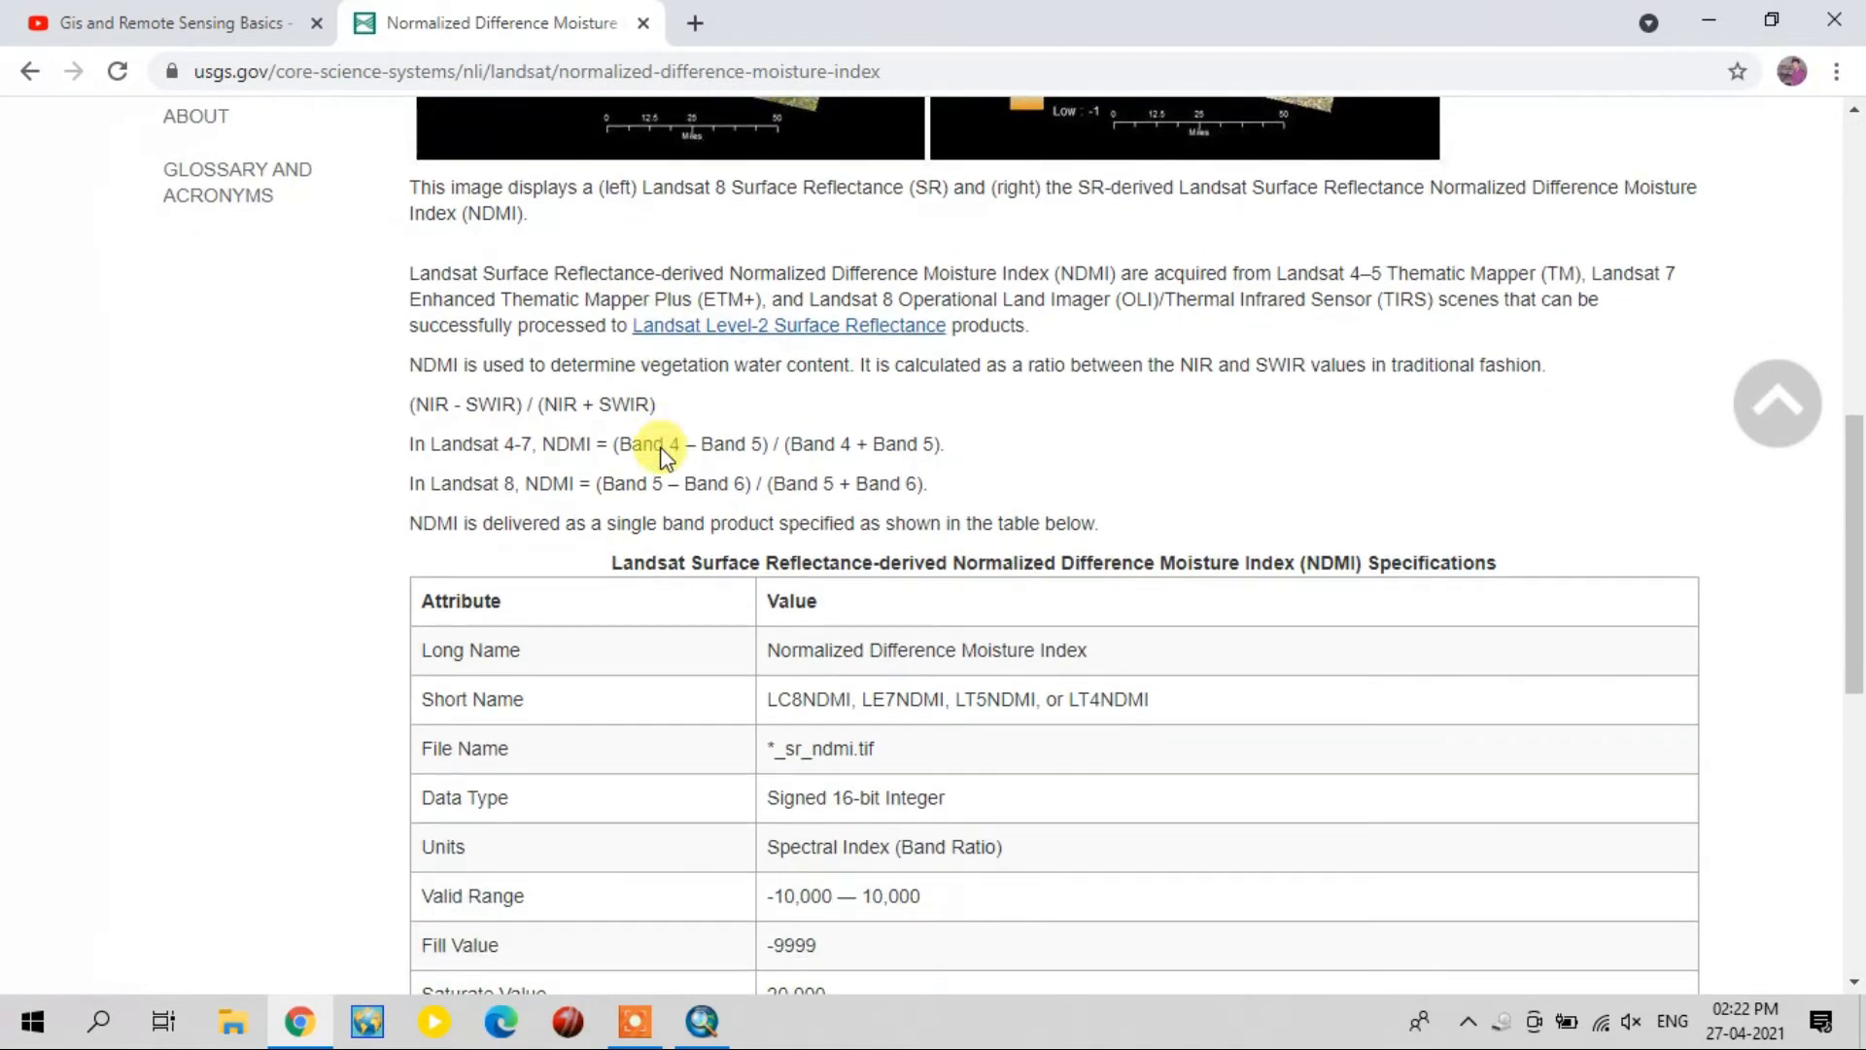
pyautogui.moveTo(707, 365)
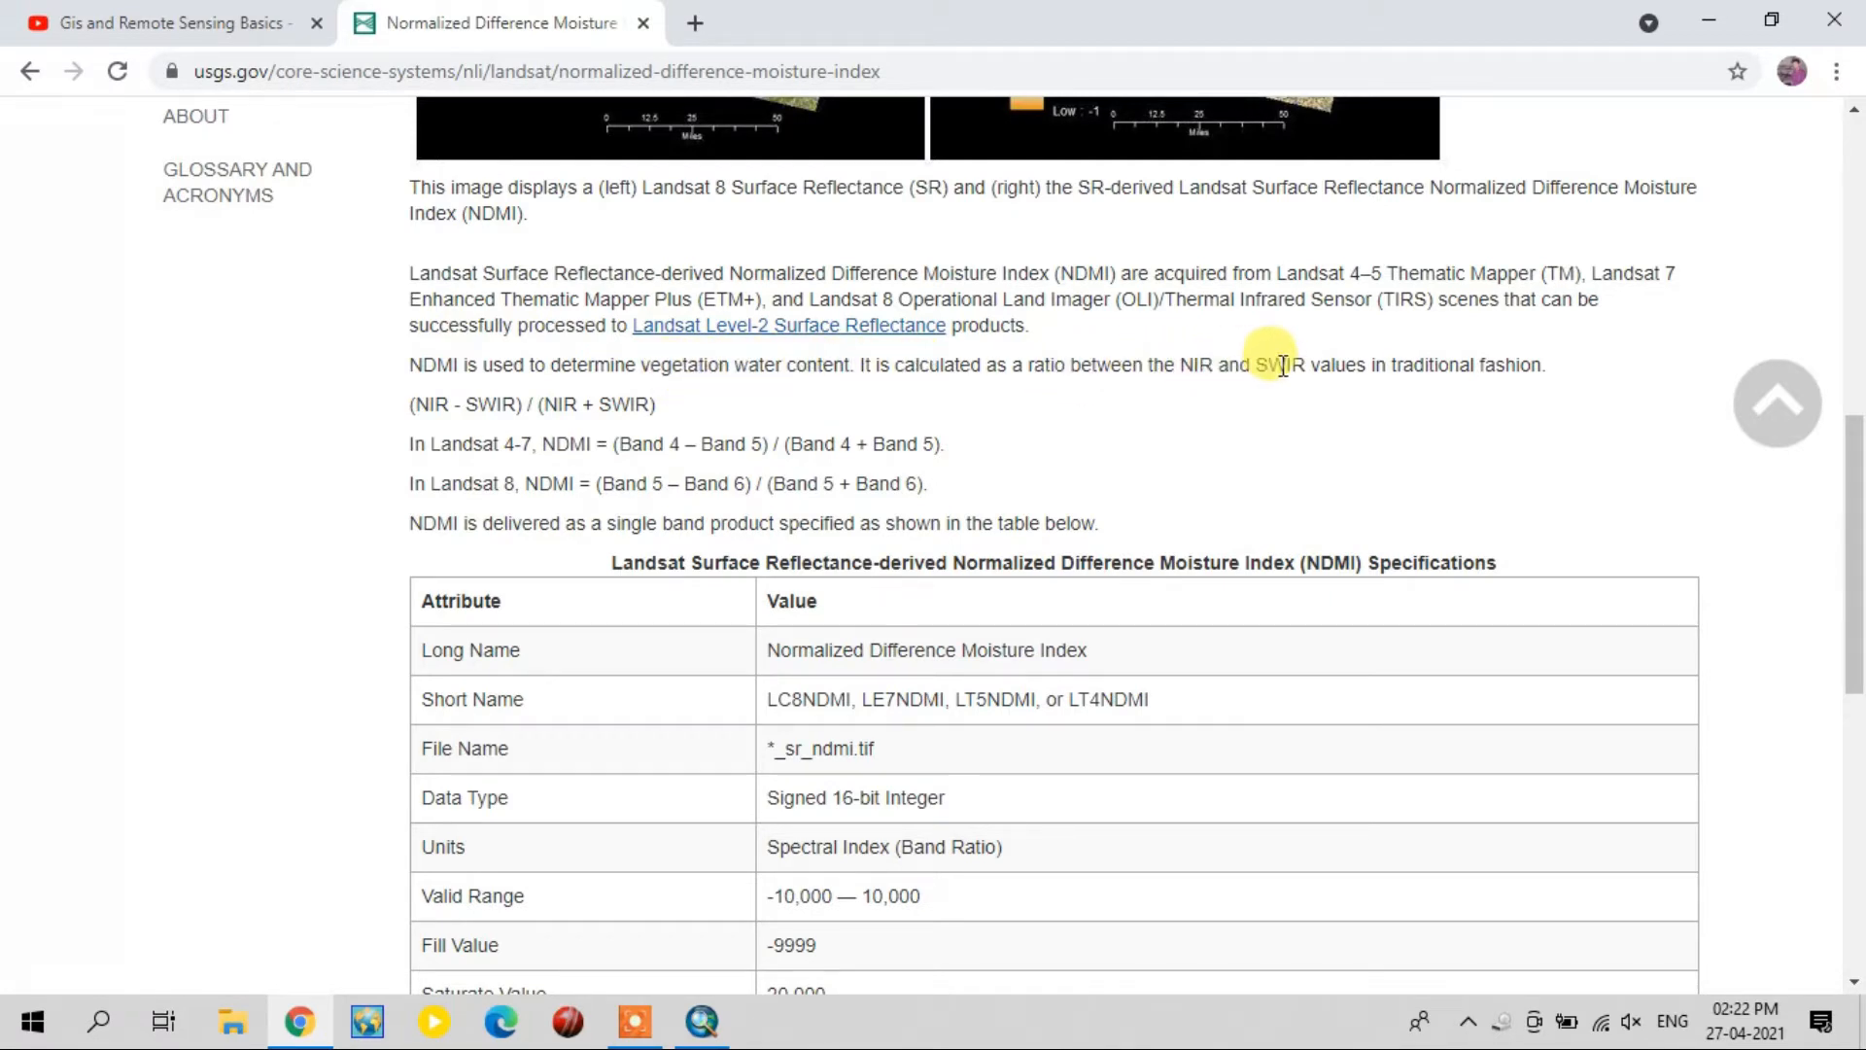
pyautogui.moveTo(1419, 390)
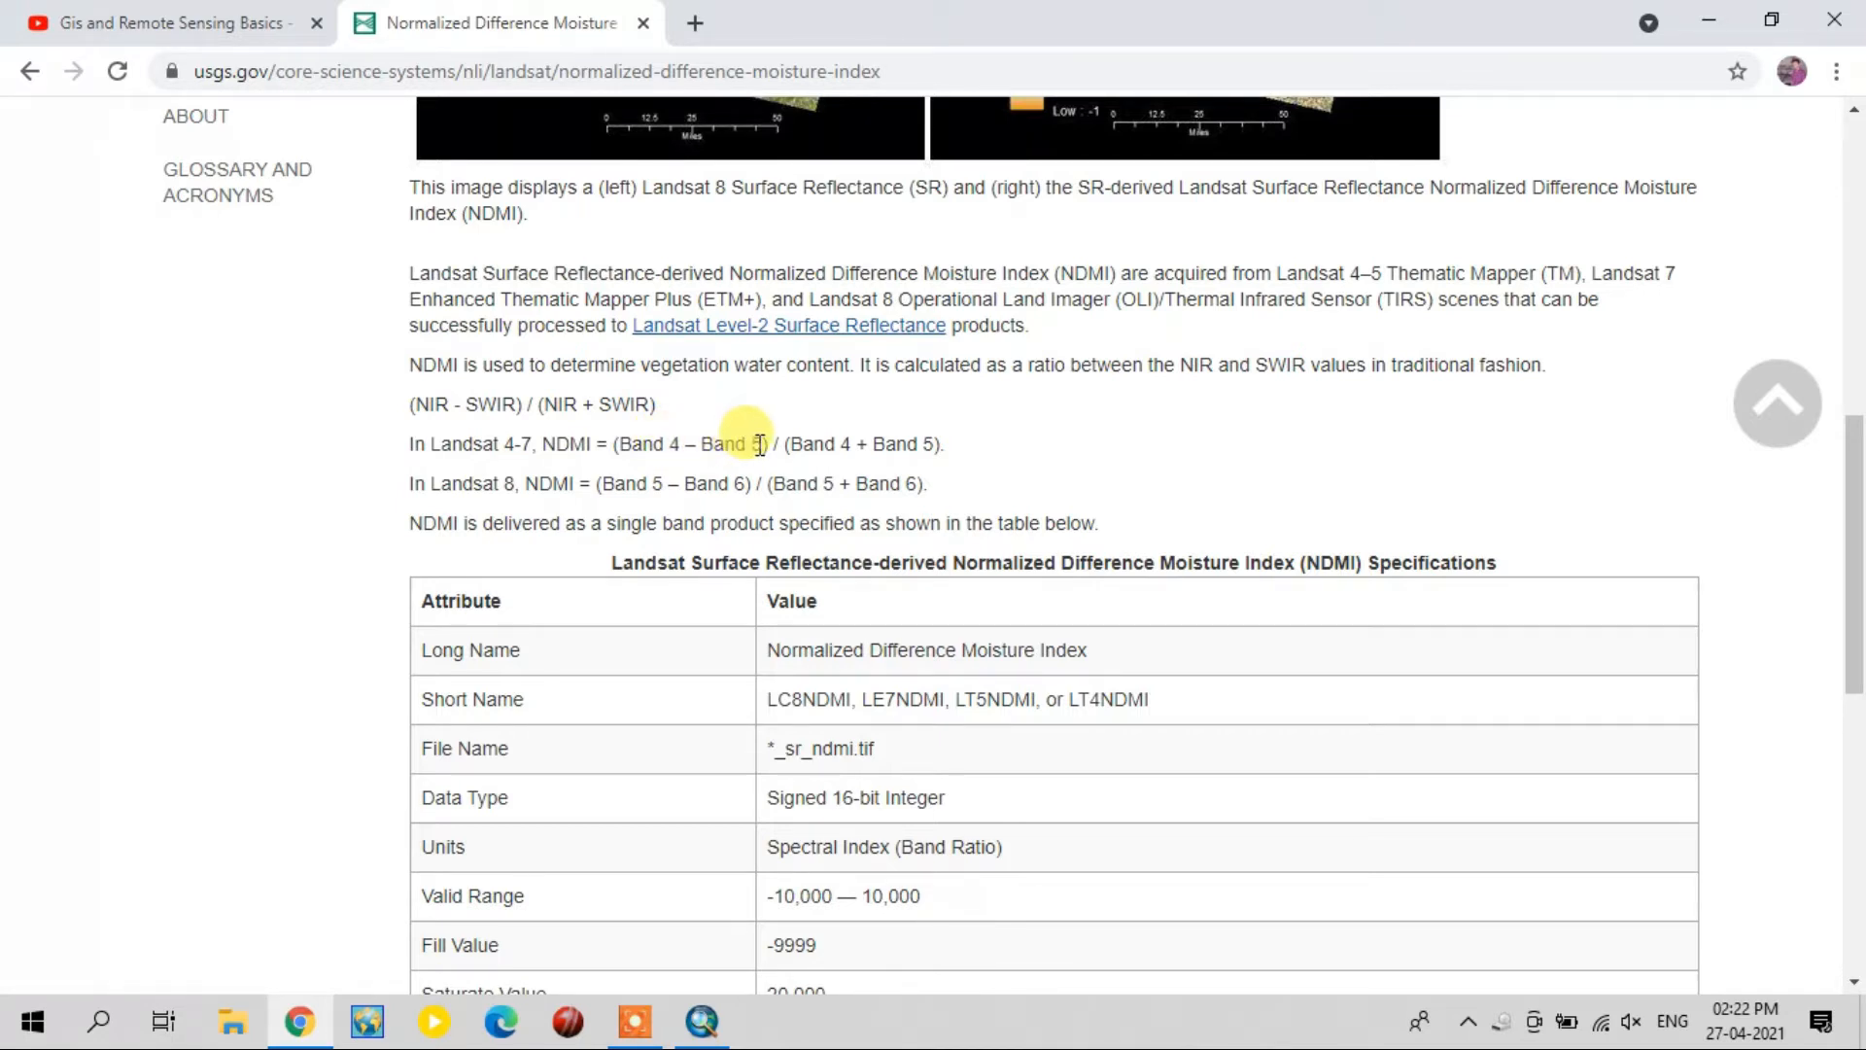
pyautogui.moveTo(433, 411)
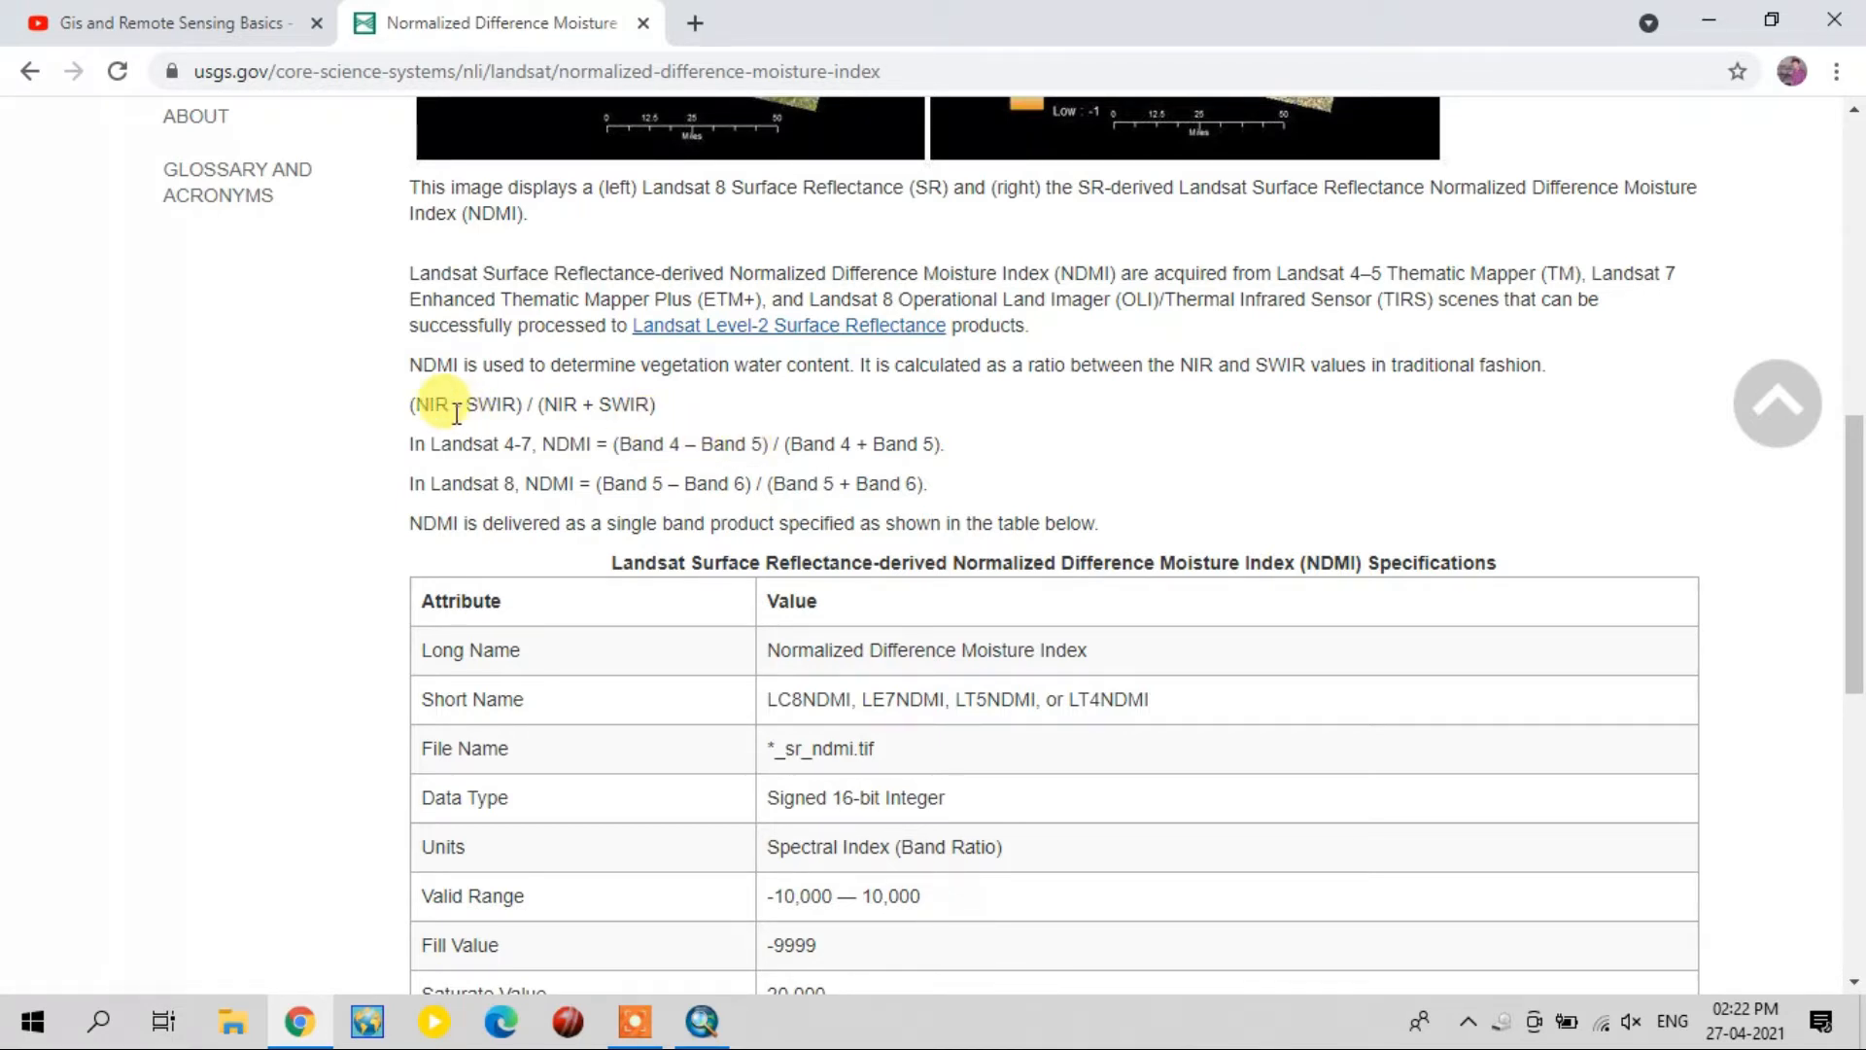
pyautogui.doubleClick(491, 404)
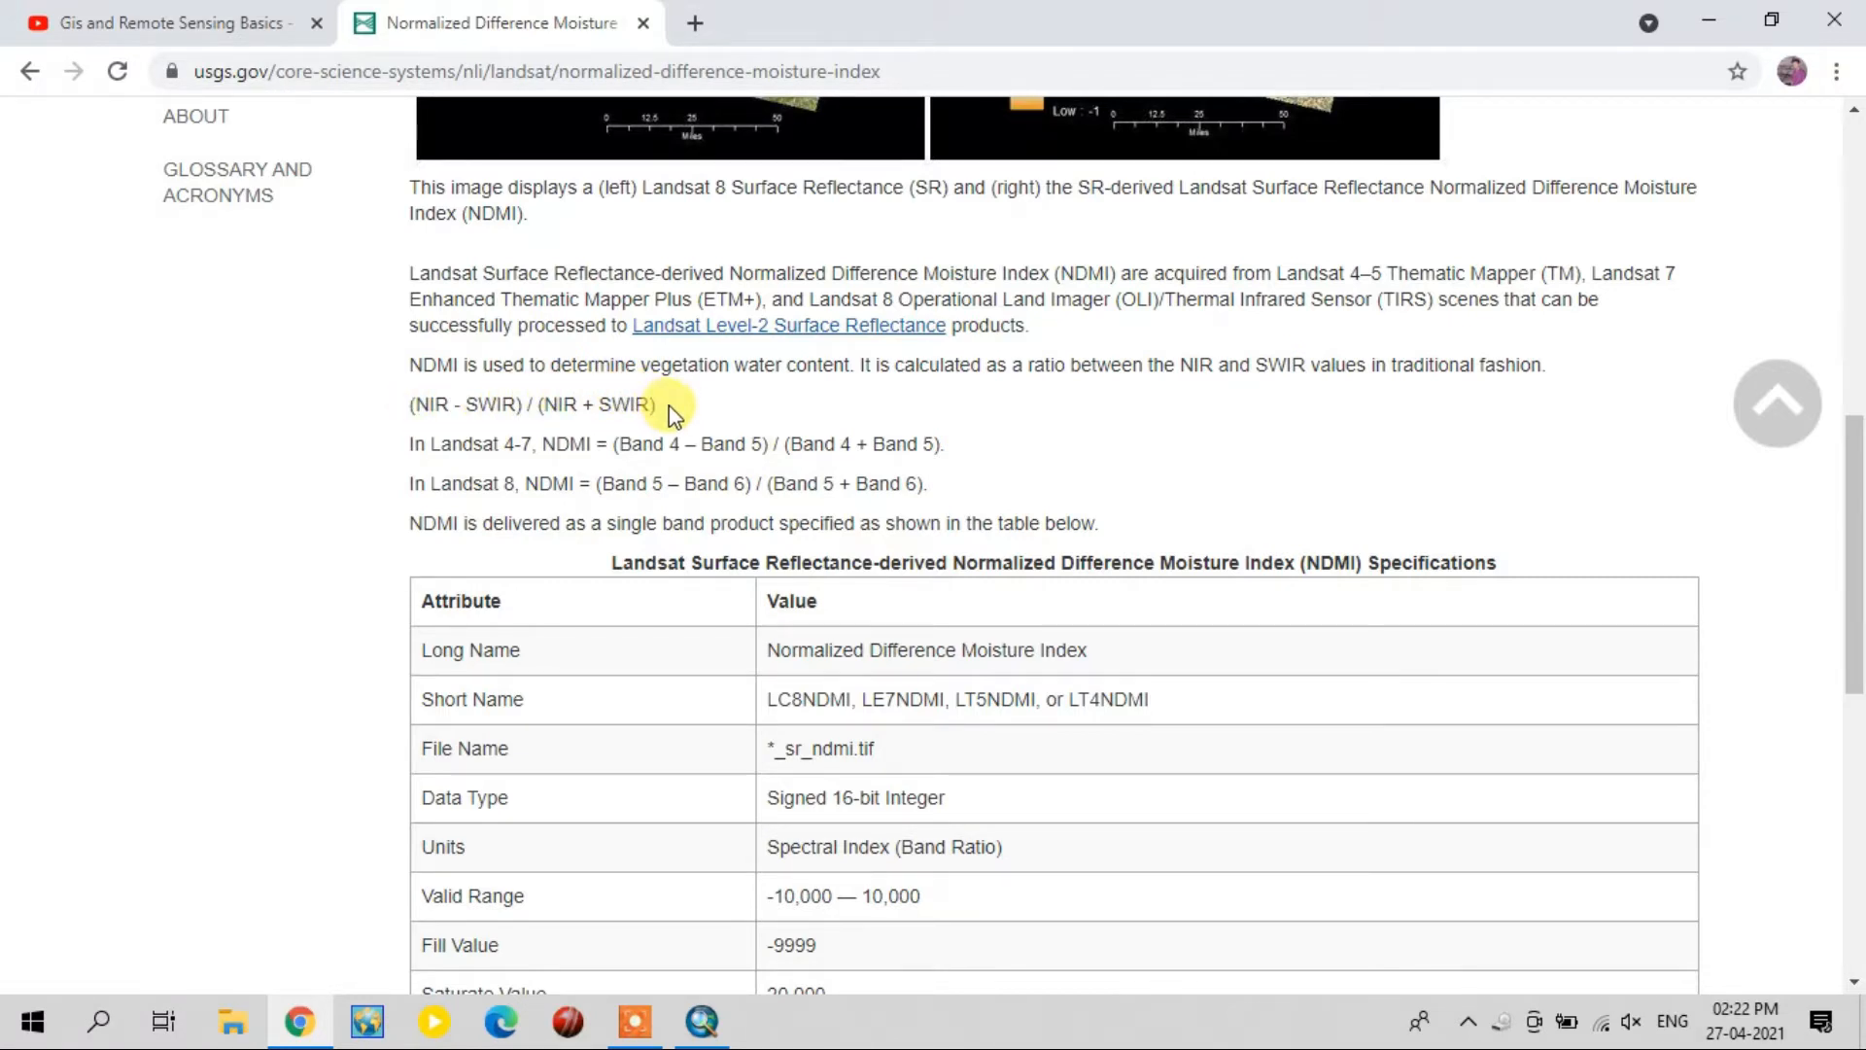
pyautogui.moveTo(734, 410)
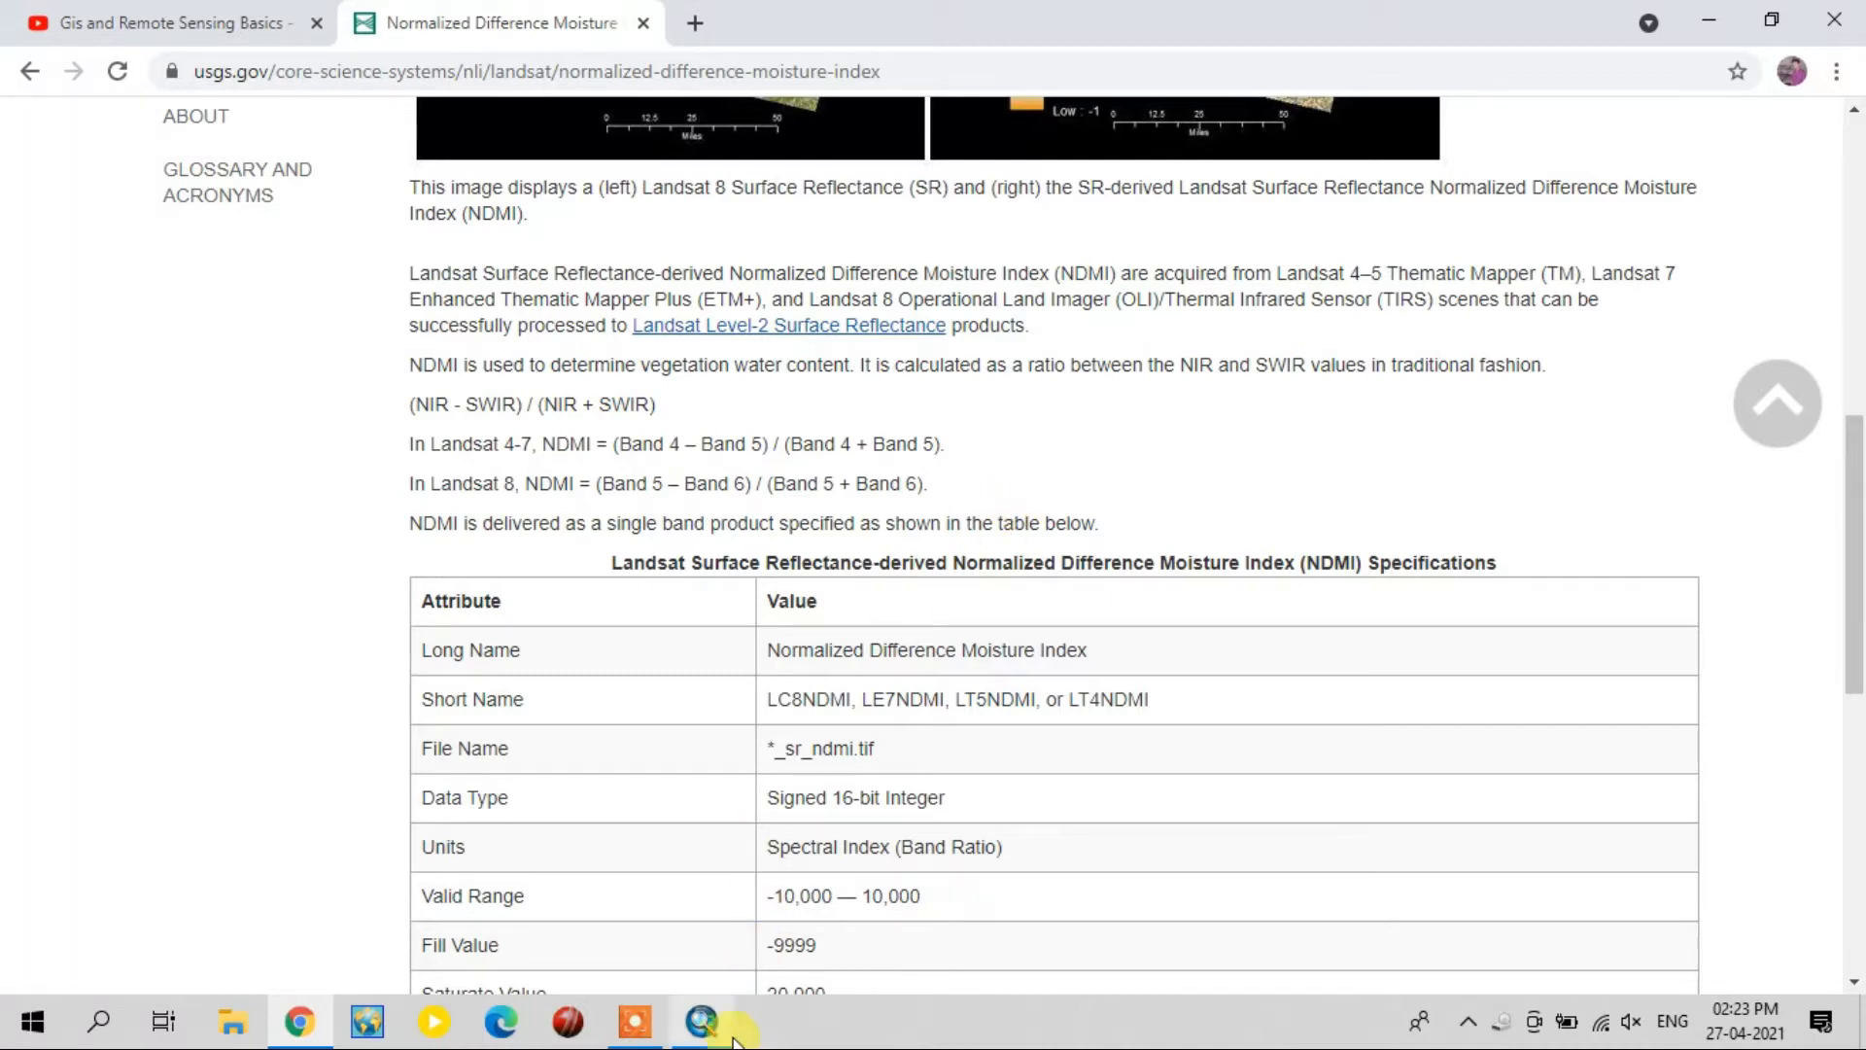
# - Add the Landsat 8 B5 and B6 TIFs from the LC08 scene folder to the map
pyautogui.click(699, 1020)
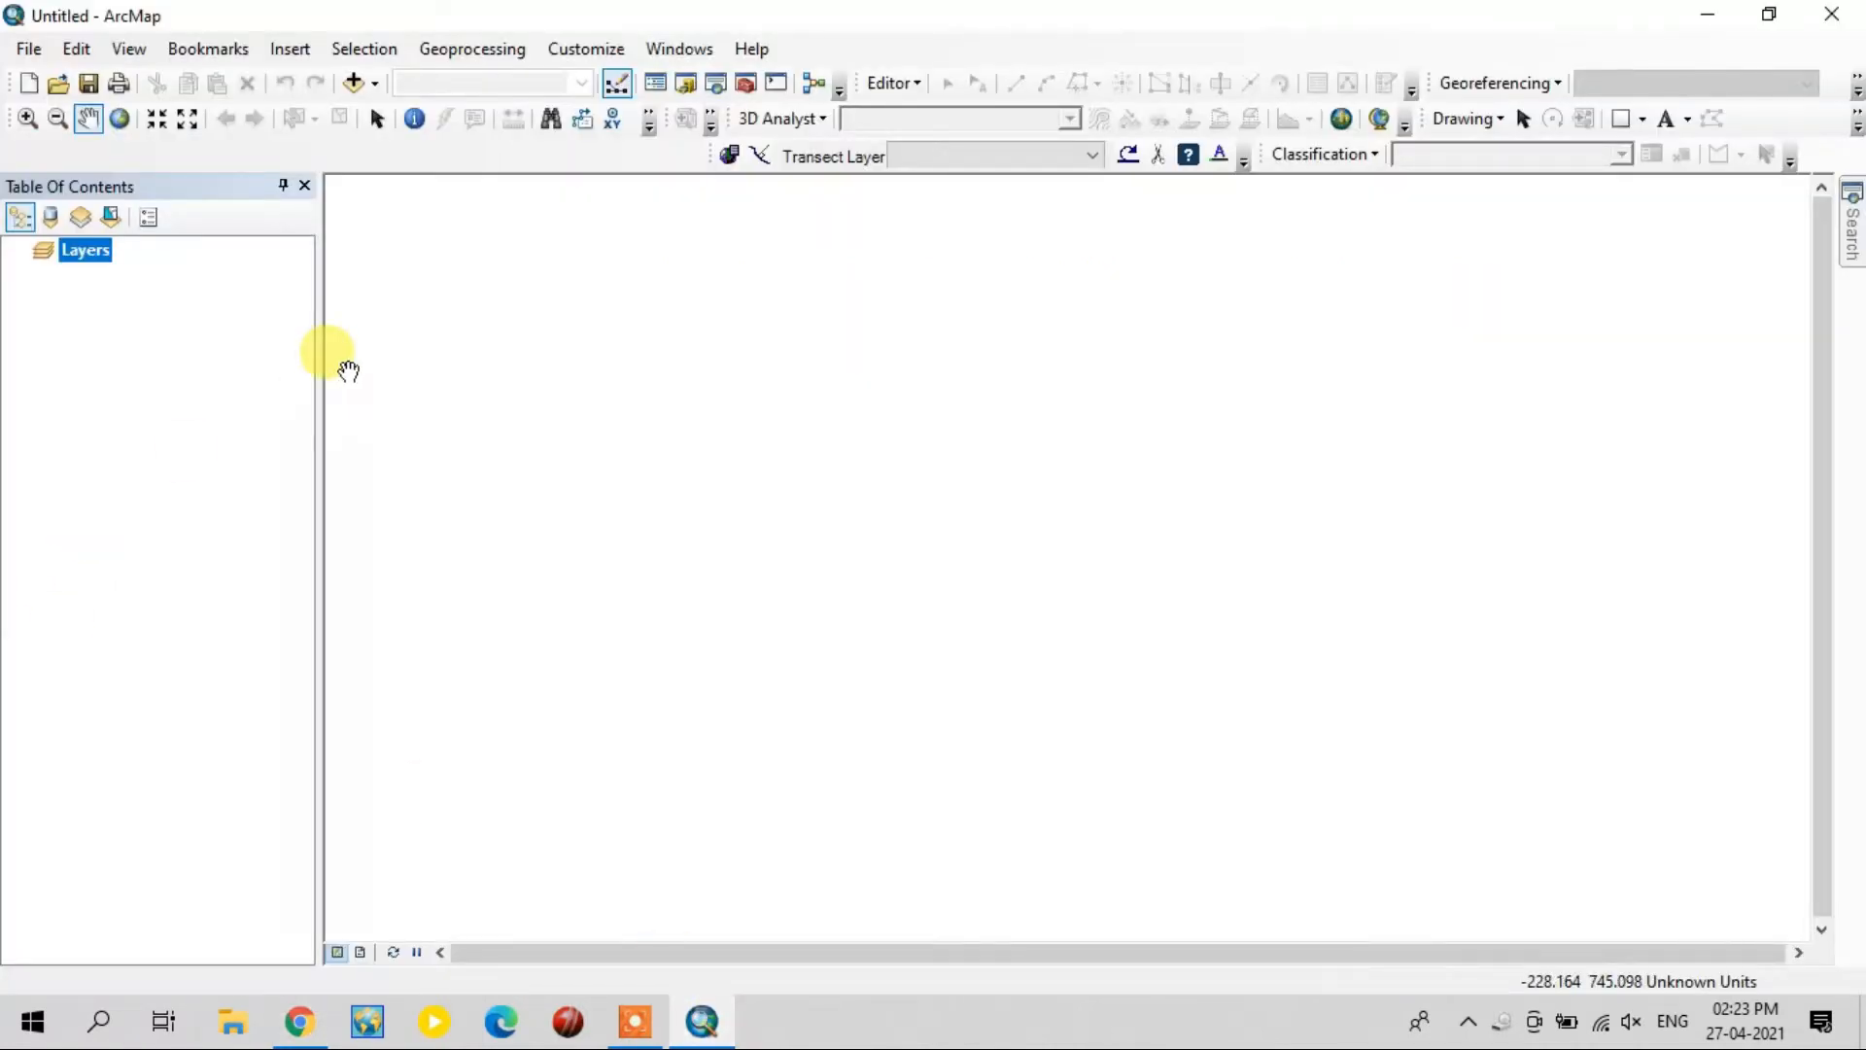
pyautogui.moveTo(353, 84)
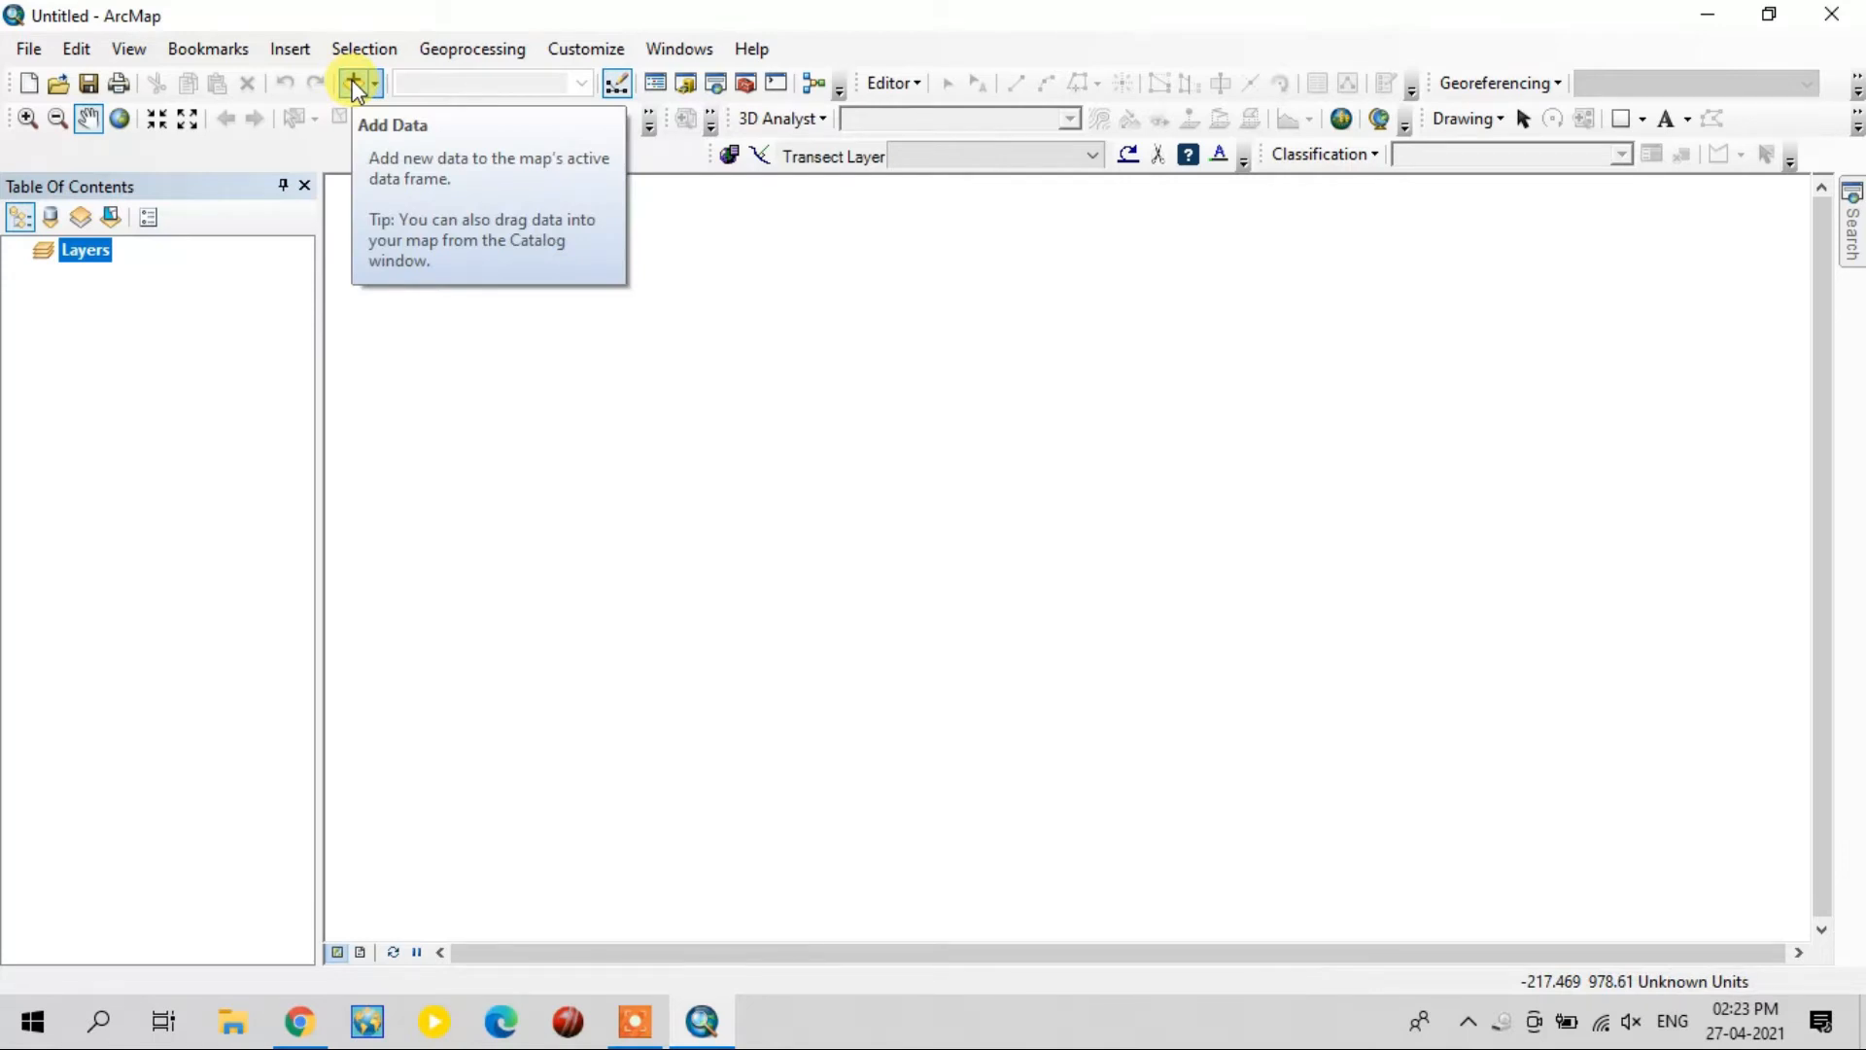
pyautogui.click(351, 84)
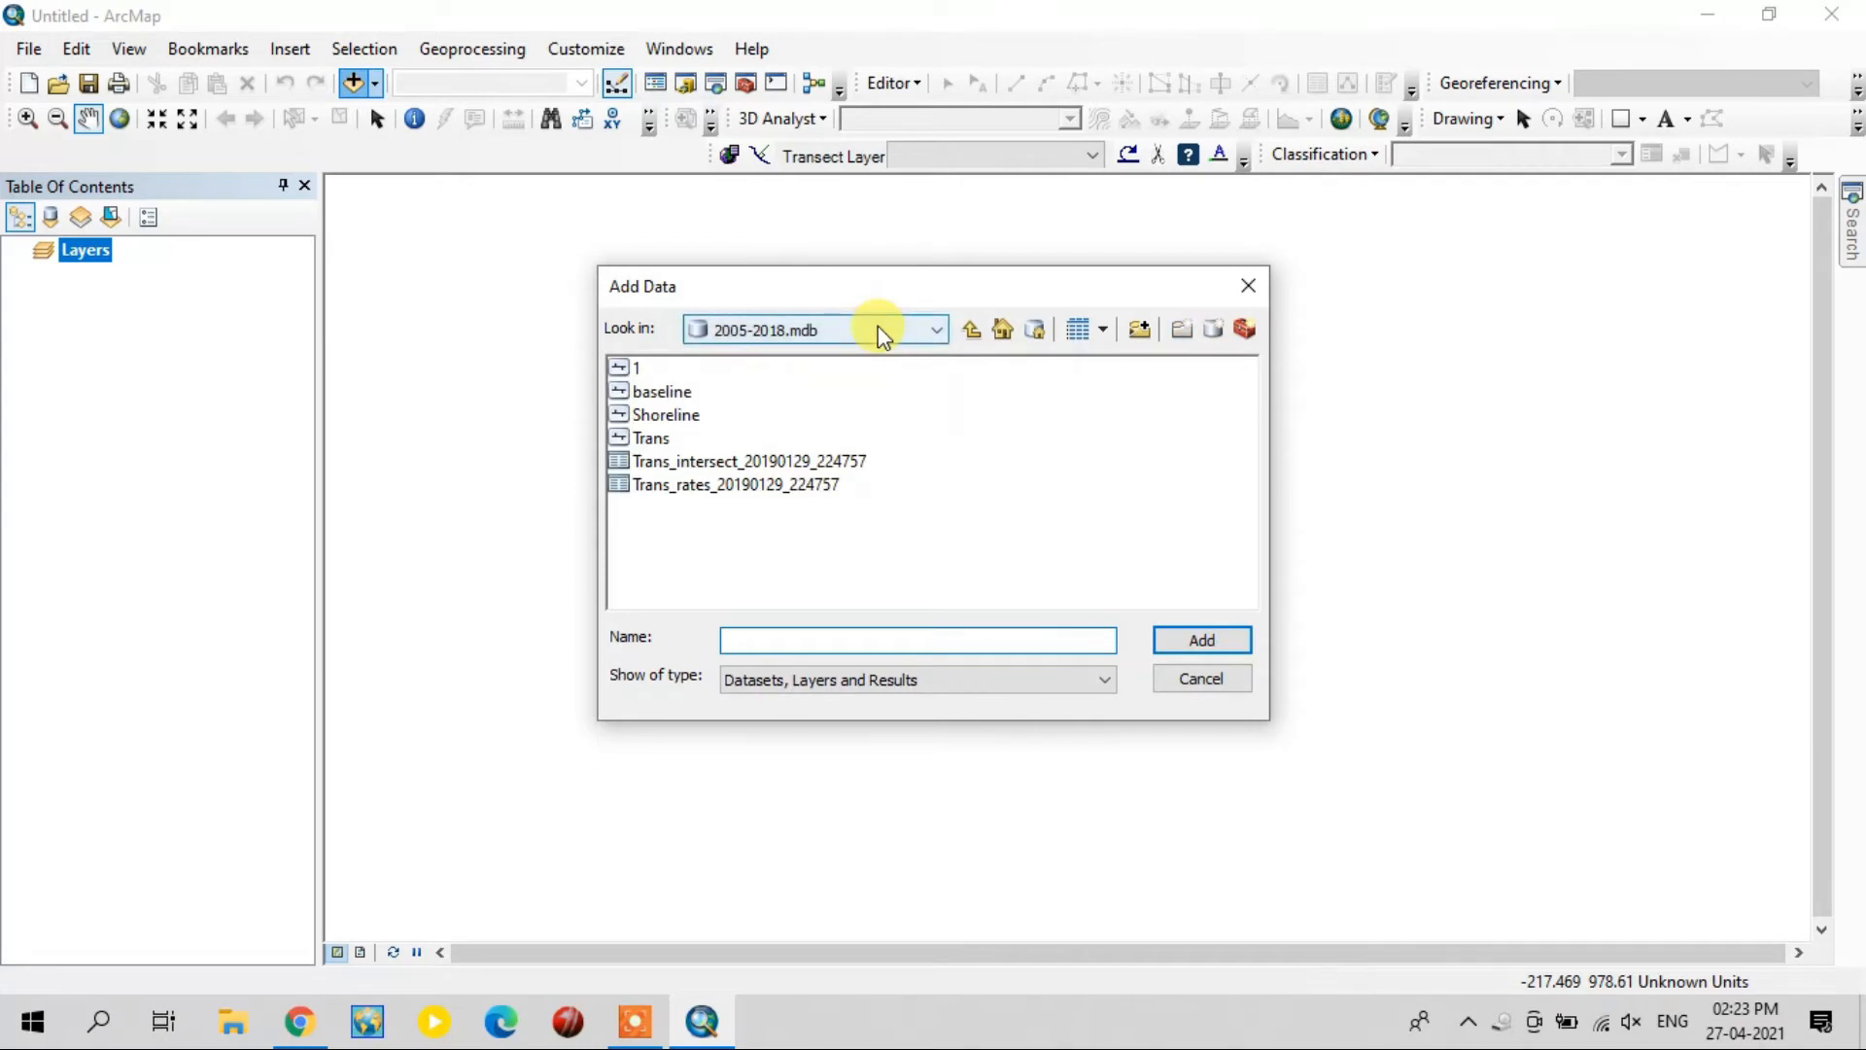
pyautogui.click(935, 330)
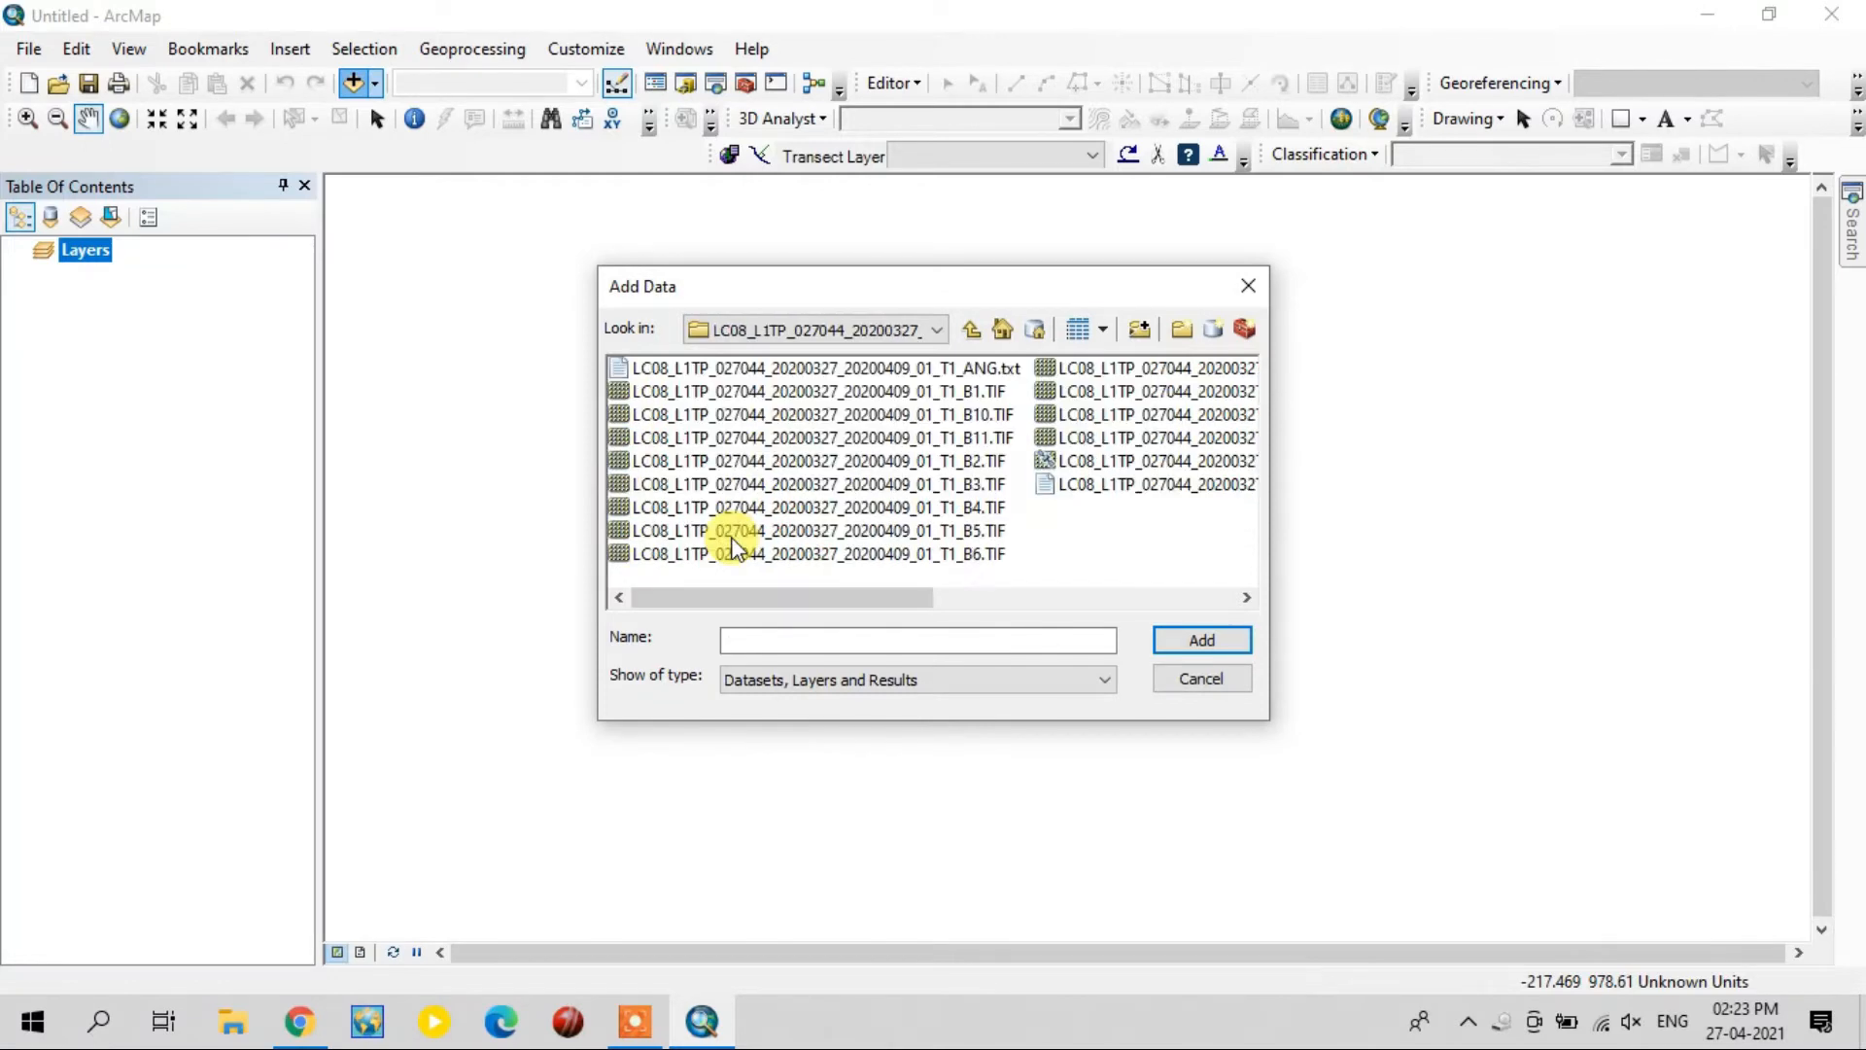
pyautogui.click(809, 529)
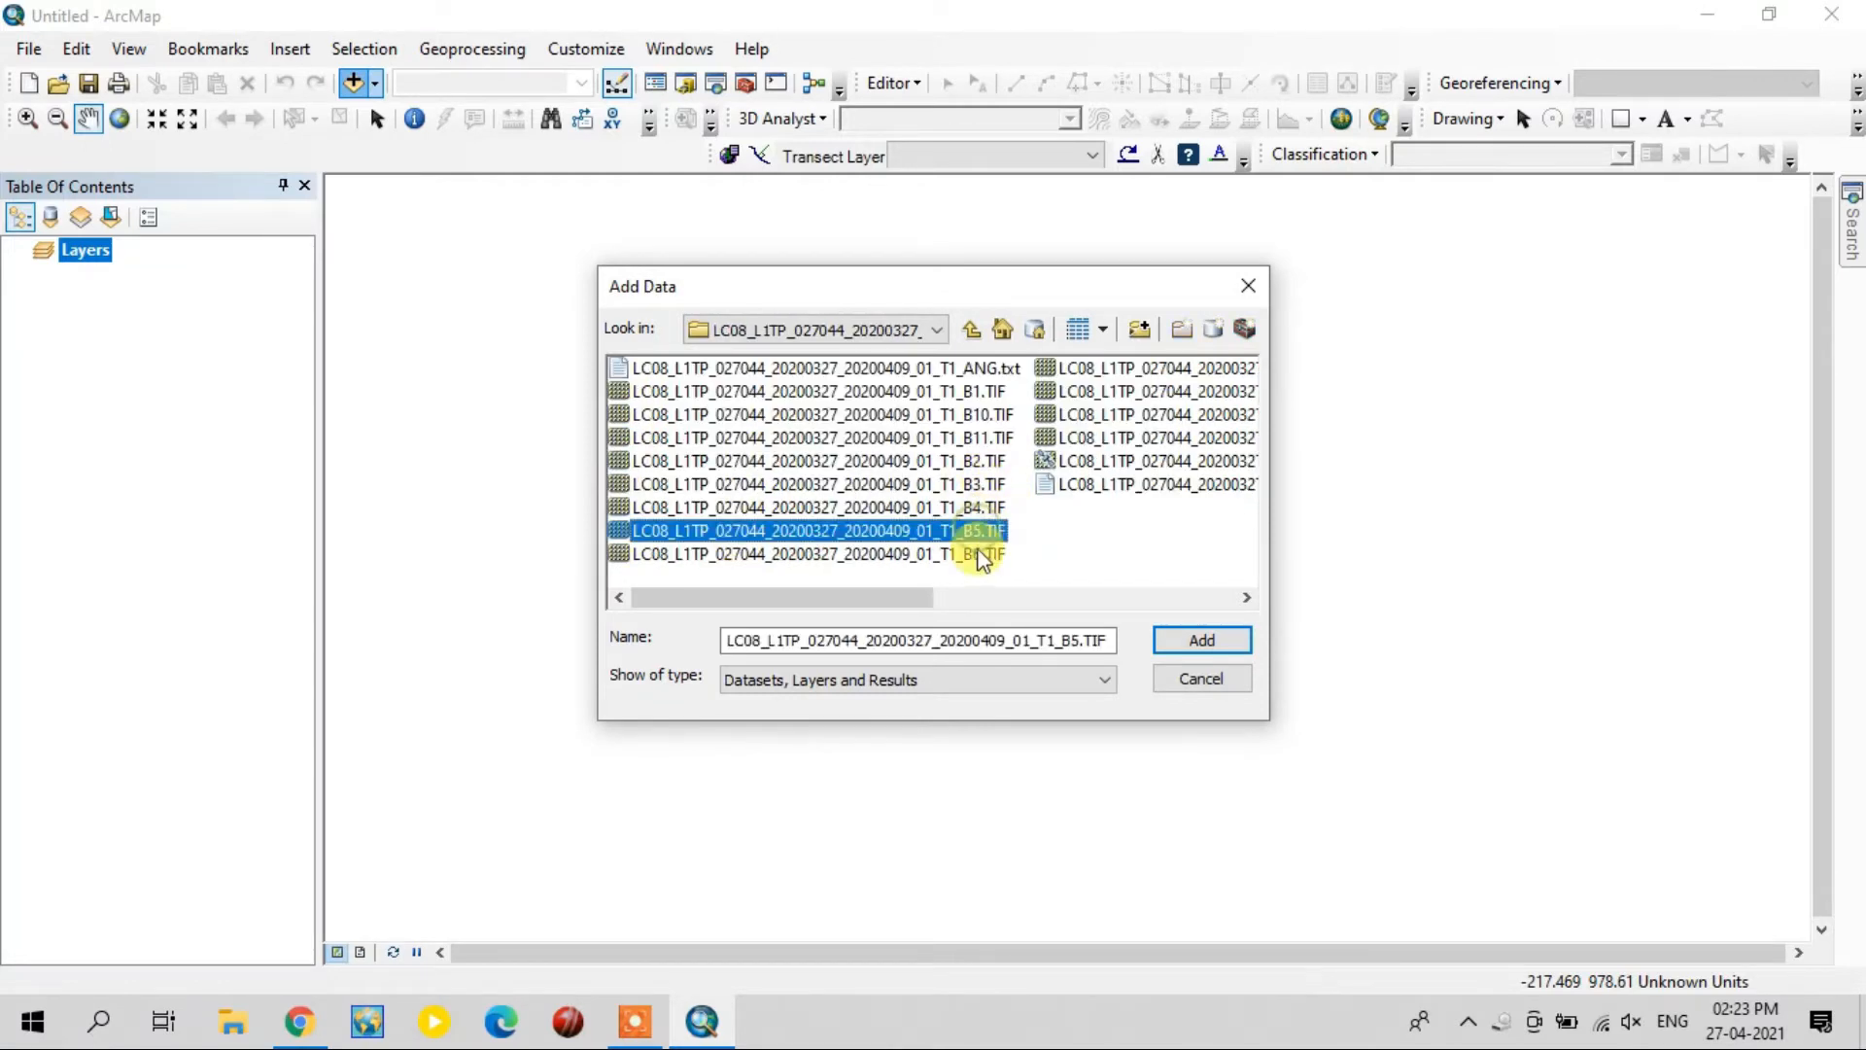
pyautogui.click(1200, 640)
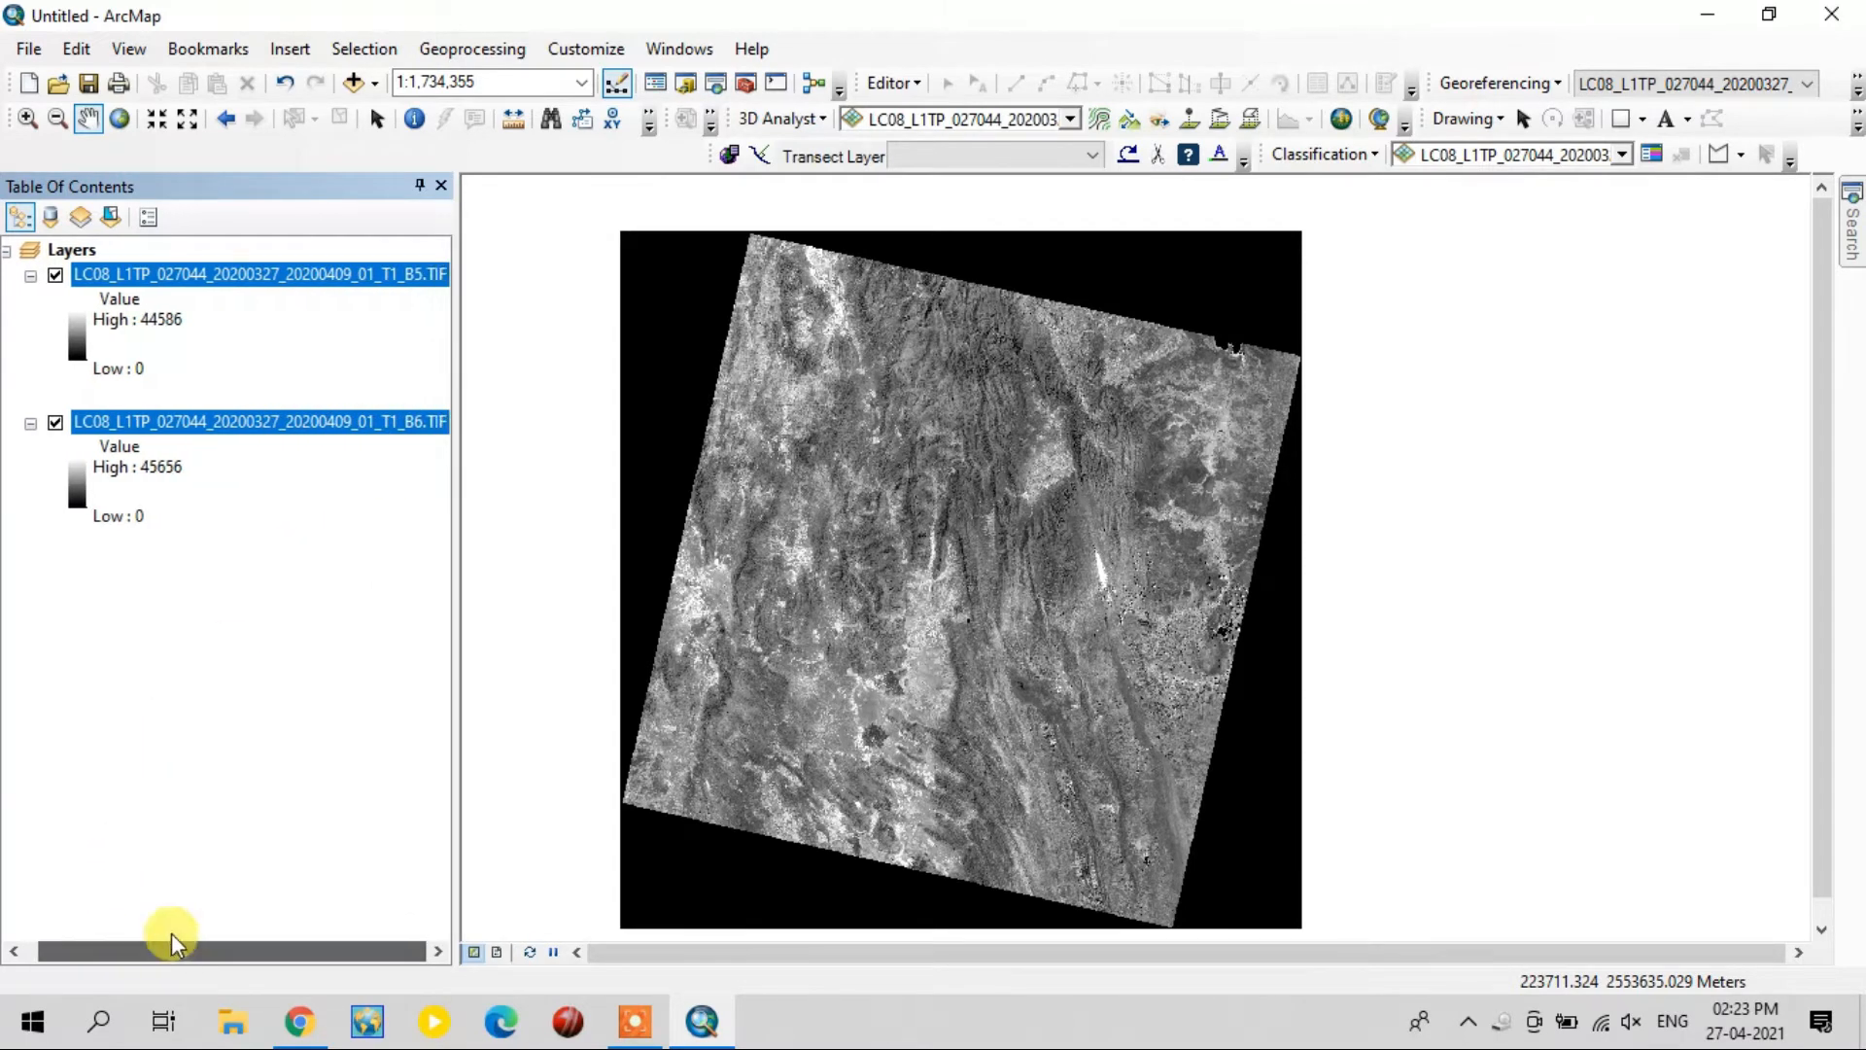
# - Expand Spatial Analyst Tools > Map Algebra in ArcToolbox to reveal Raster Calculator
pyautogui.doubleClick(136, 466)
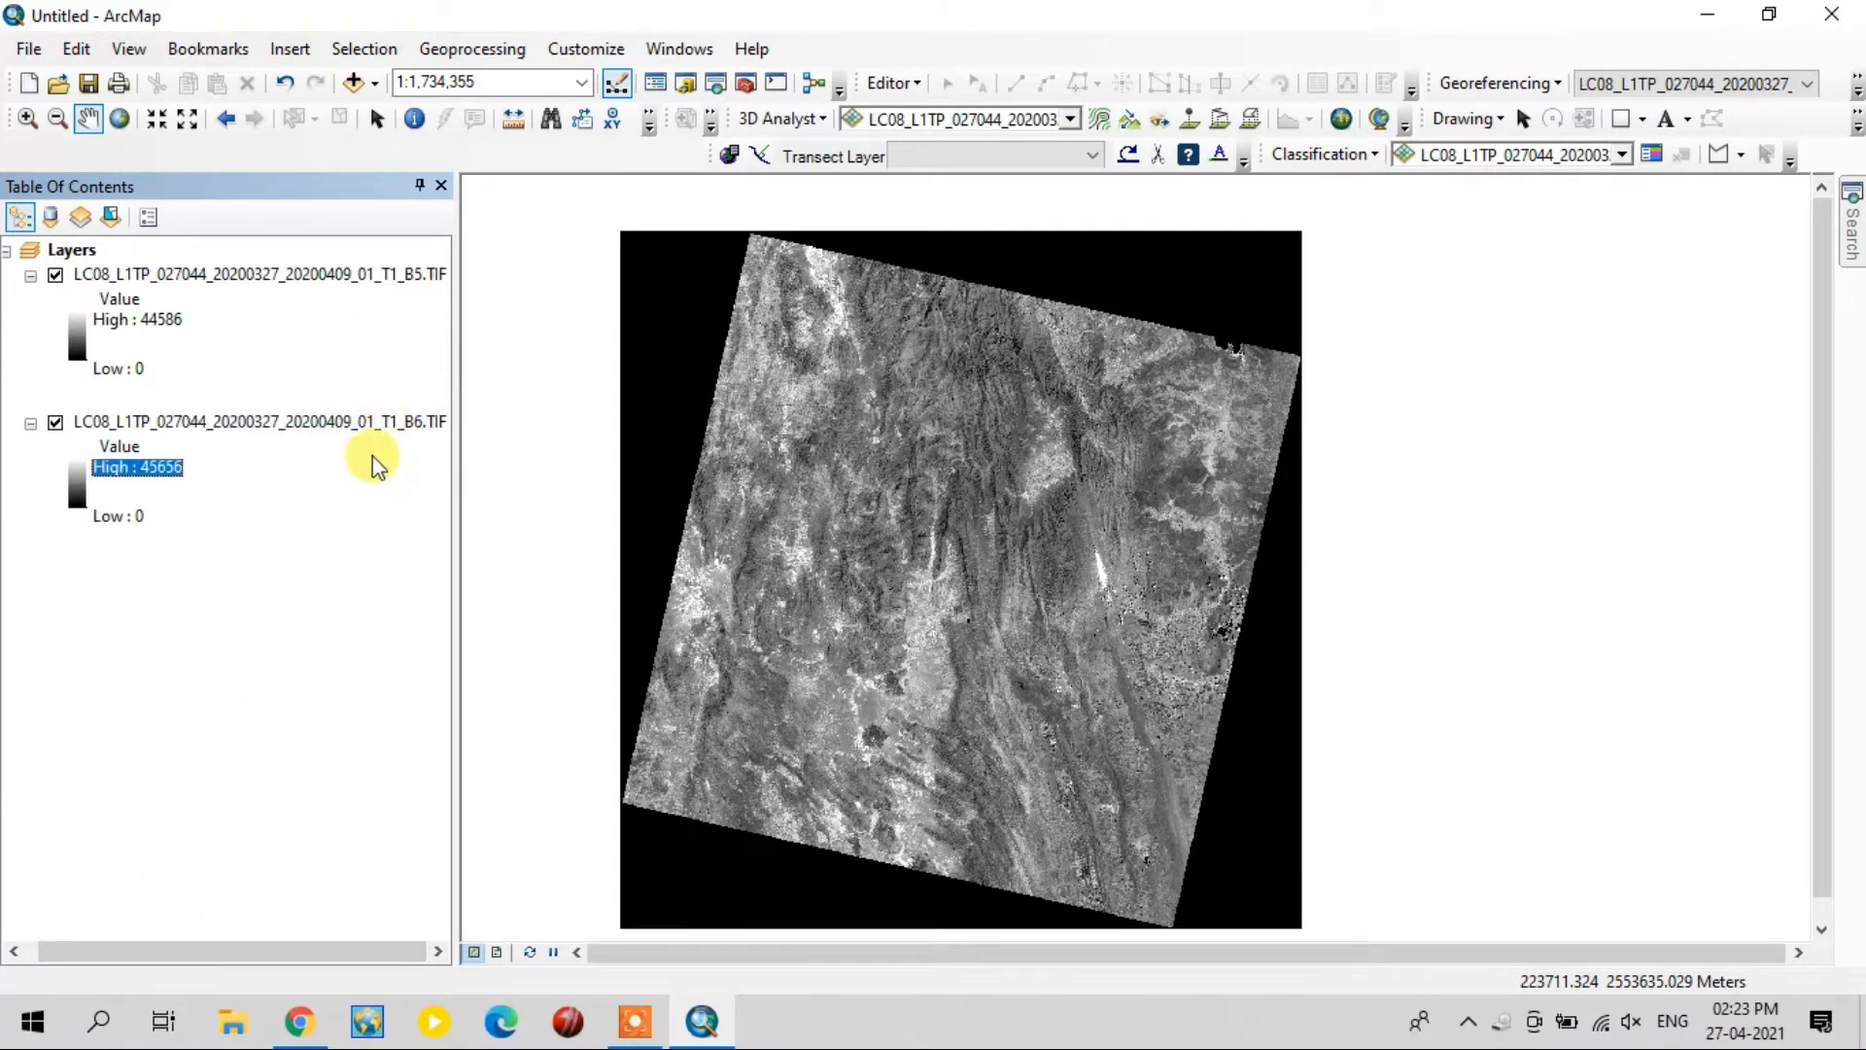
pyautogui.click(117, 515)
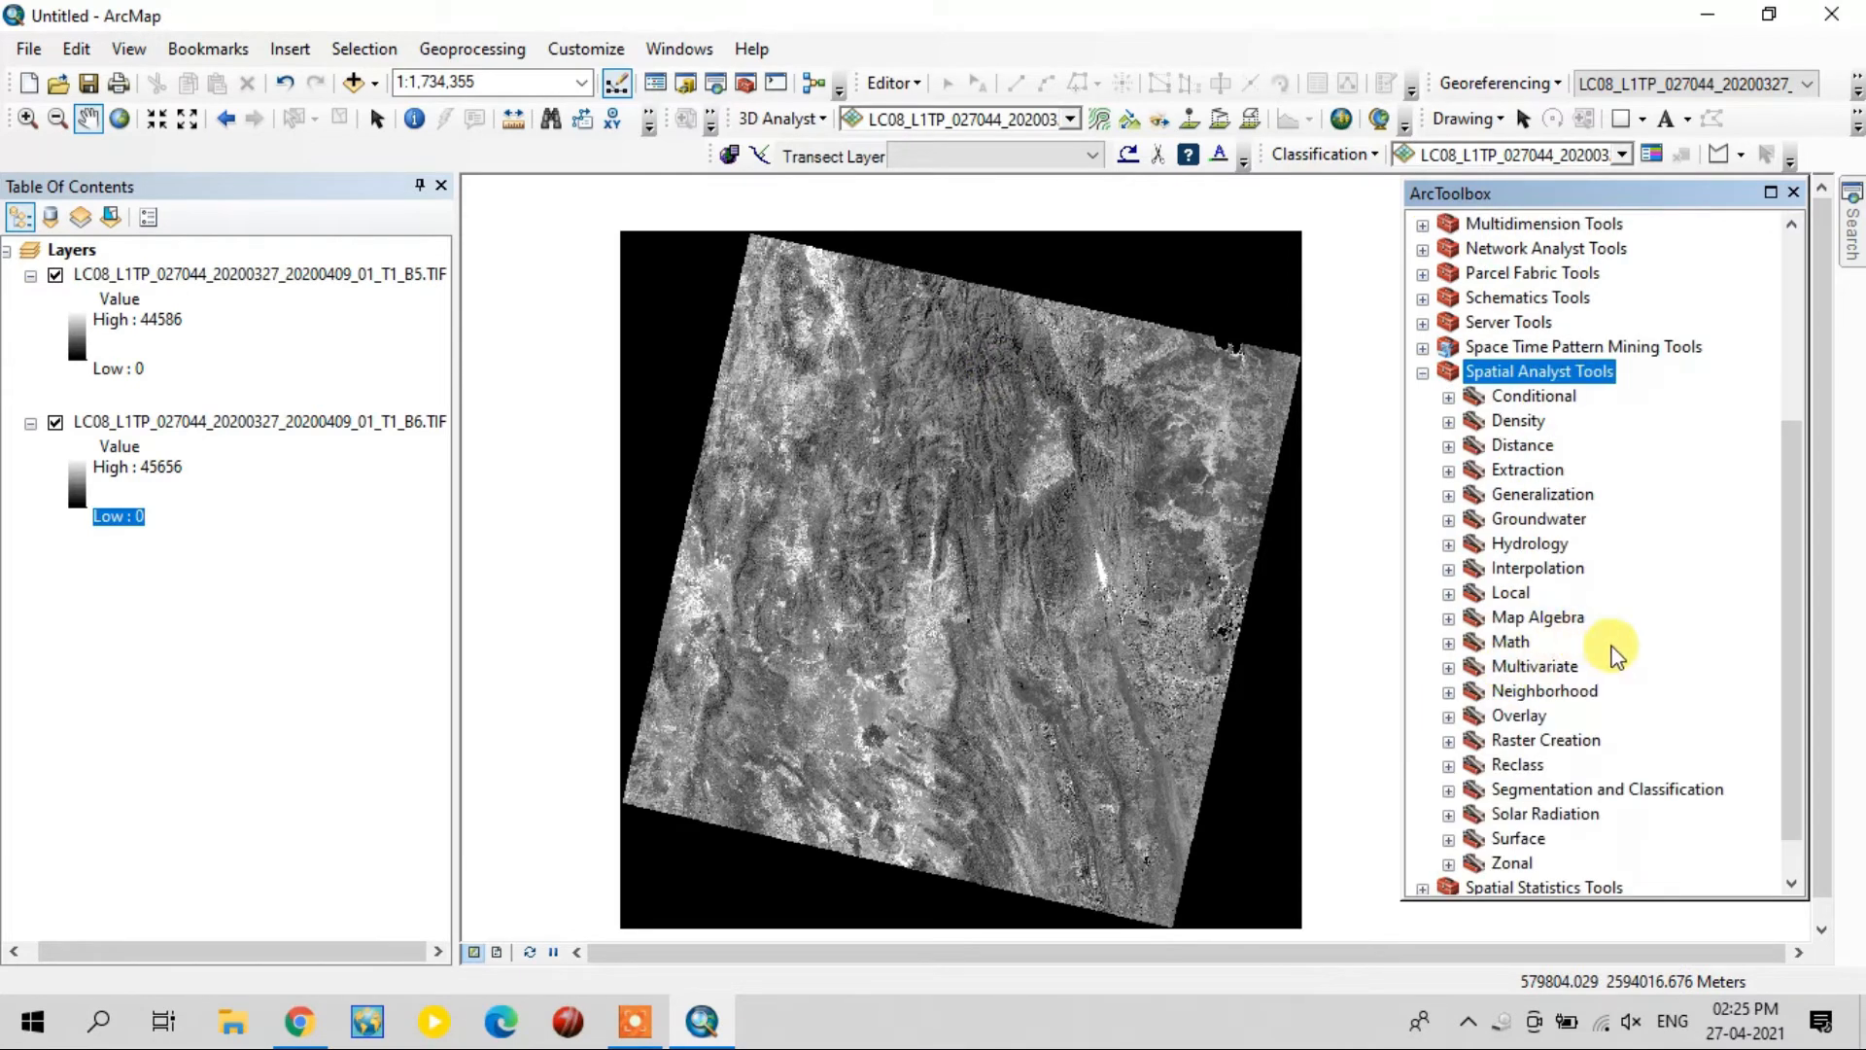
pyautogui.click(1448, 618)
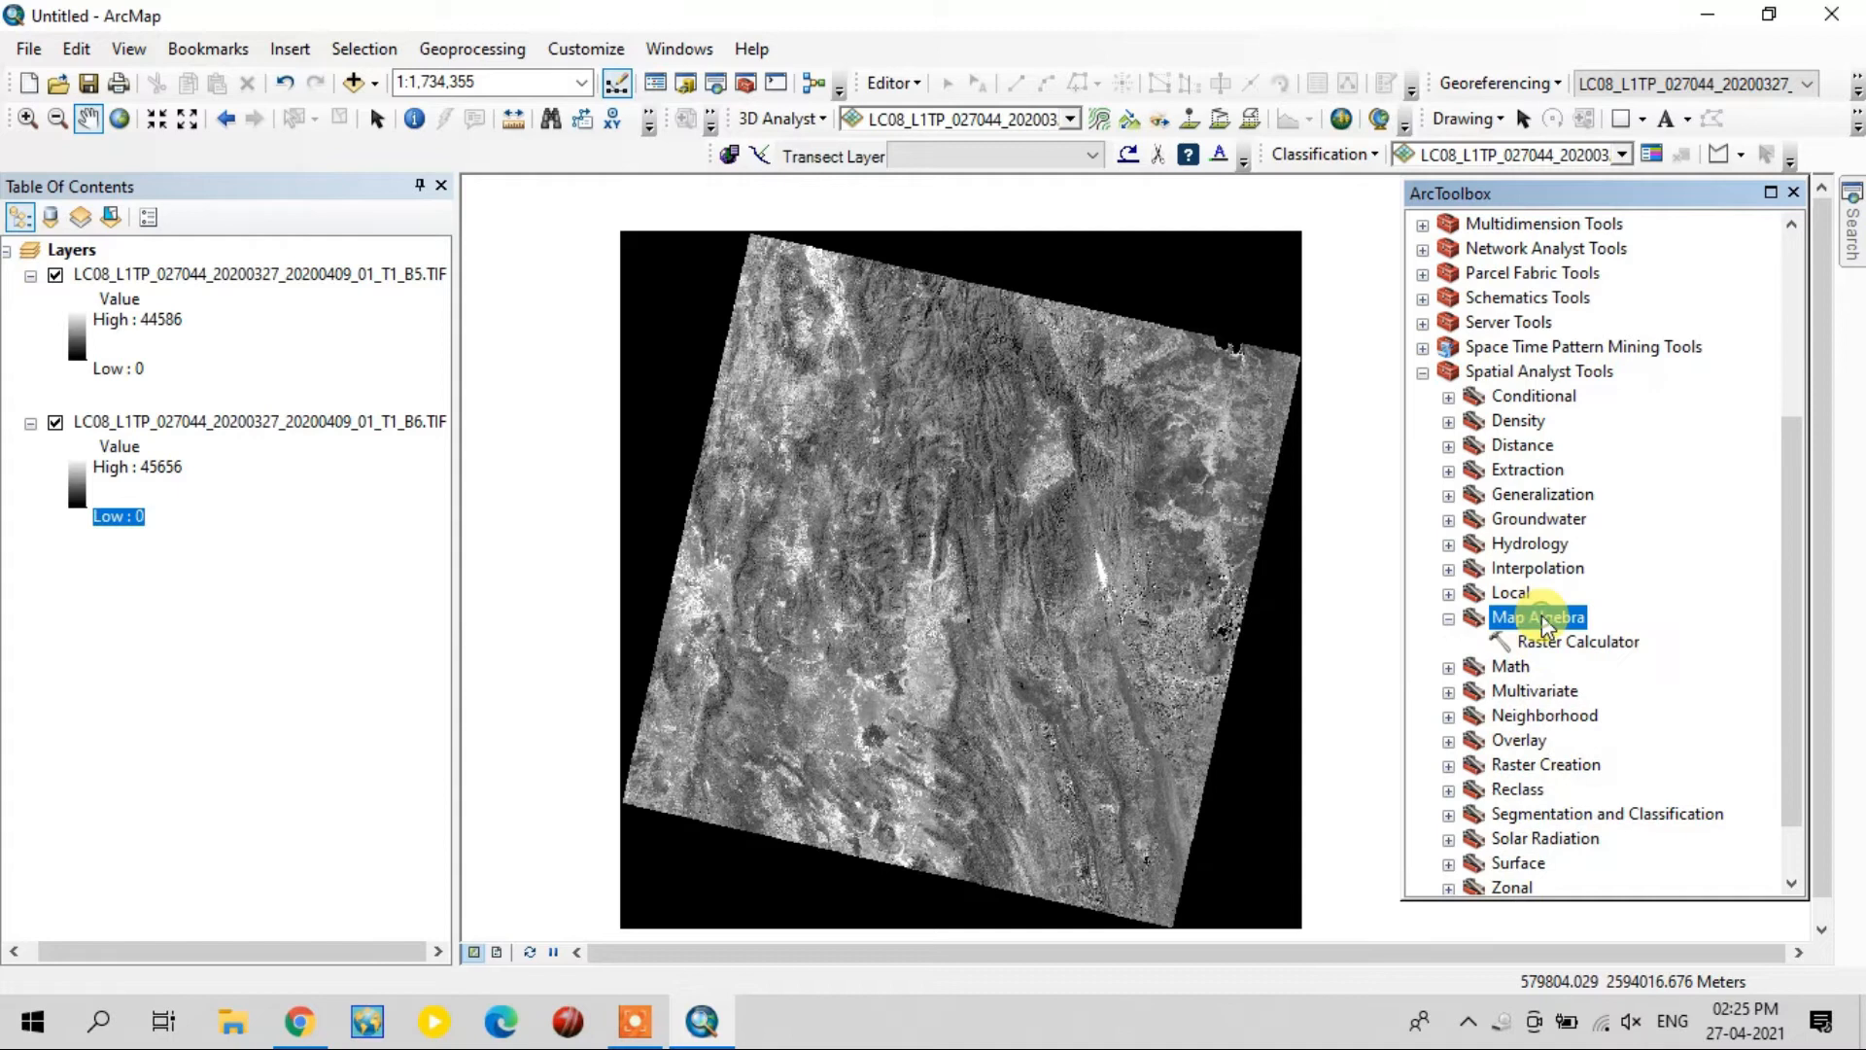
pyautogui.click(1582, 640)
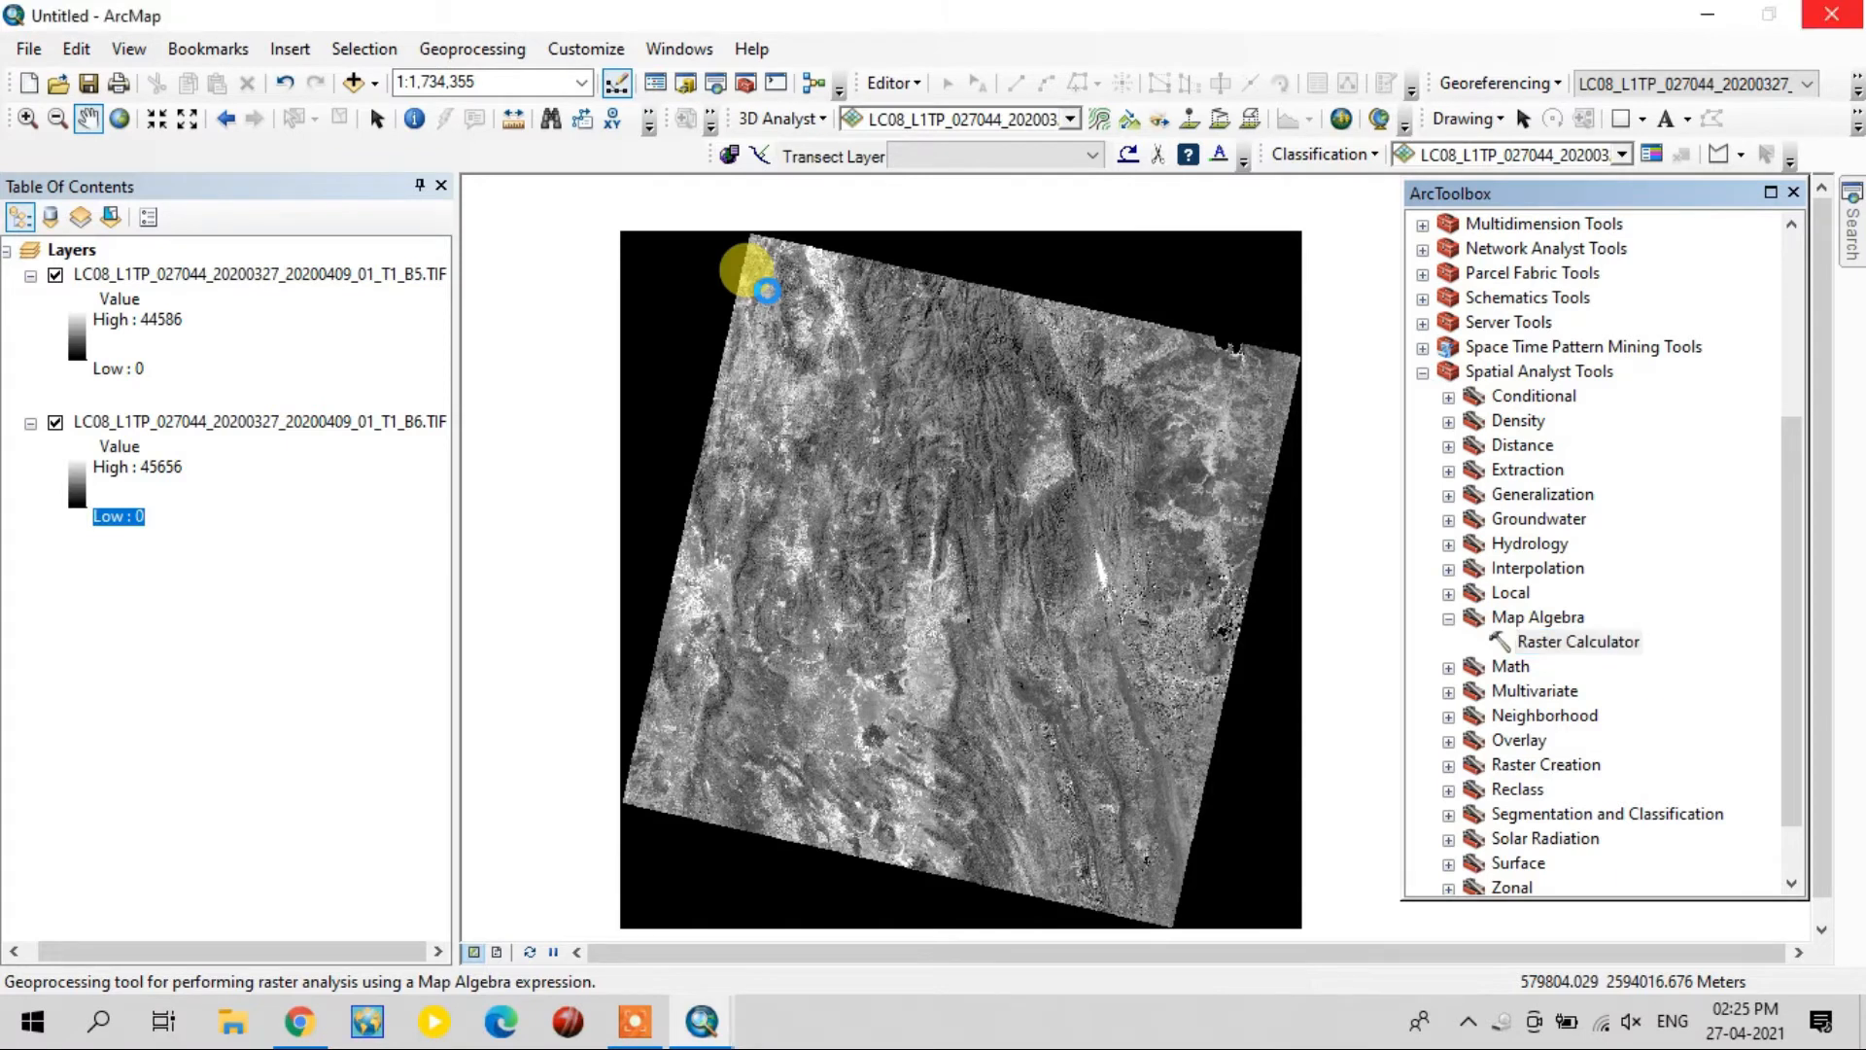
# - Build the NDMI numerator Float(B5 - B6) in the Raster Calculator
pyautogui.doubleClick(1580, 639)
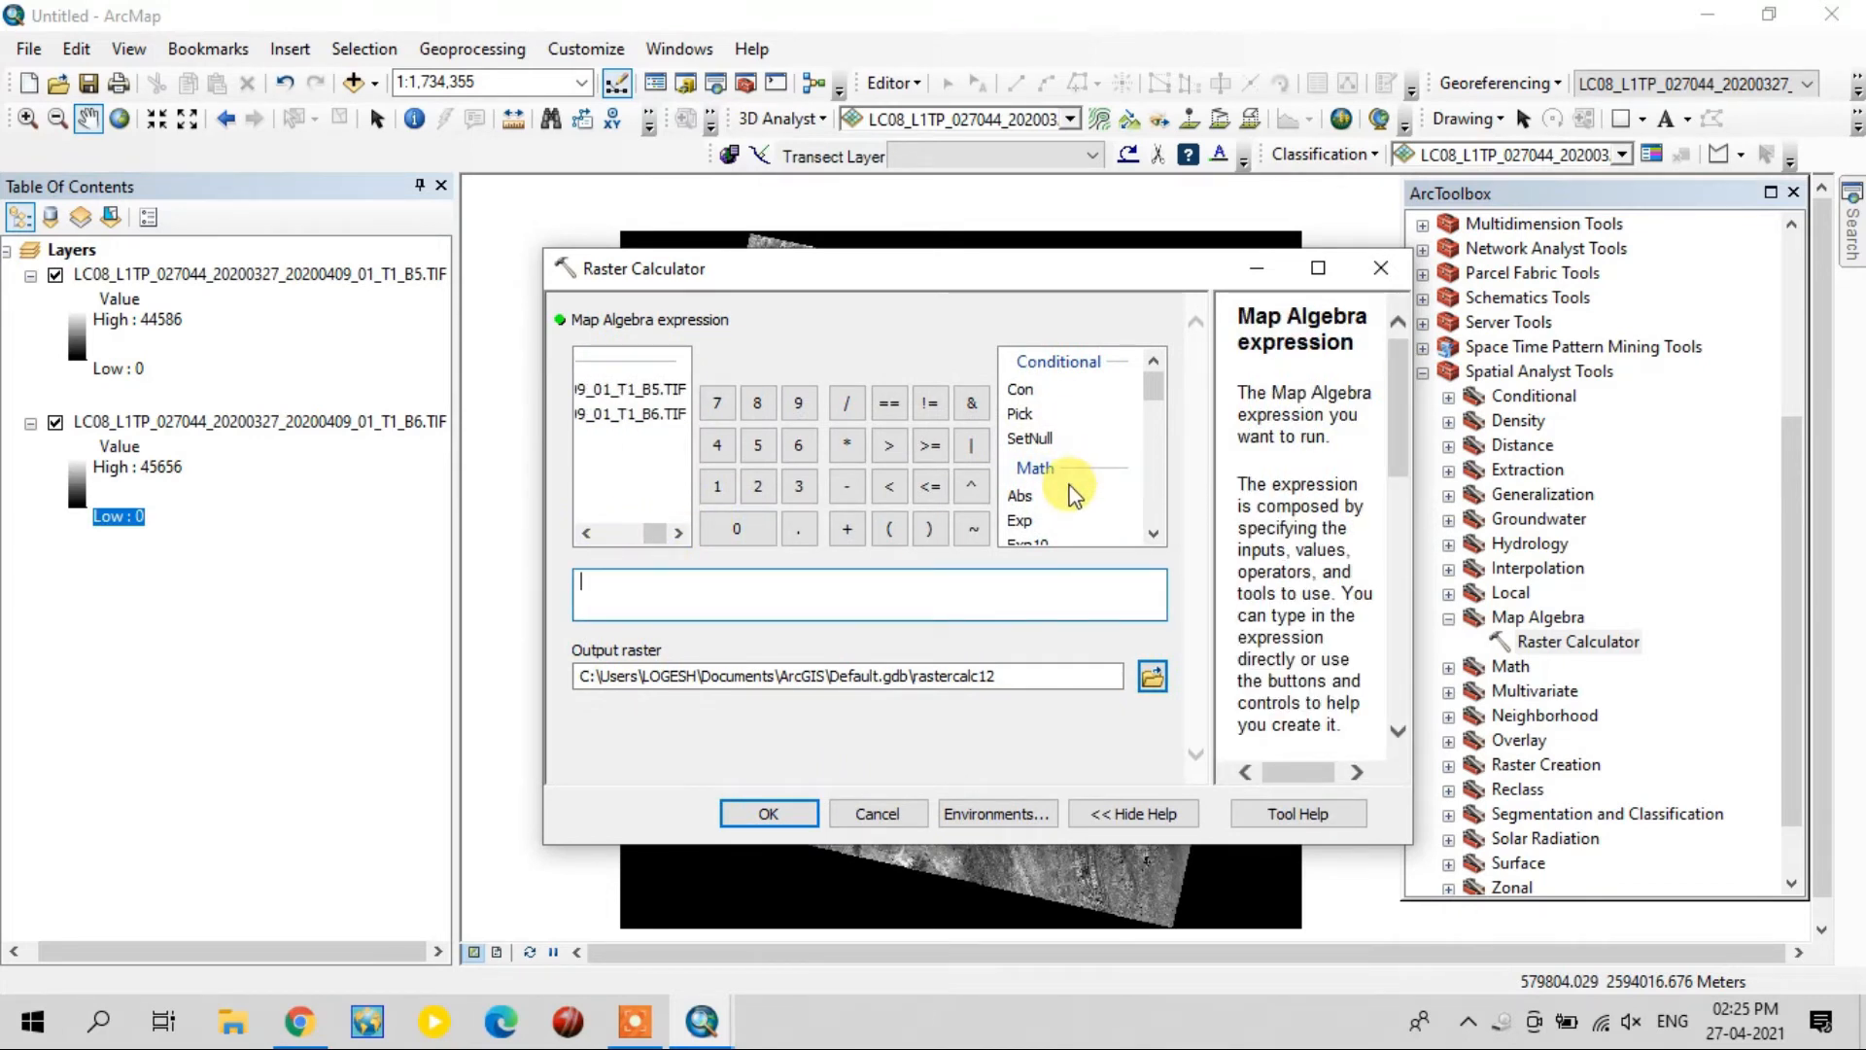
pyautogui.scroll(-3)
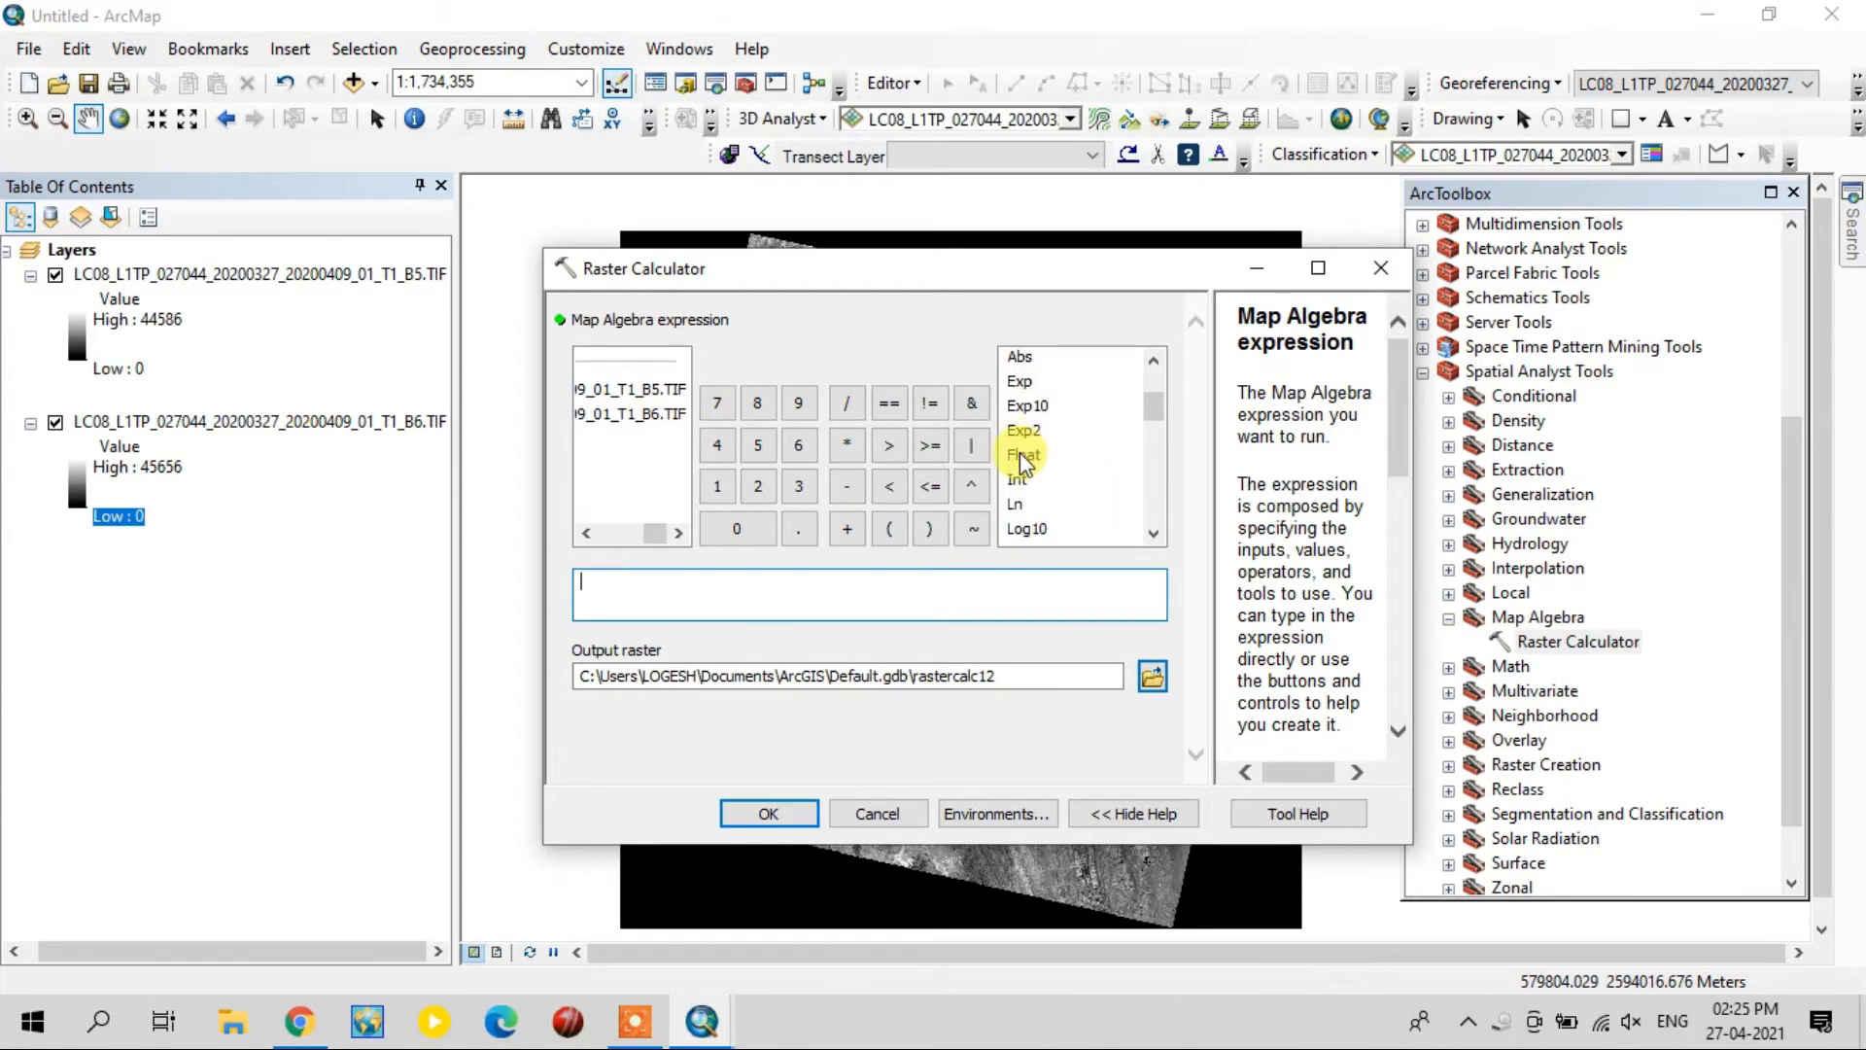
pyautogui.click(1023, 455)
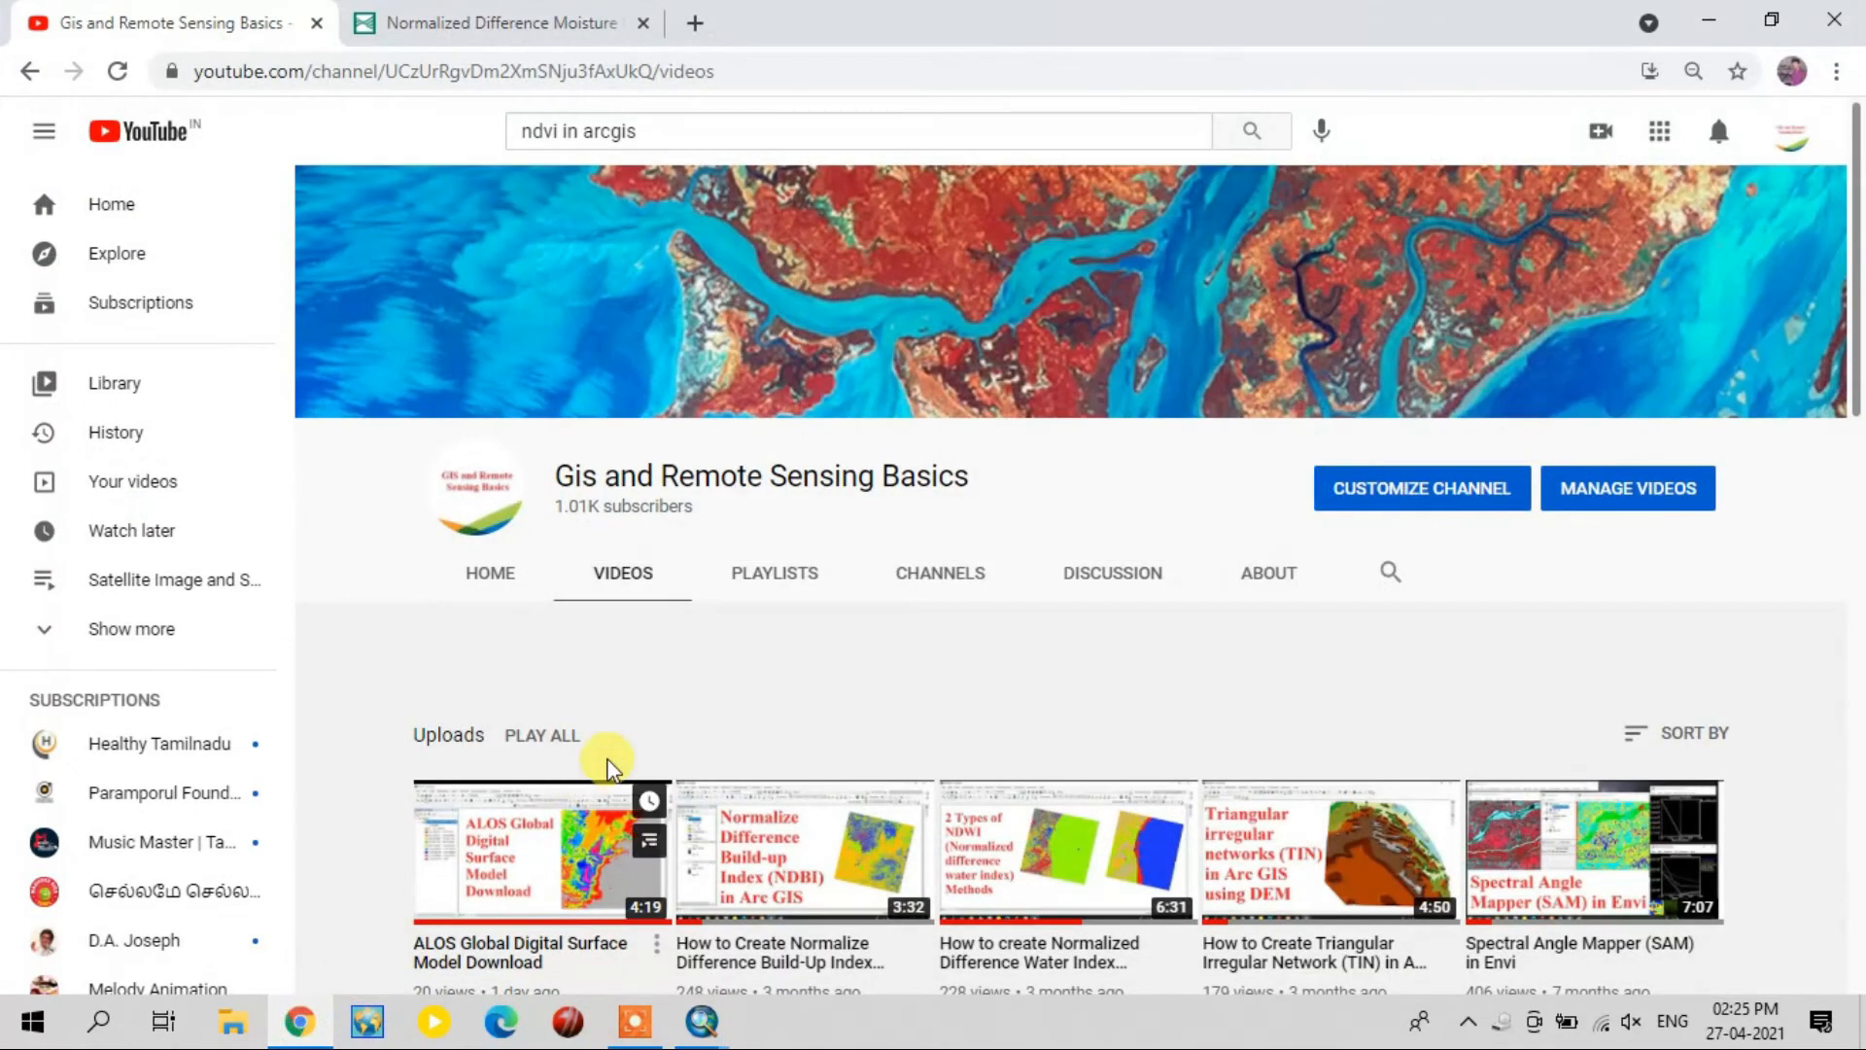
pyautogui.click(499, 23)
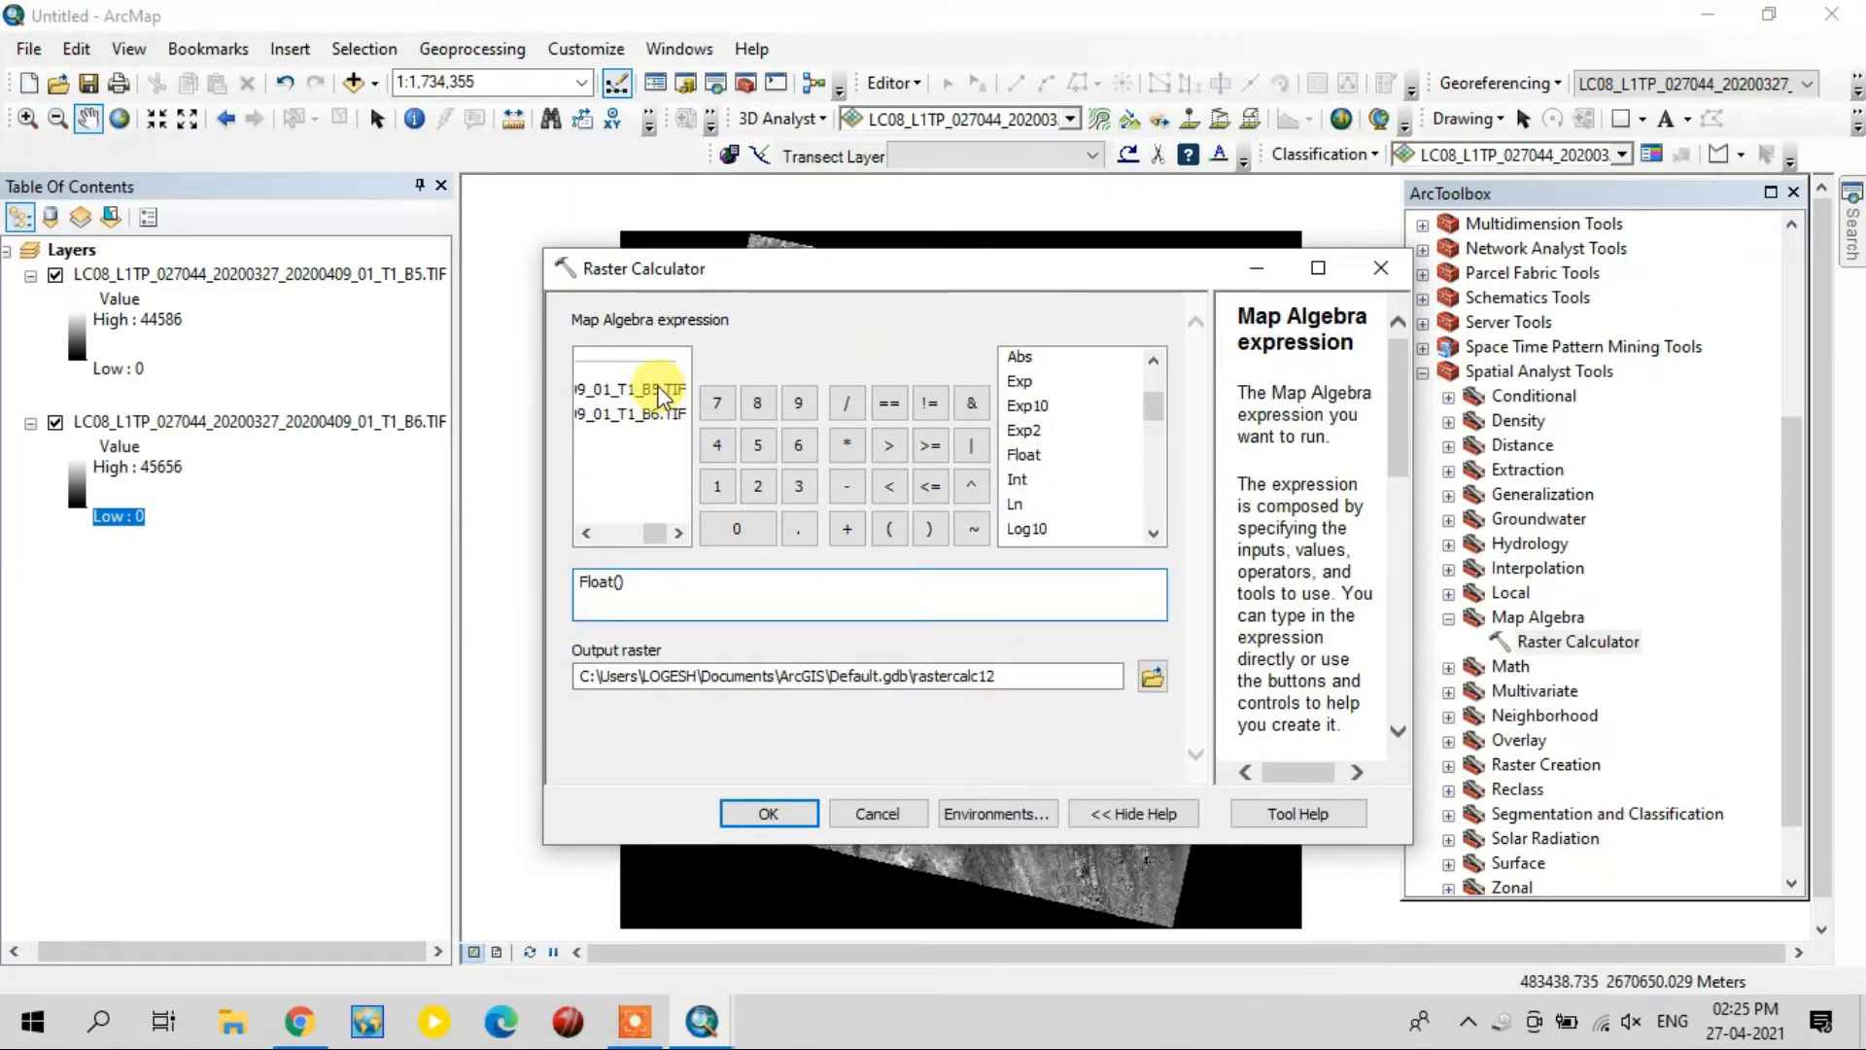
pyautogui.doubleClick(630, 389)
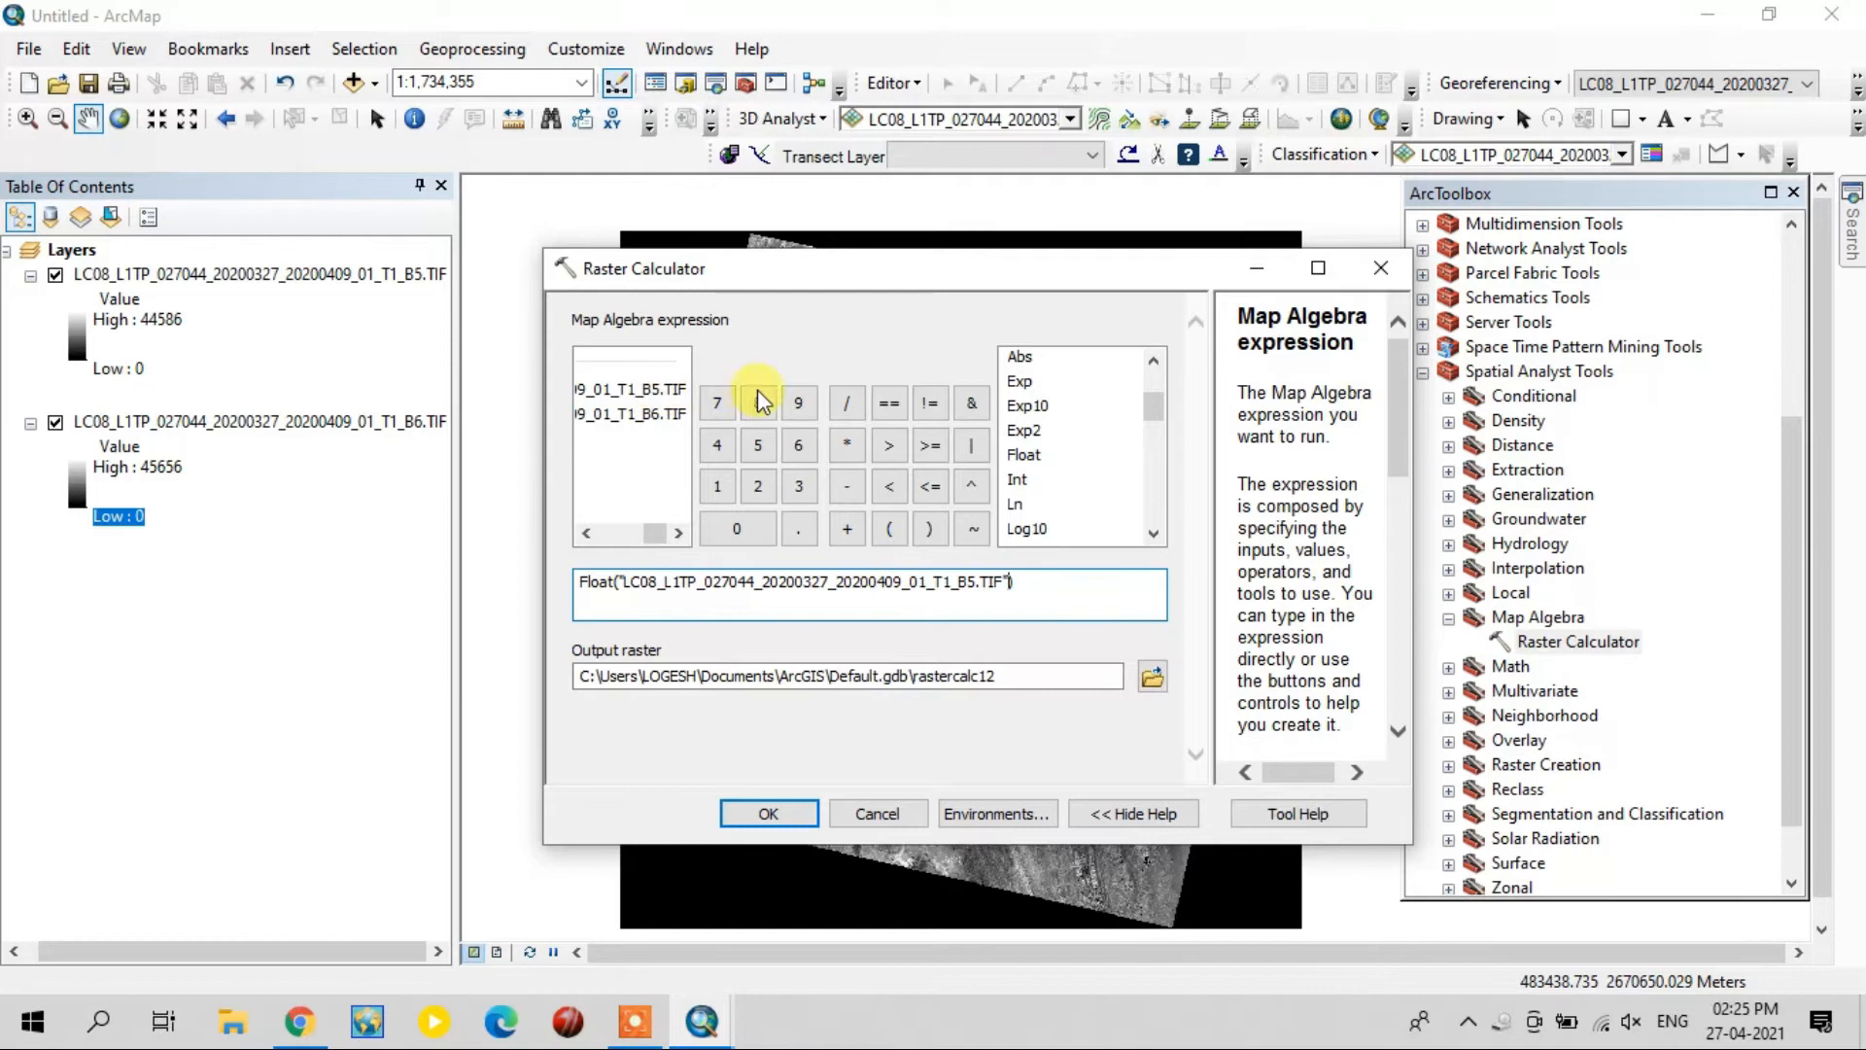
pyautogui.moveTo(847, 486)
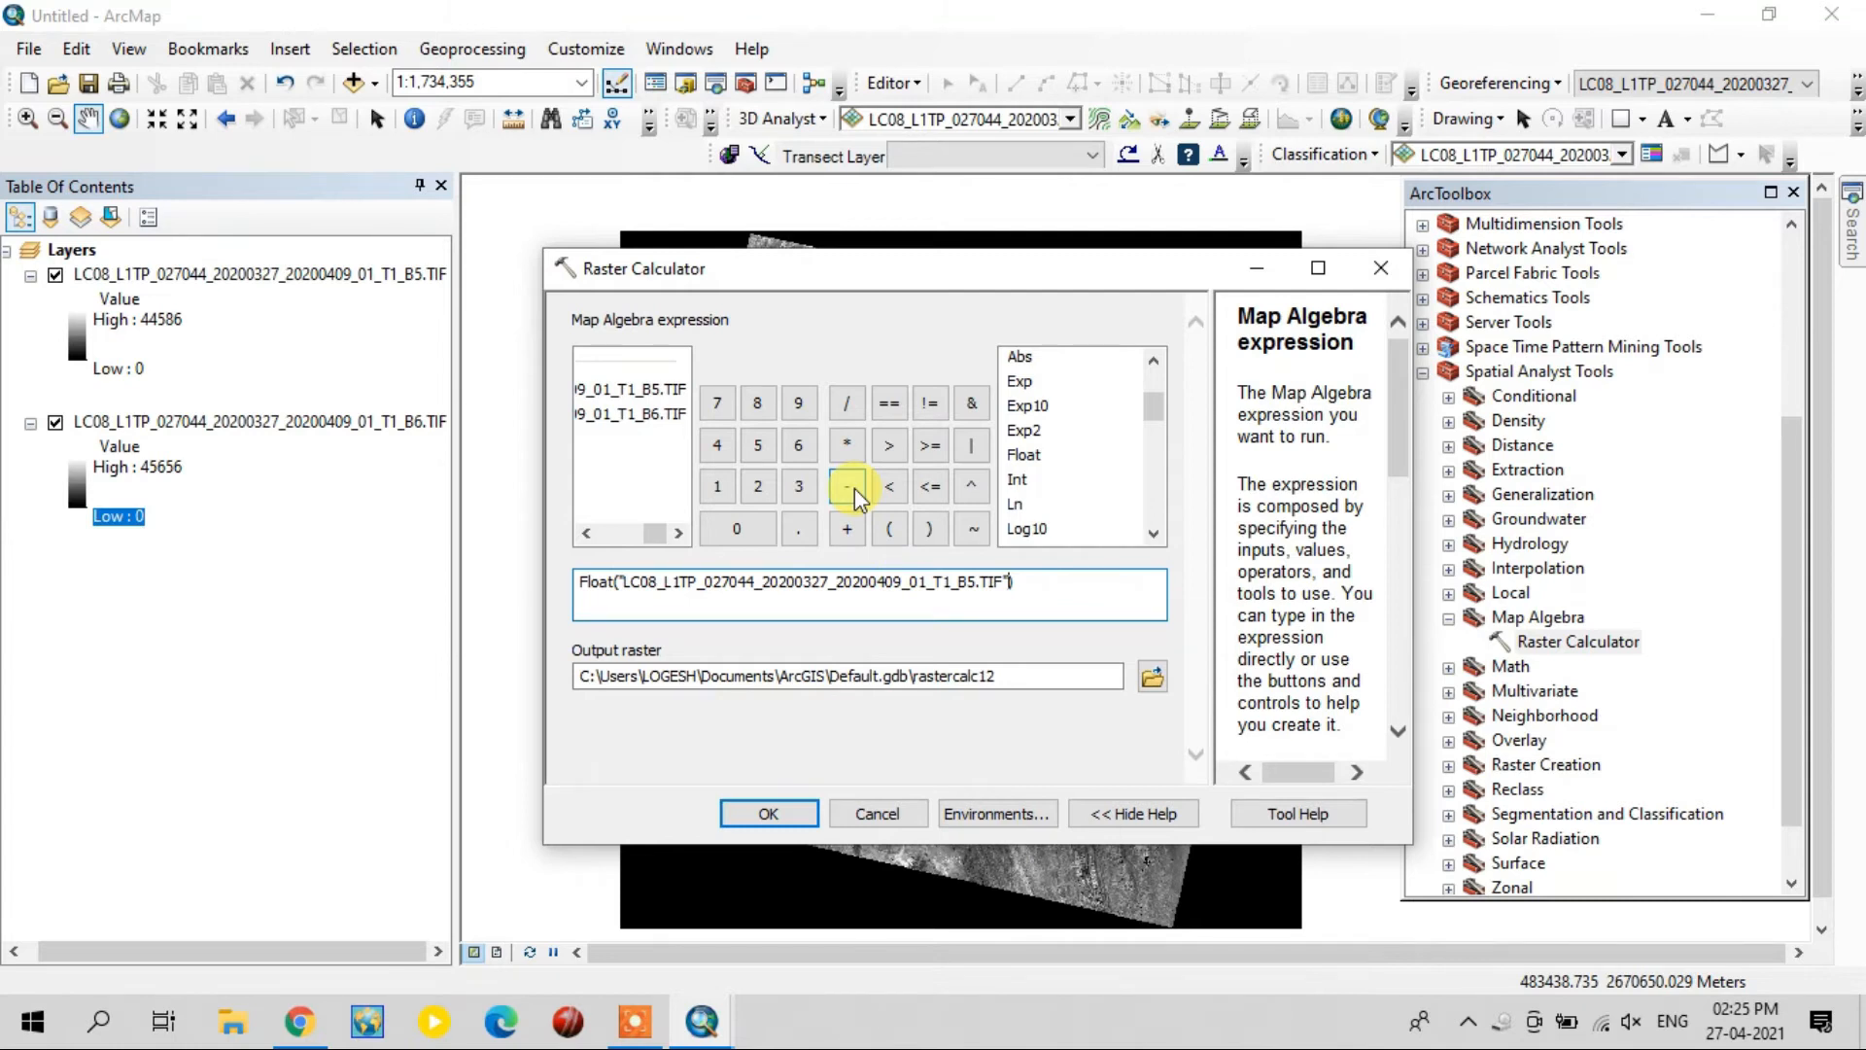
pyautogui.click(846, 488)
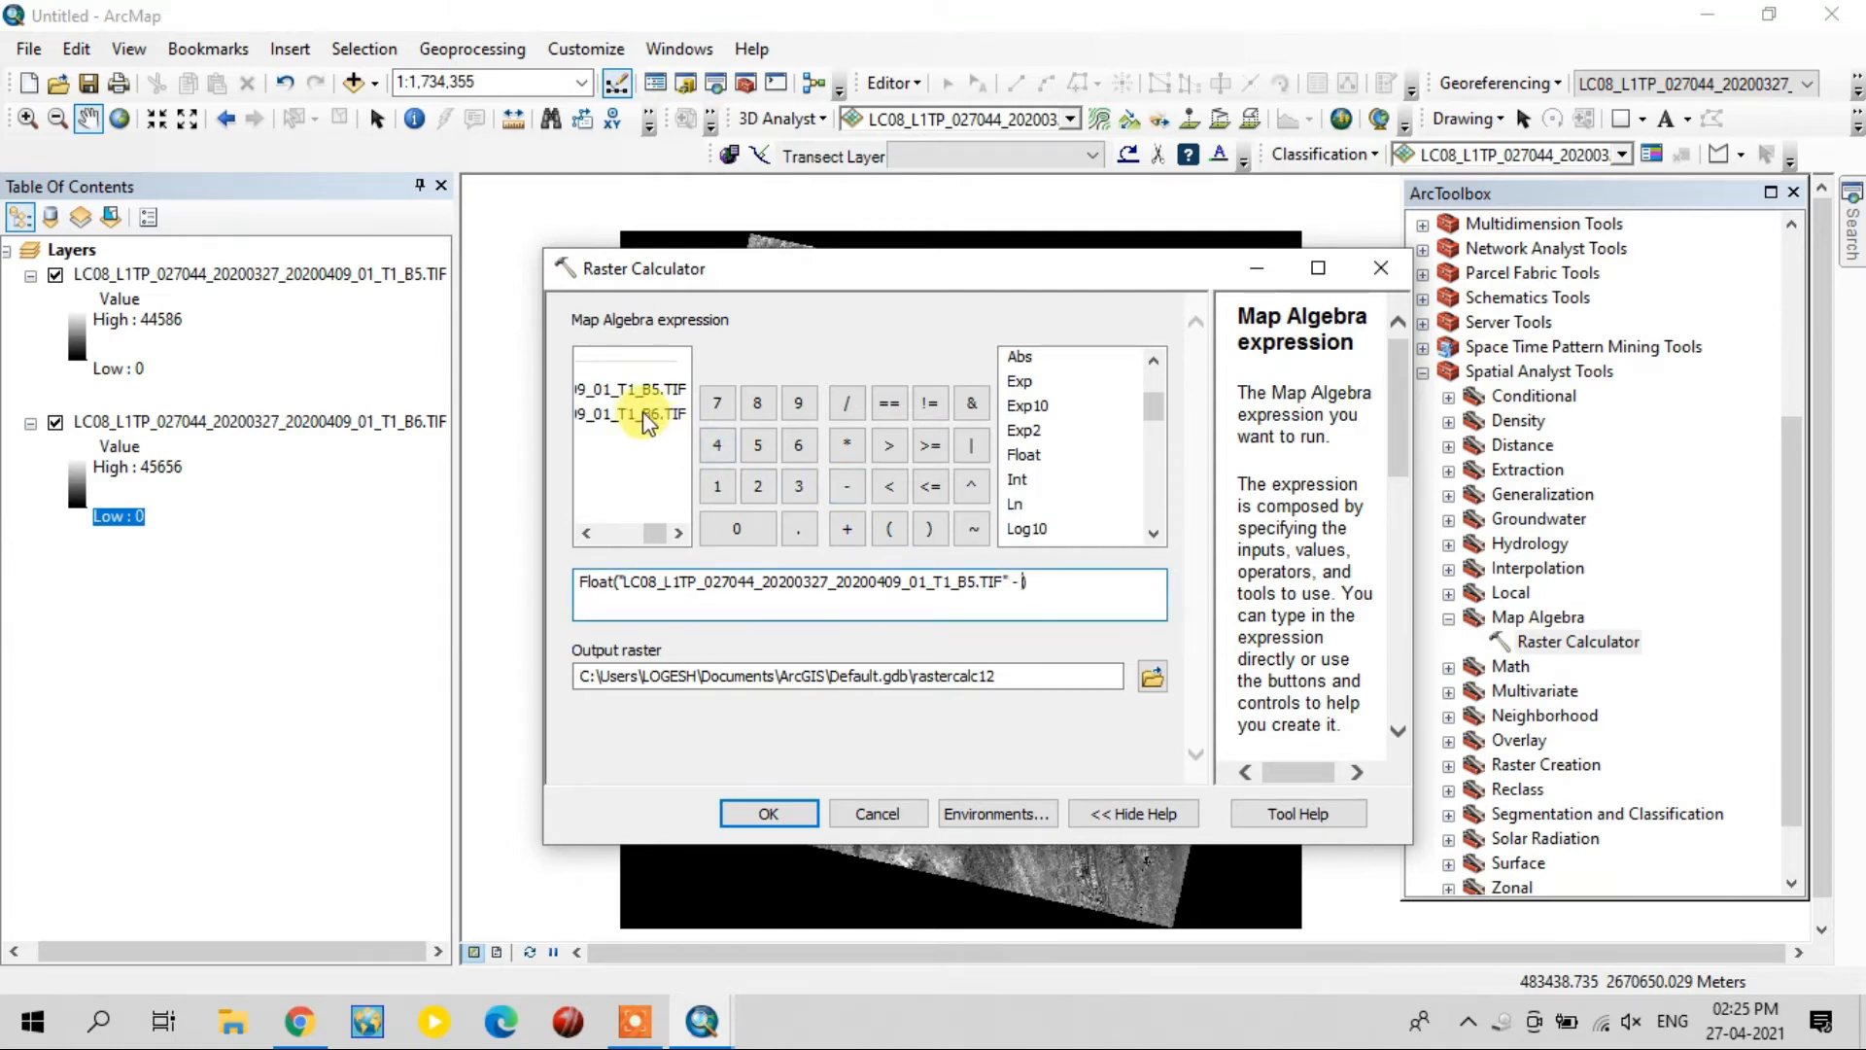
pyautogui.doubleClick(630, 414)
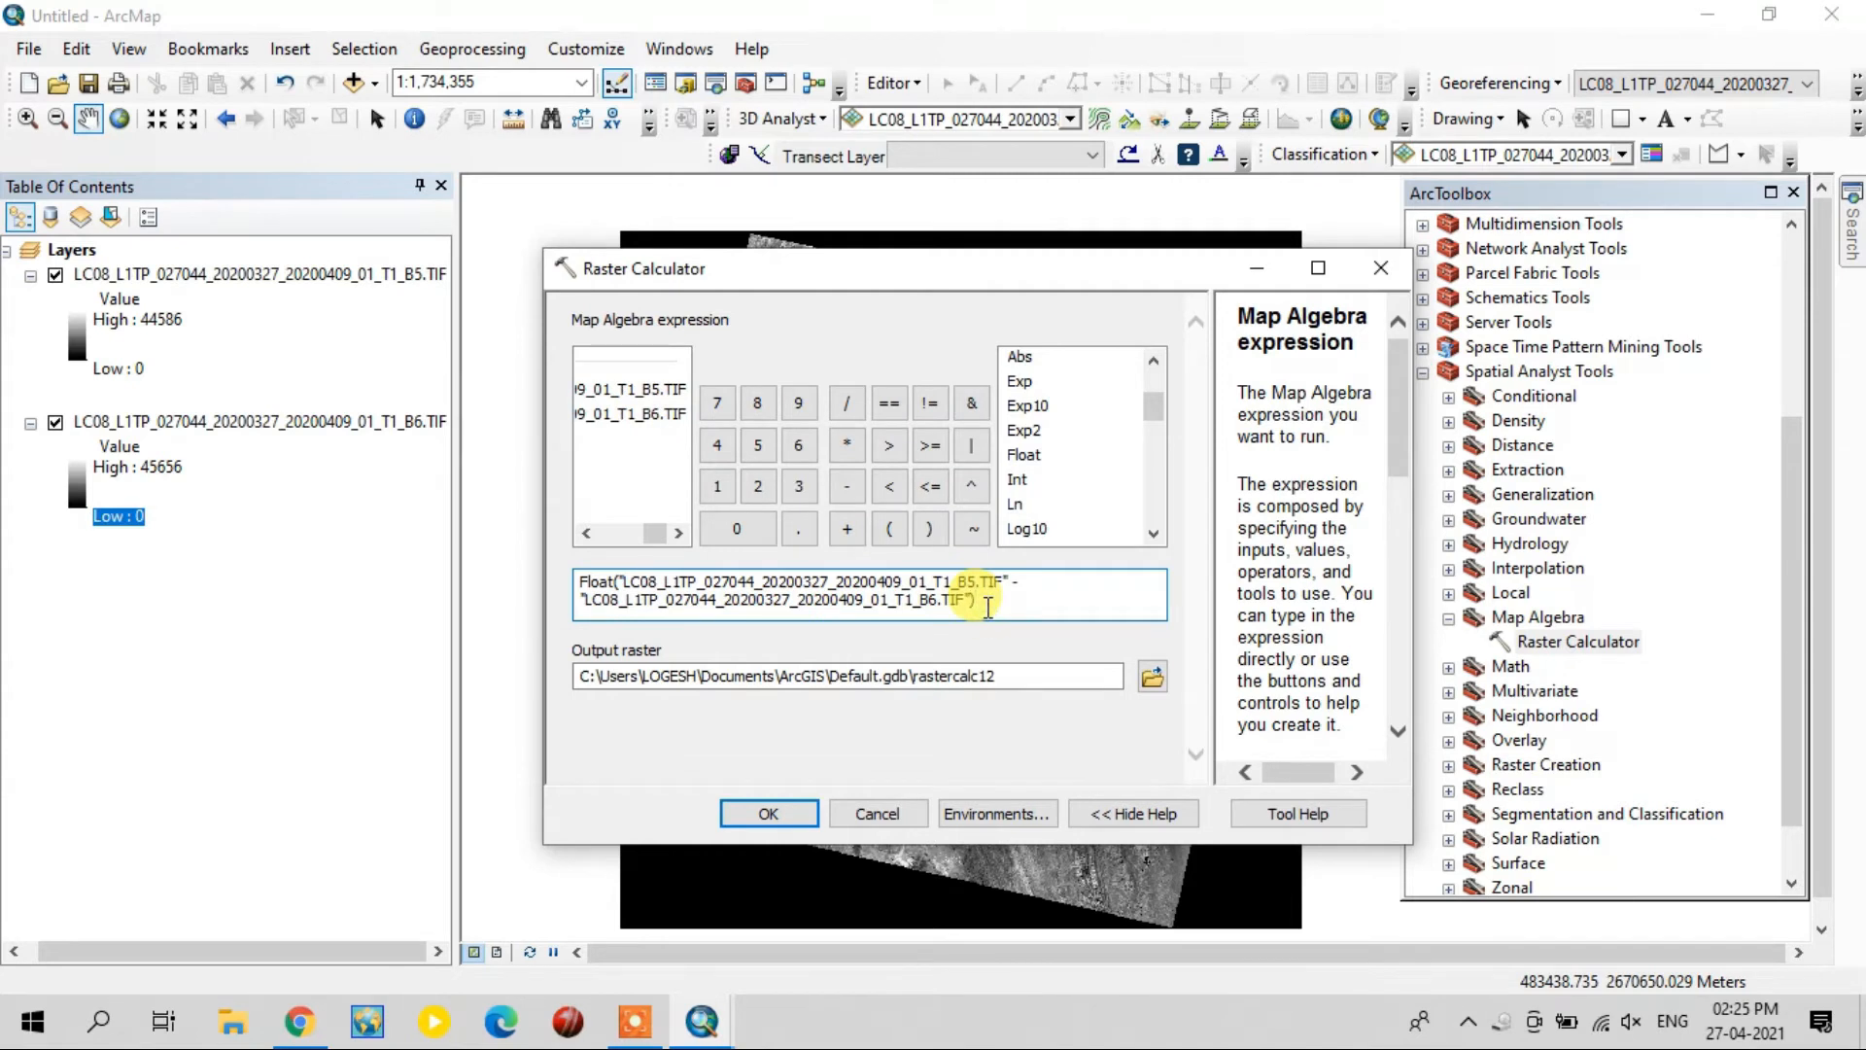
# - Divide by Float(B5 + B6) and run the NDMI calculation
pyautogui.click(846, 404)
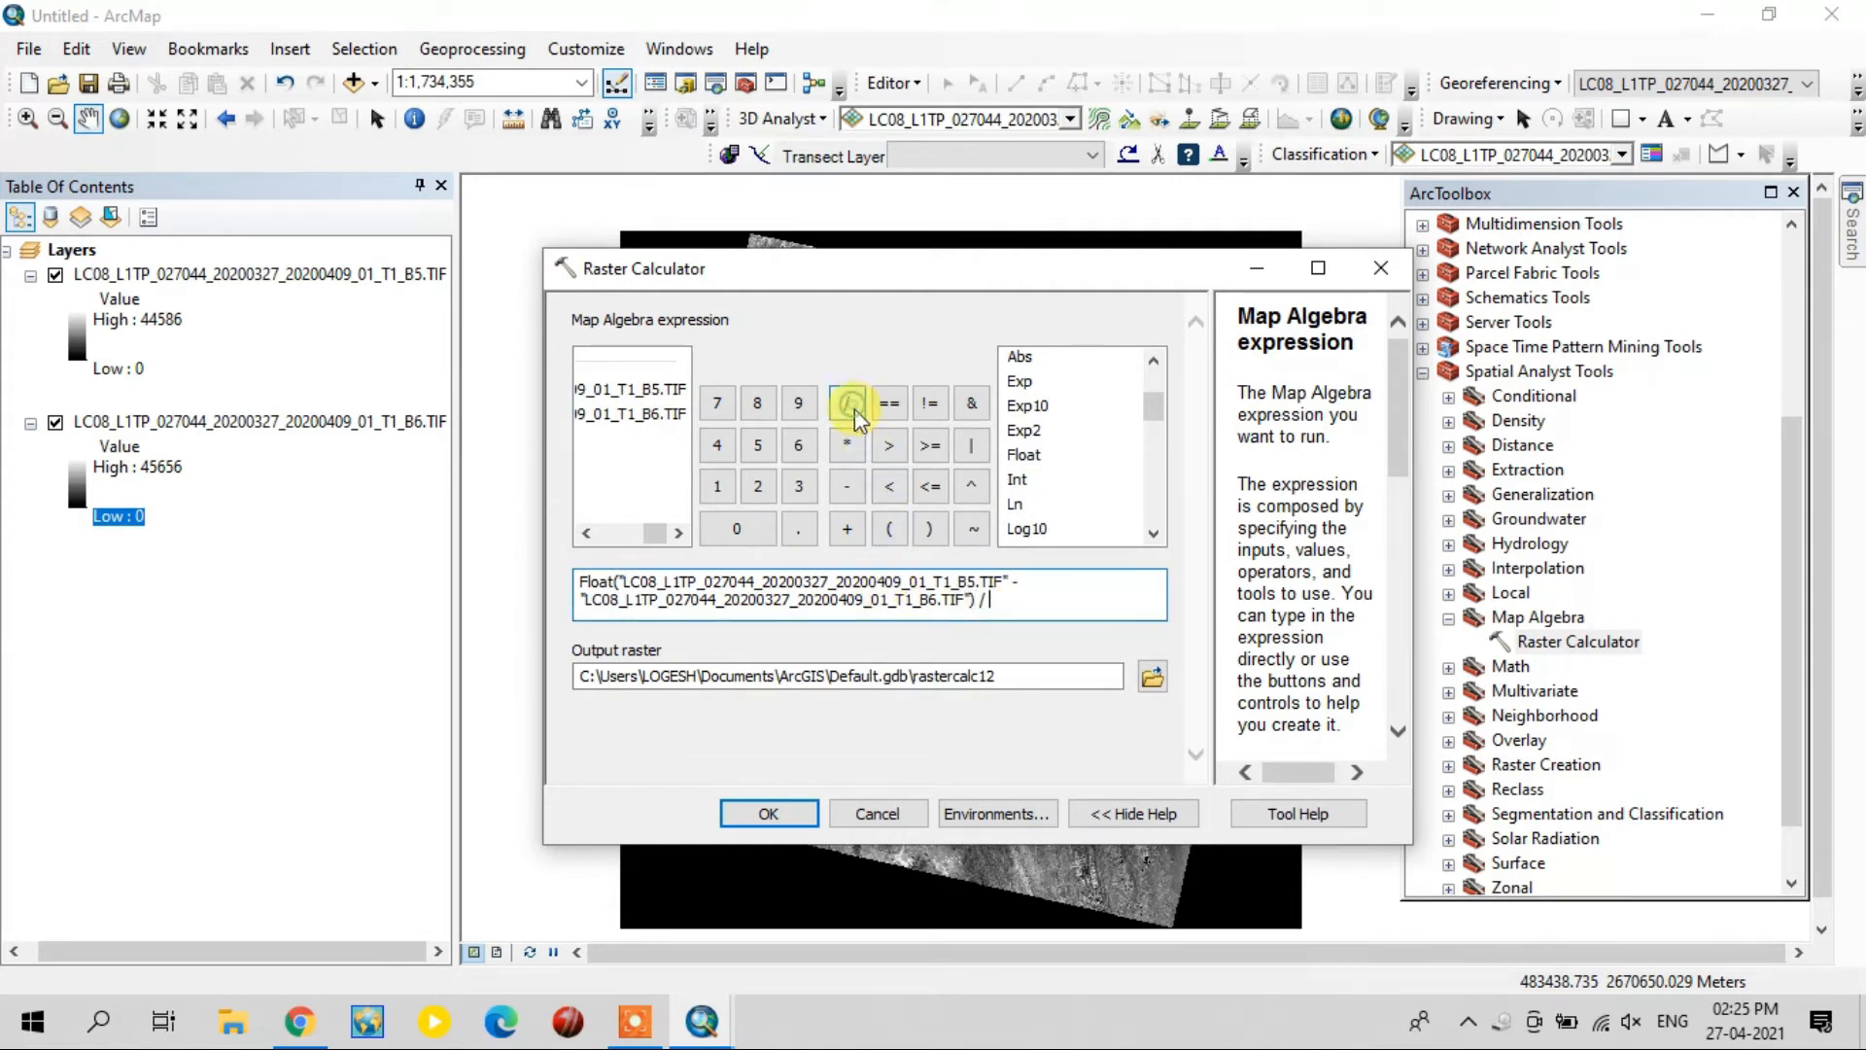
pyautogui.click(1021, 455)
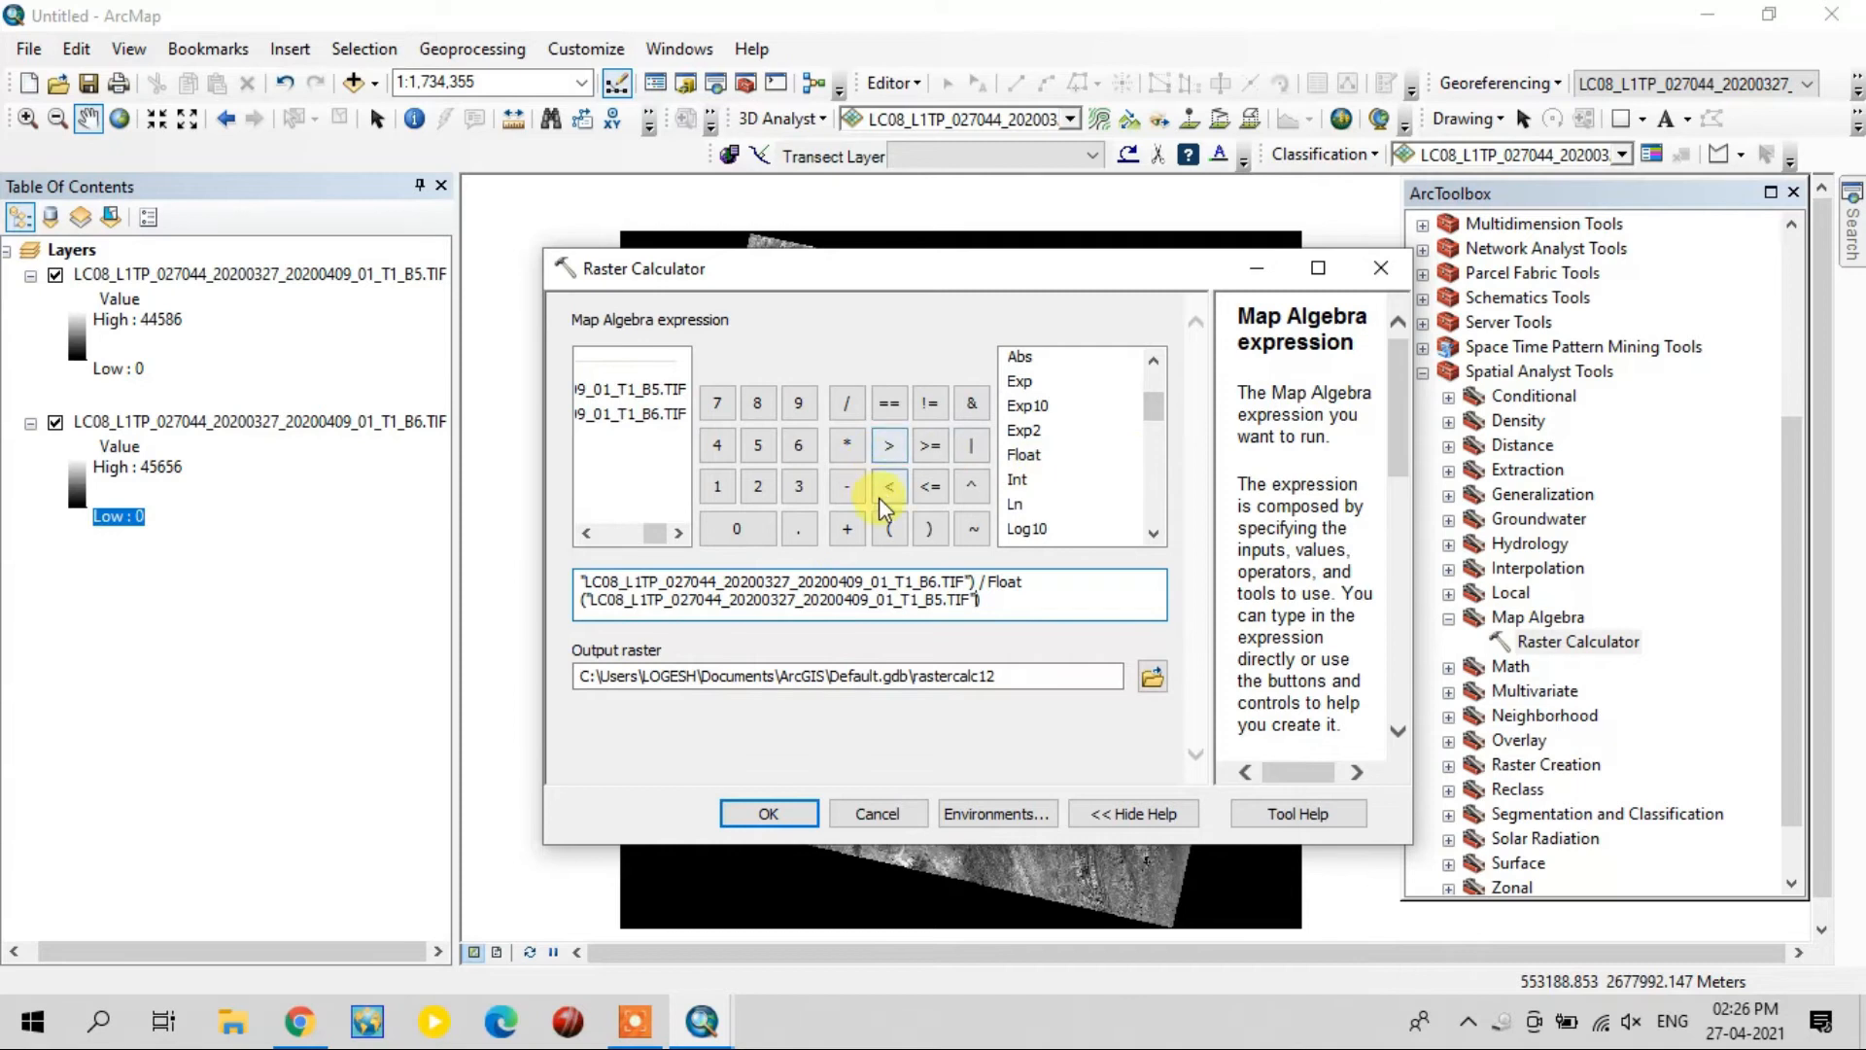
pyautogui.click(846, 526)
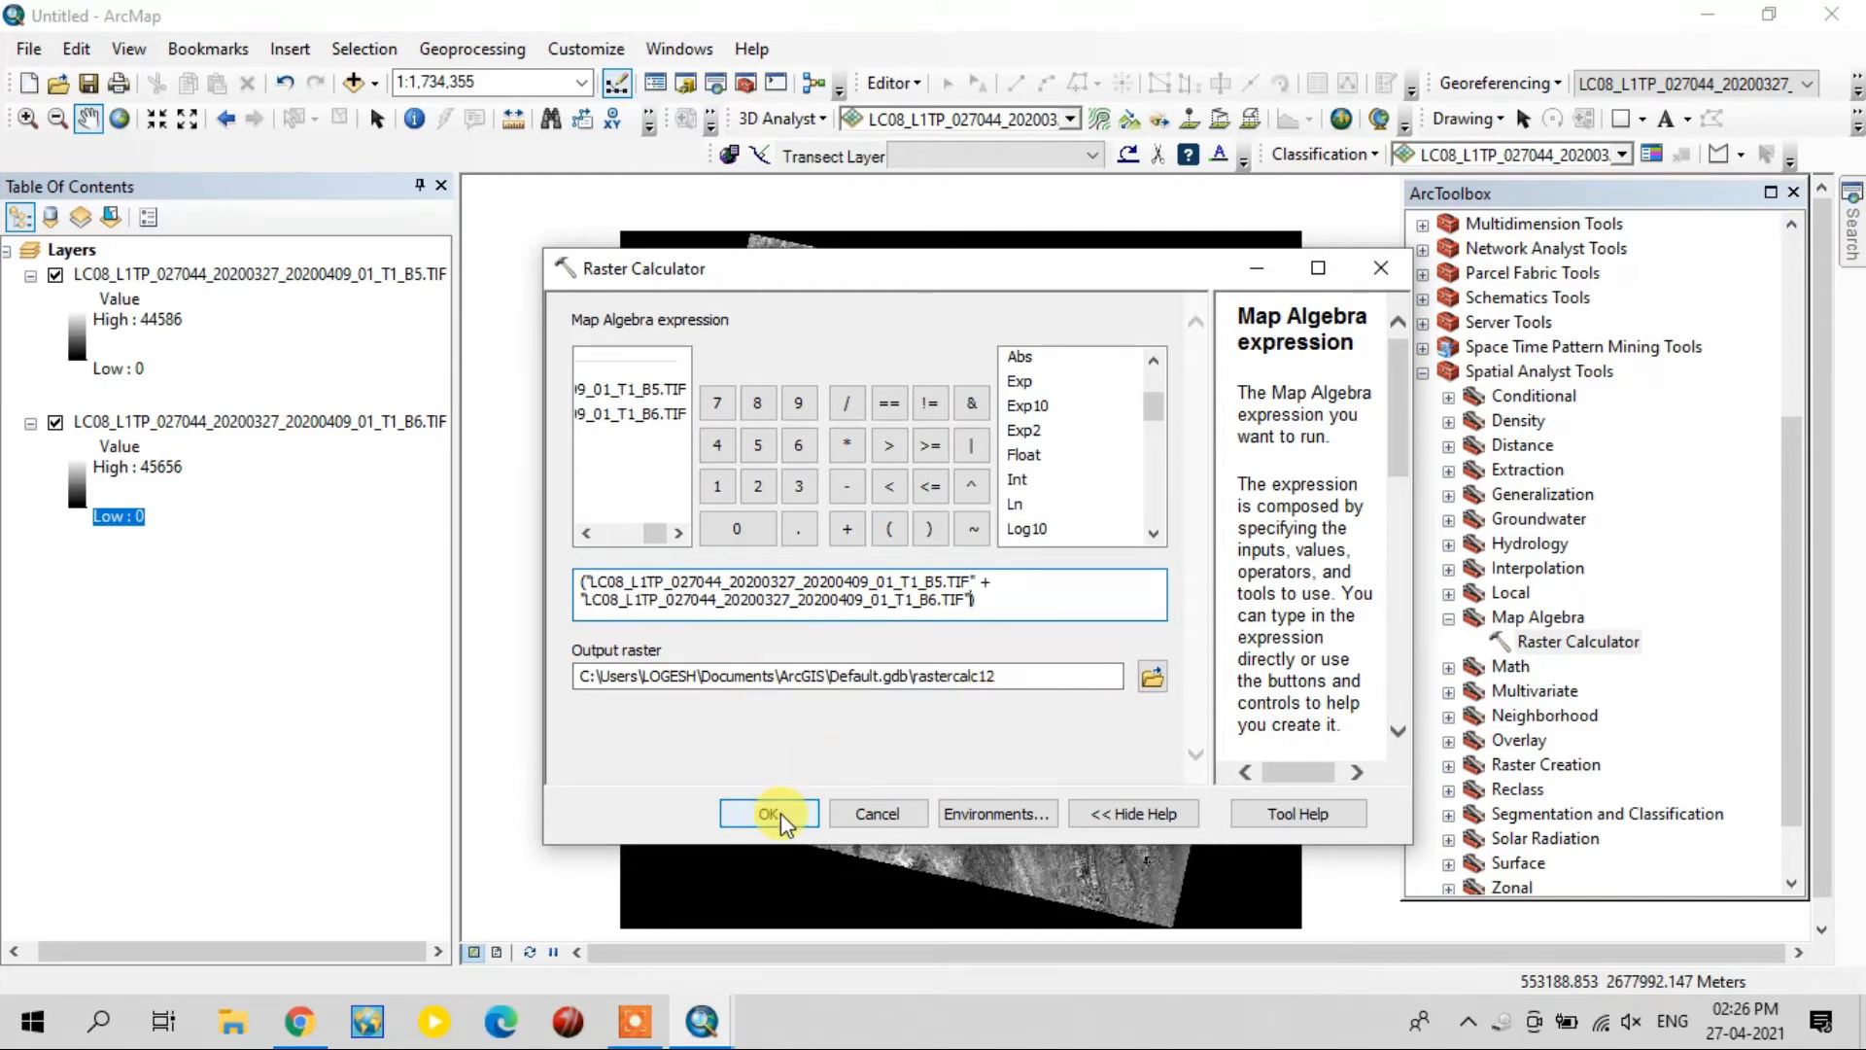
pyautogui.click(768, 813)
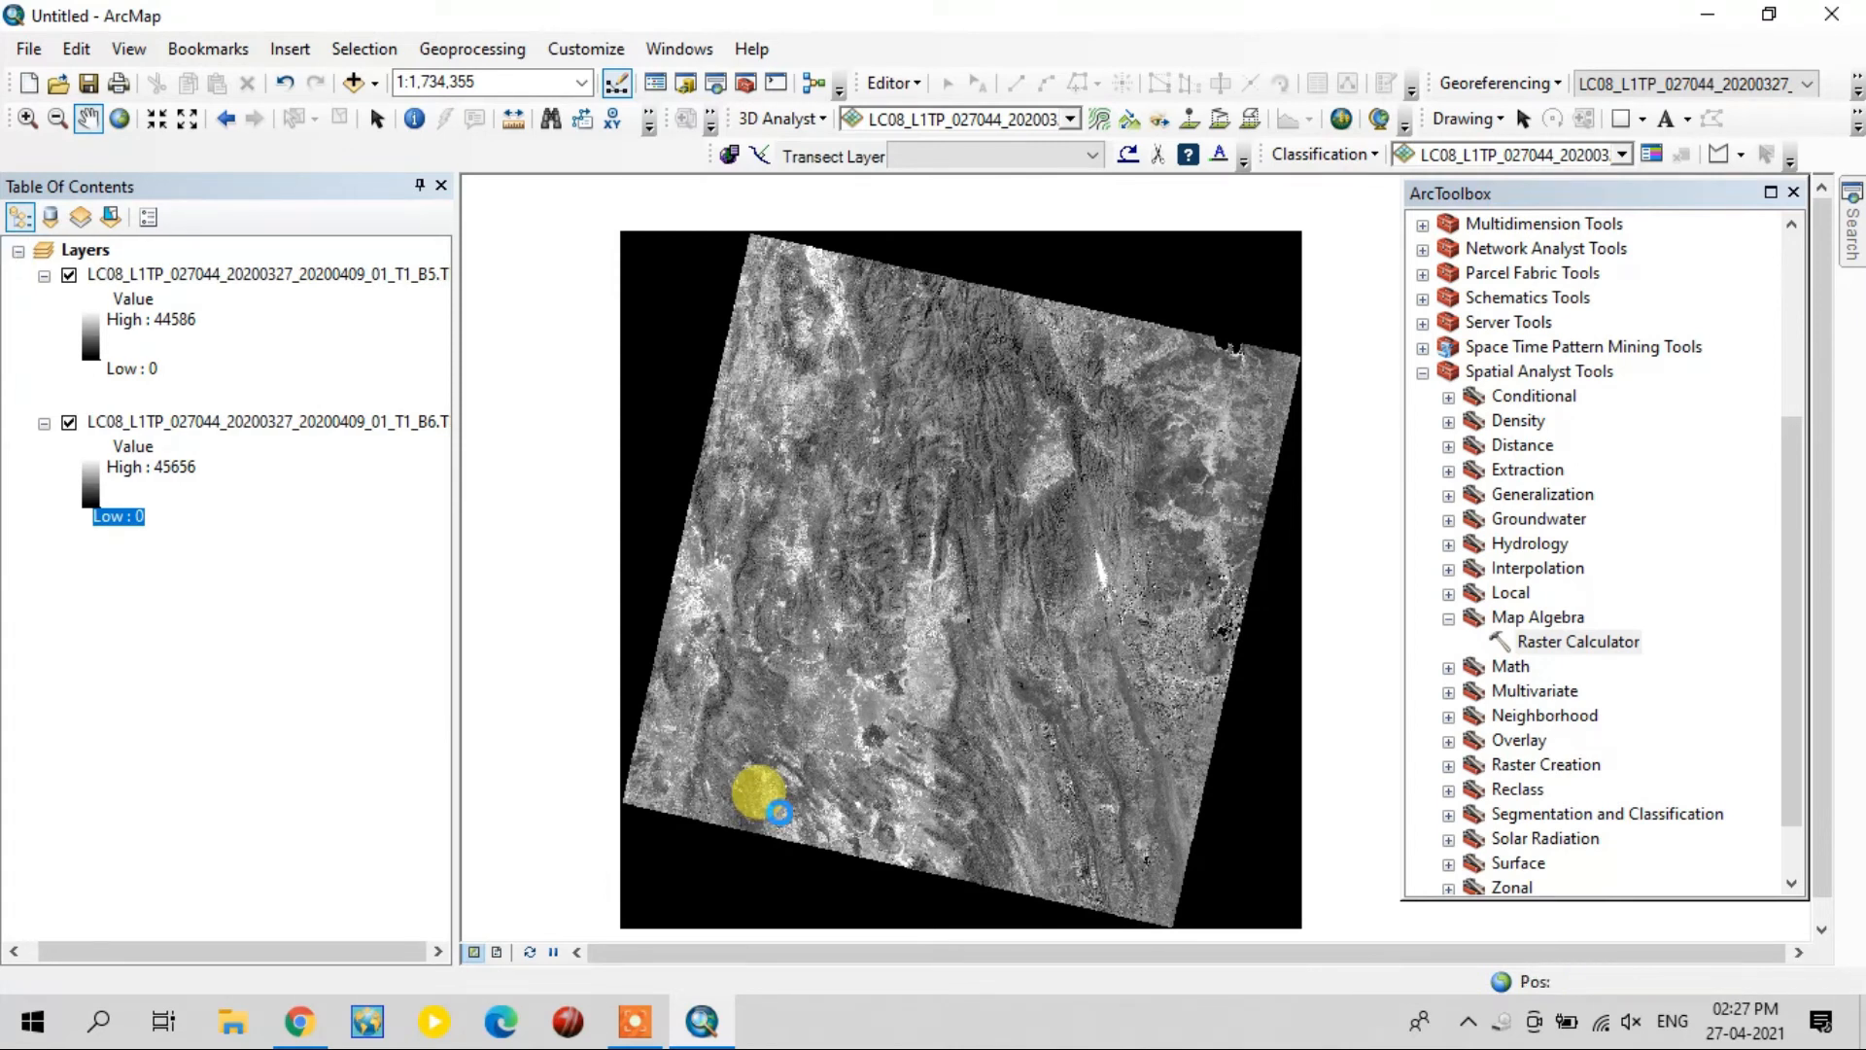
# - Bring up the layer properties of the computed rastercalc12 NDMI raster
pyautogui.click(1582, 640)
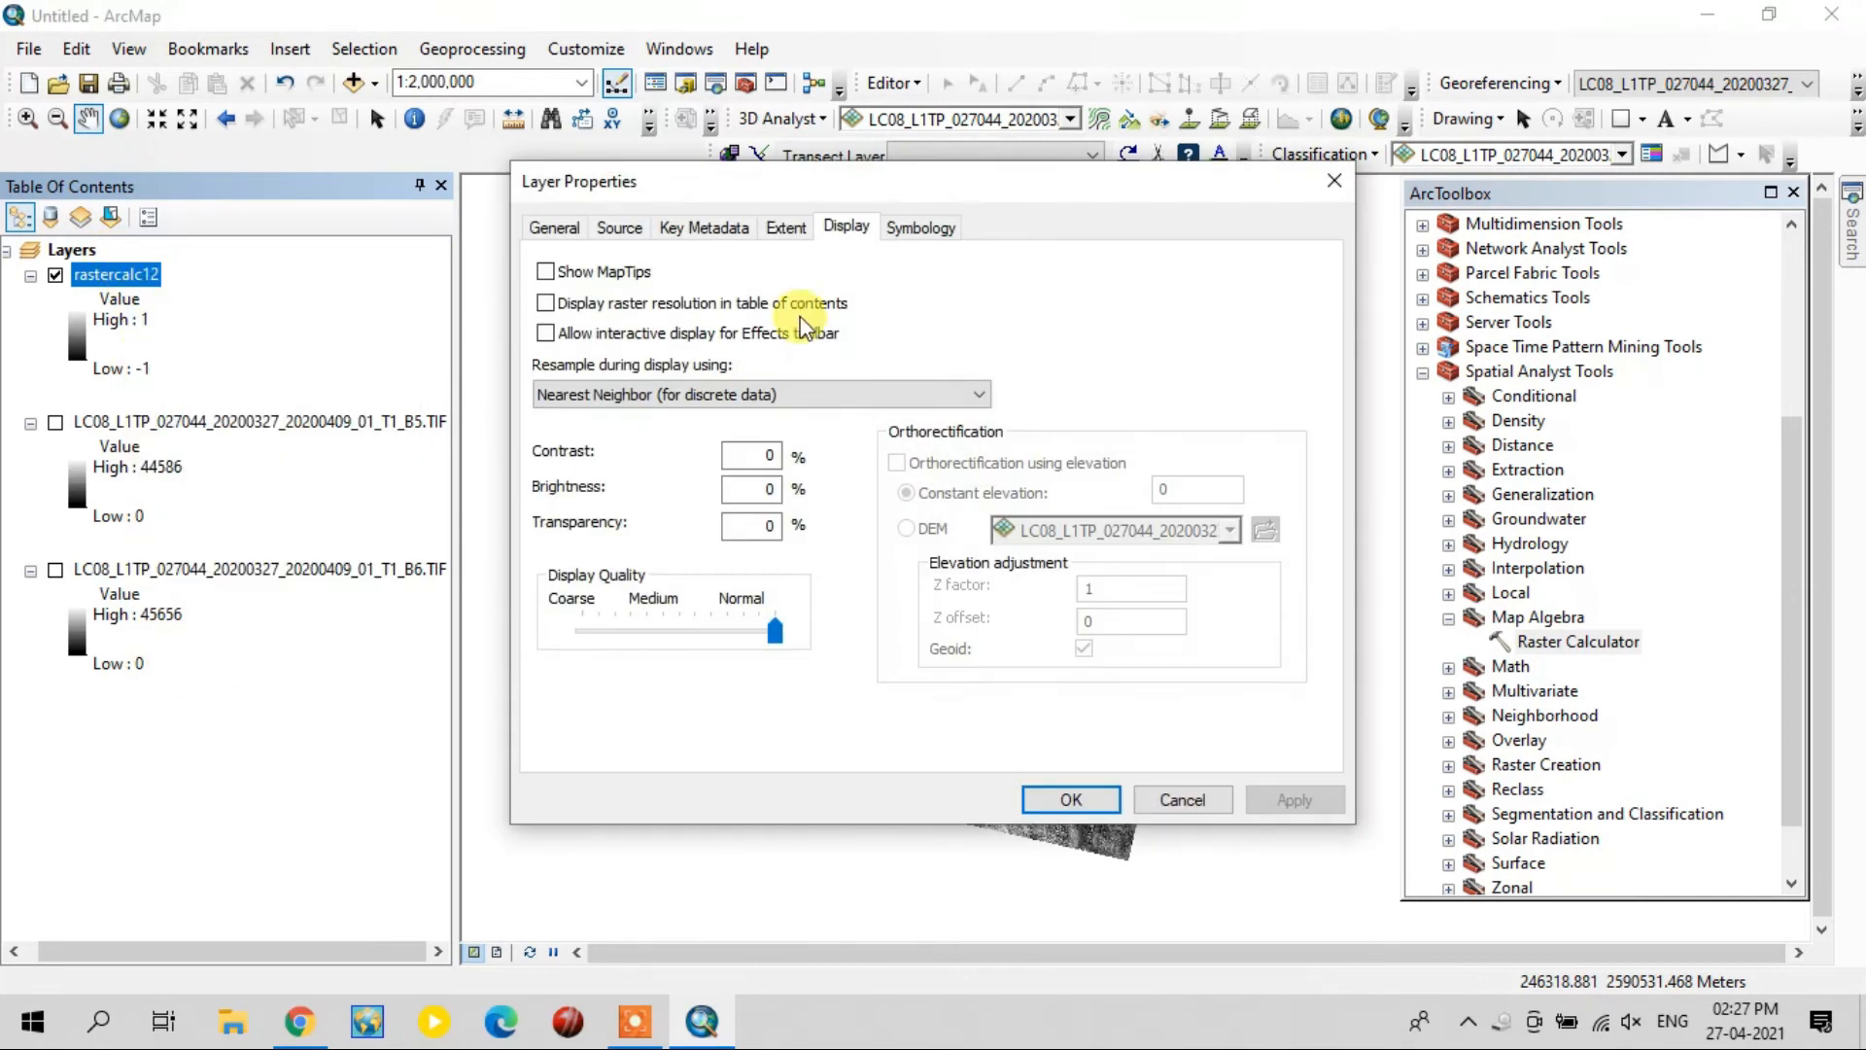
# - Symbolize rastercalc12 as Classified with 5 Natural Breaks classes and a grey-to-red ramp, and apply
pyautogui.click(920, 227)
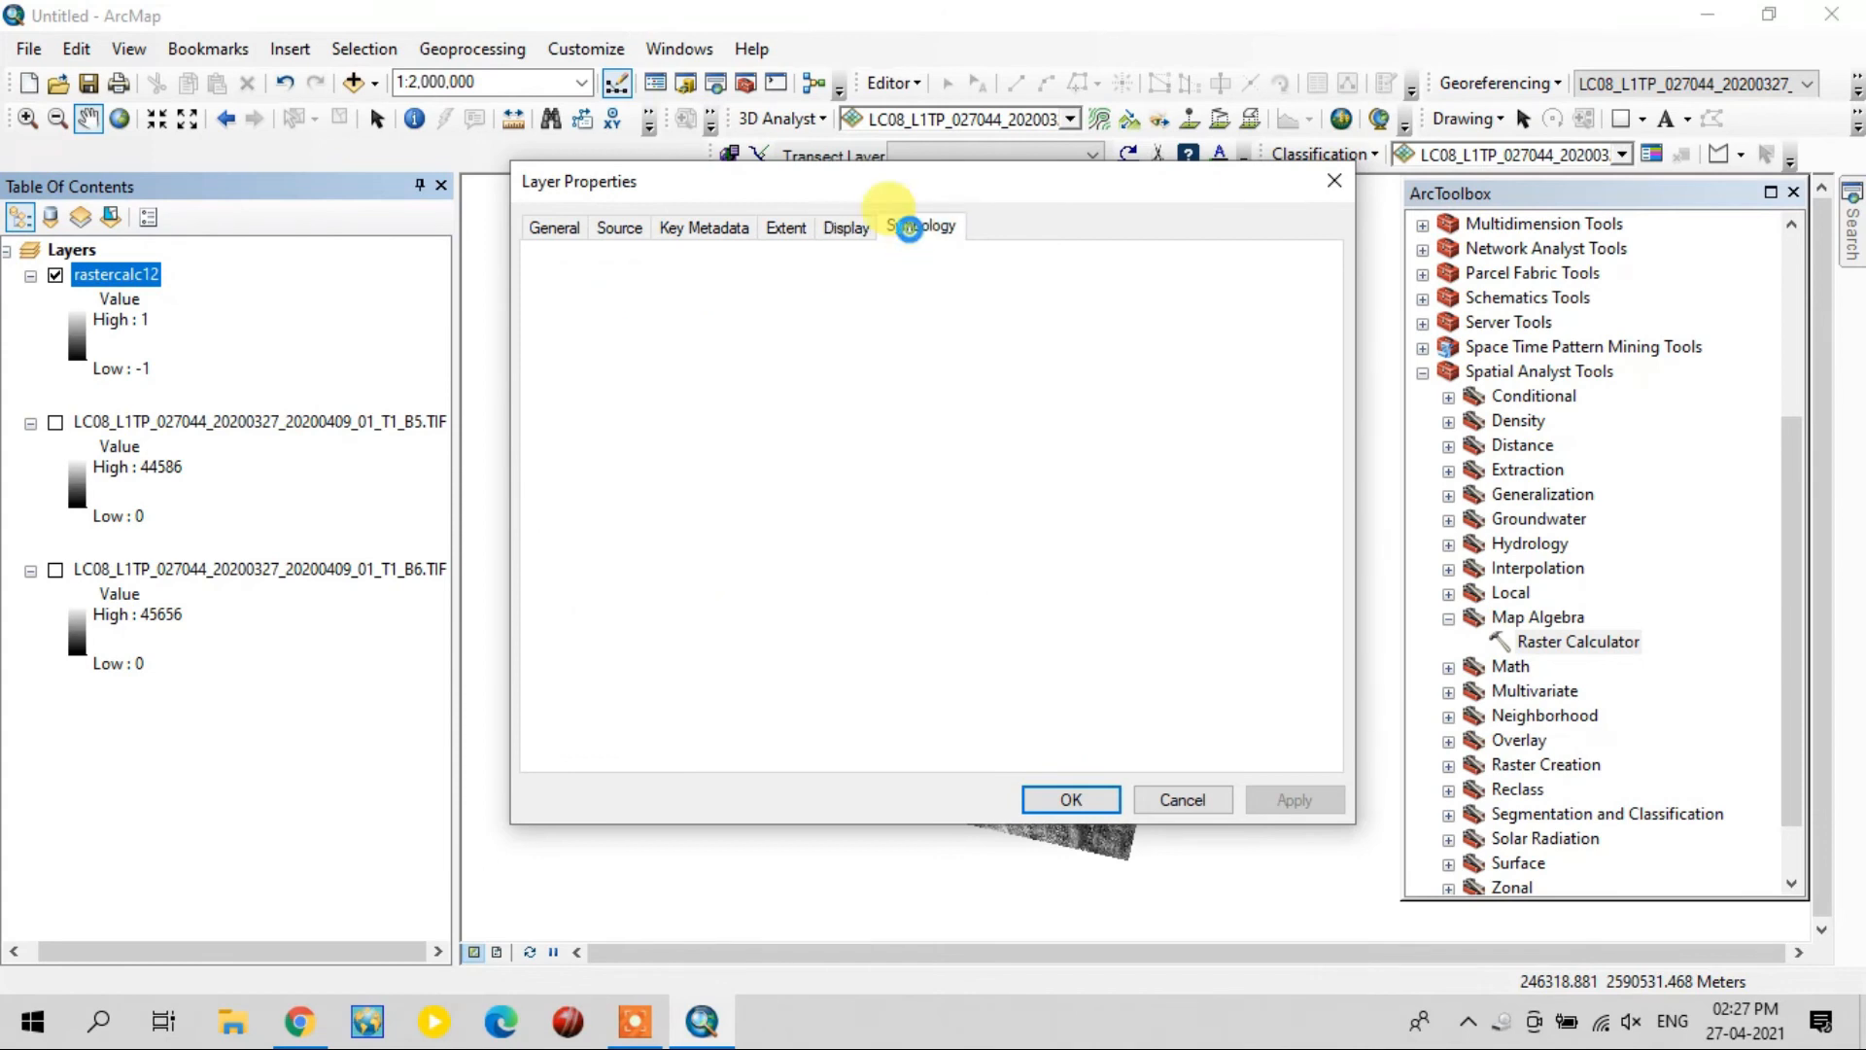
pyautogui.click(920, 225)
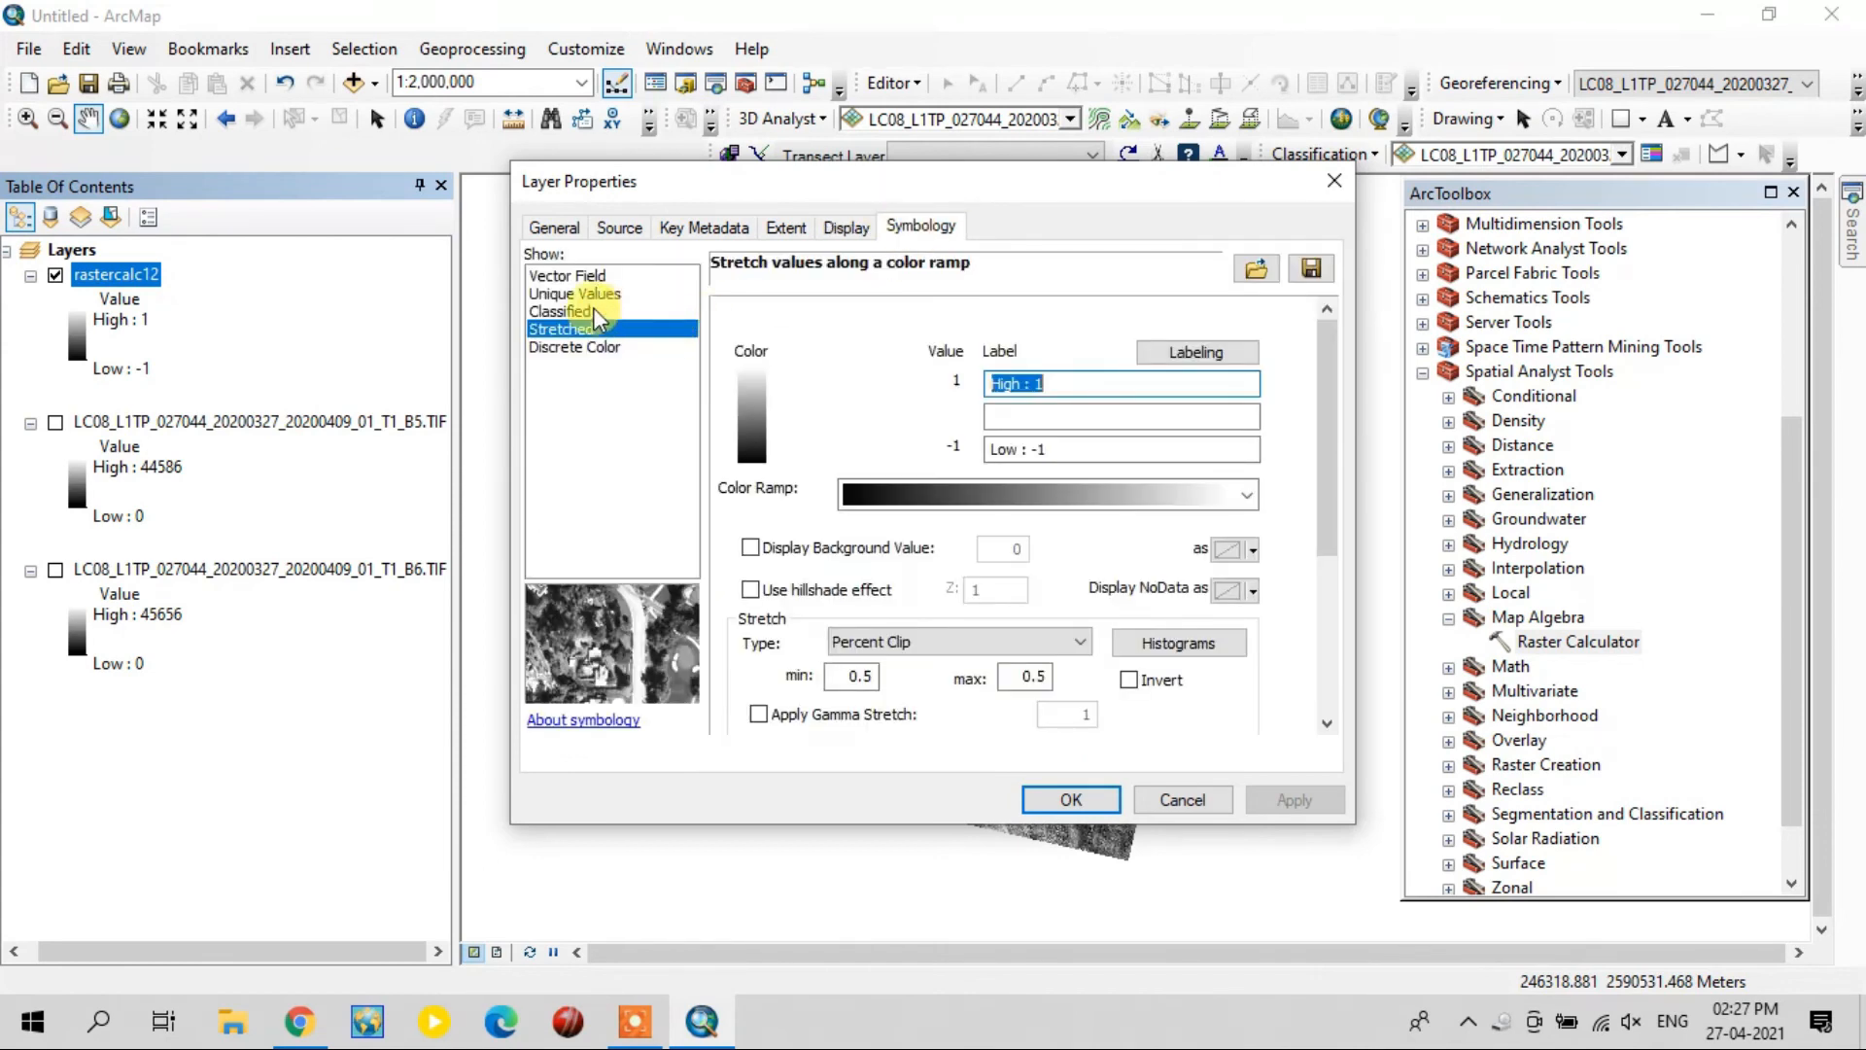
pyautogui.click(559, 311)
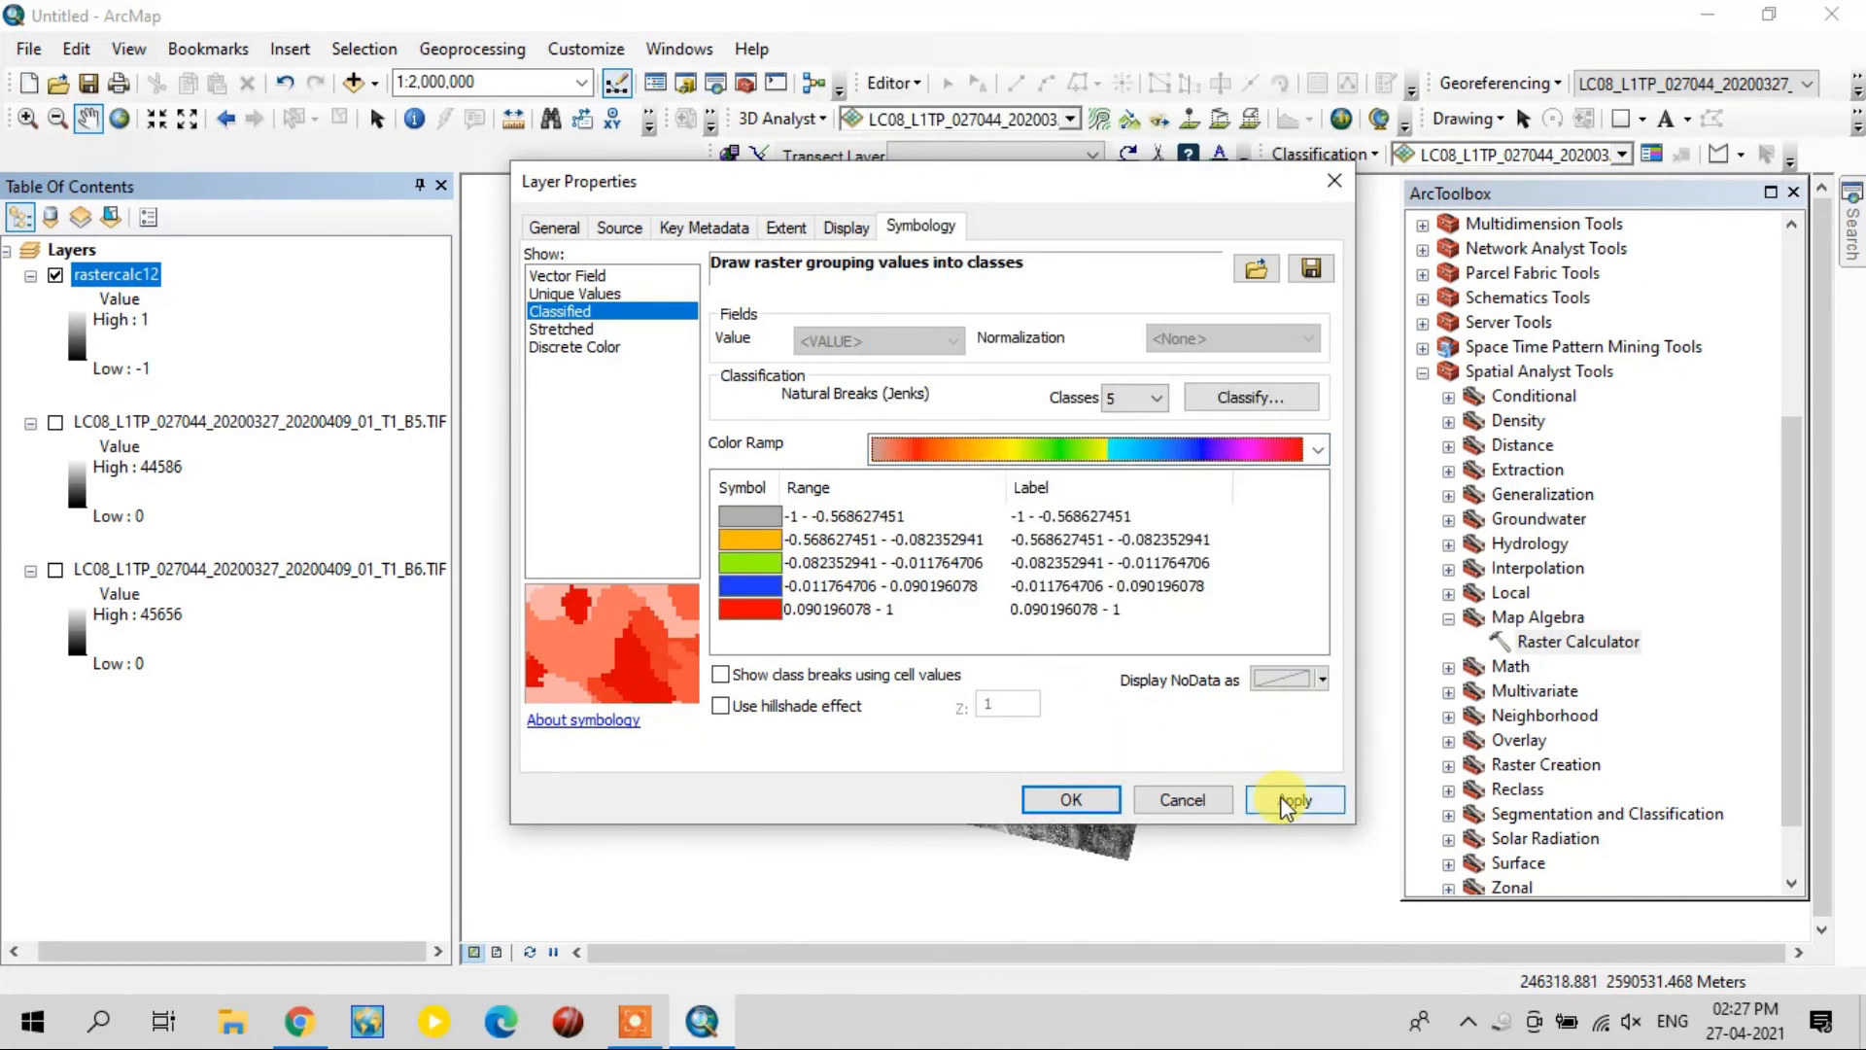
pyautogui.click(1295, 799)
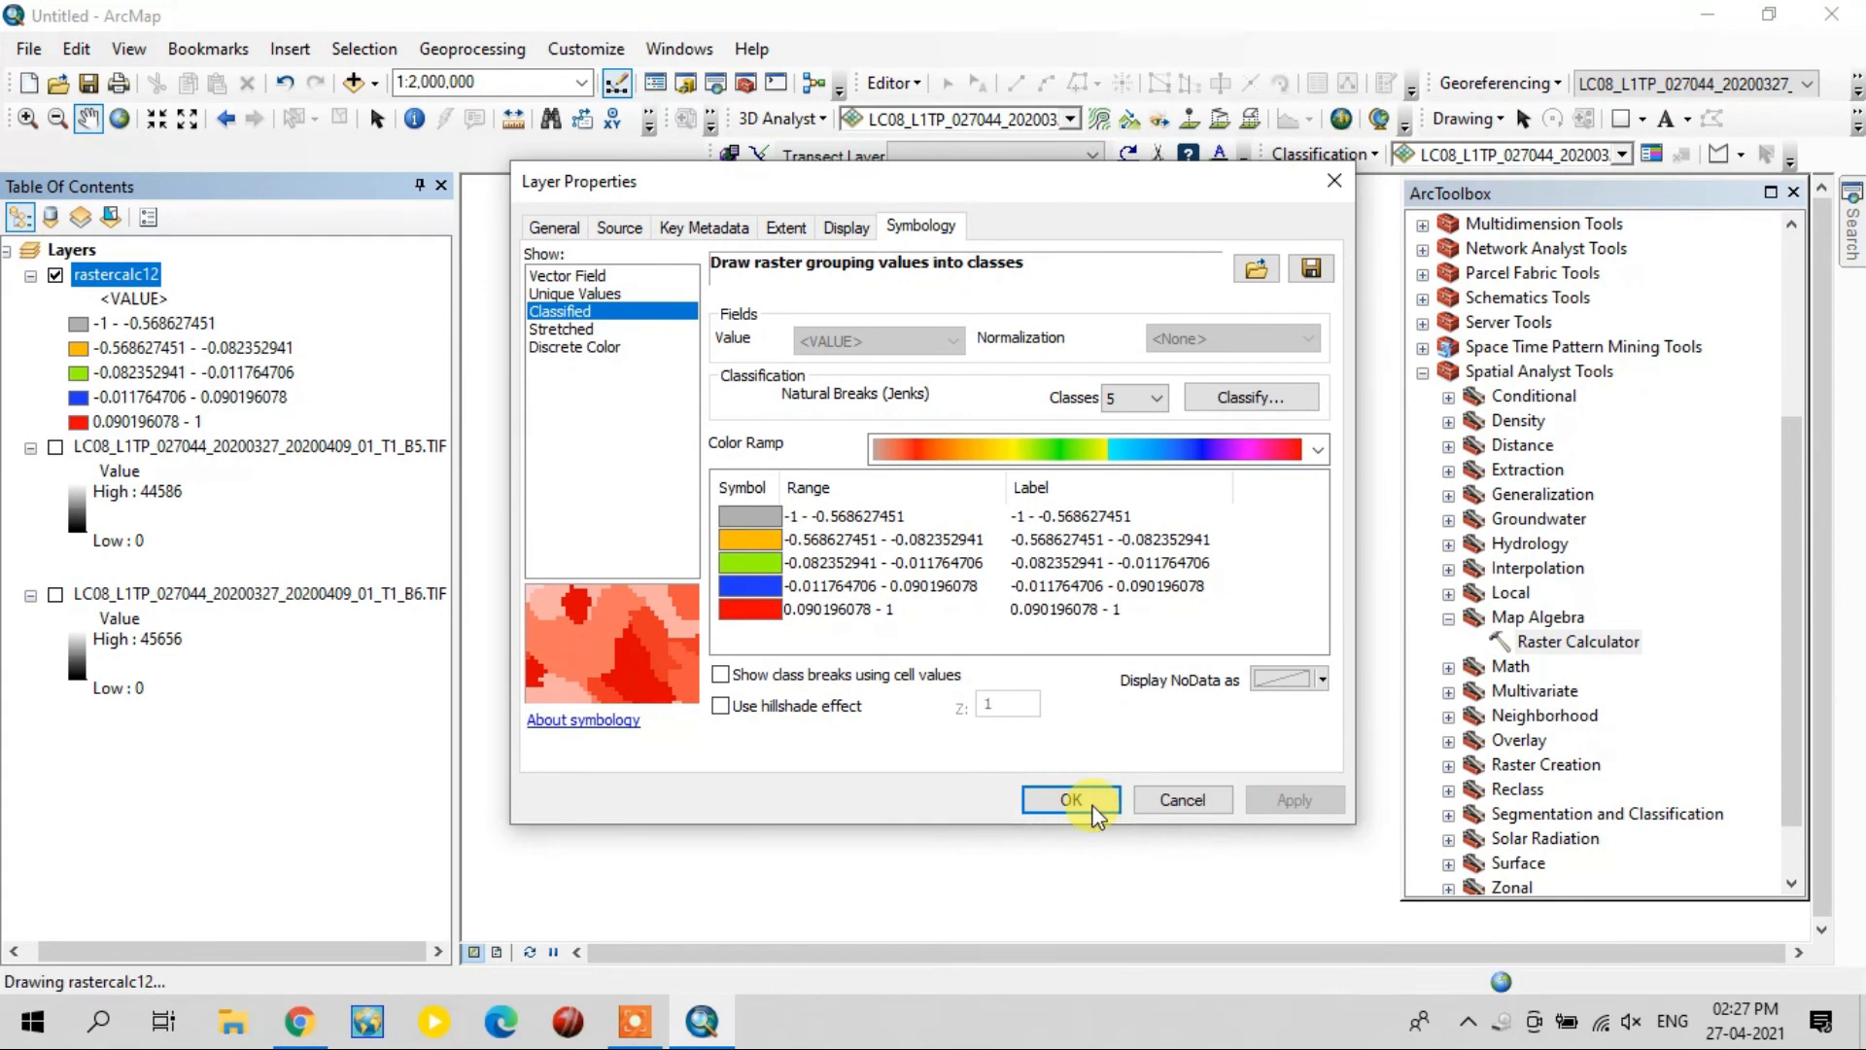
pyautogui.click(1069, 799)
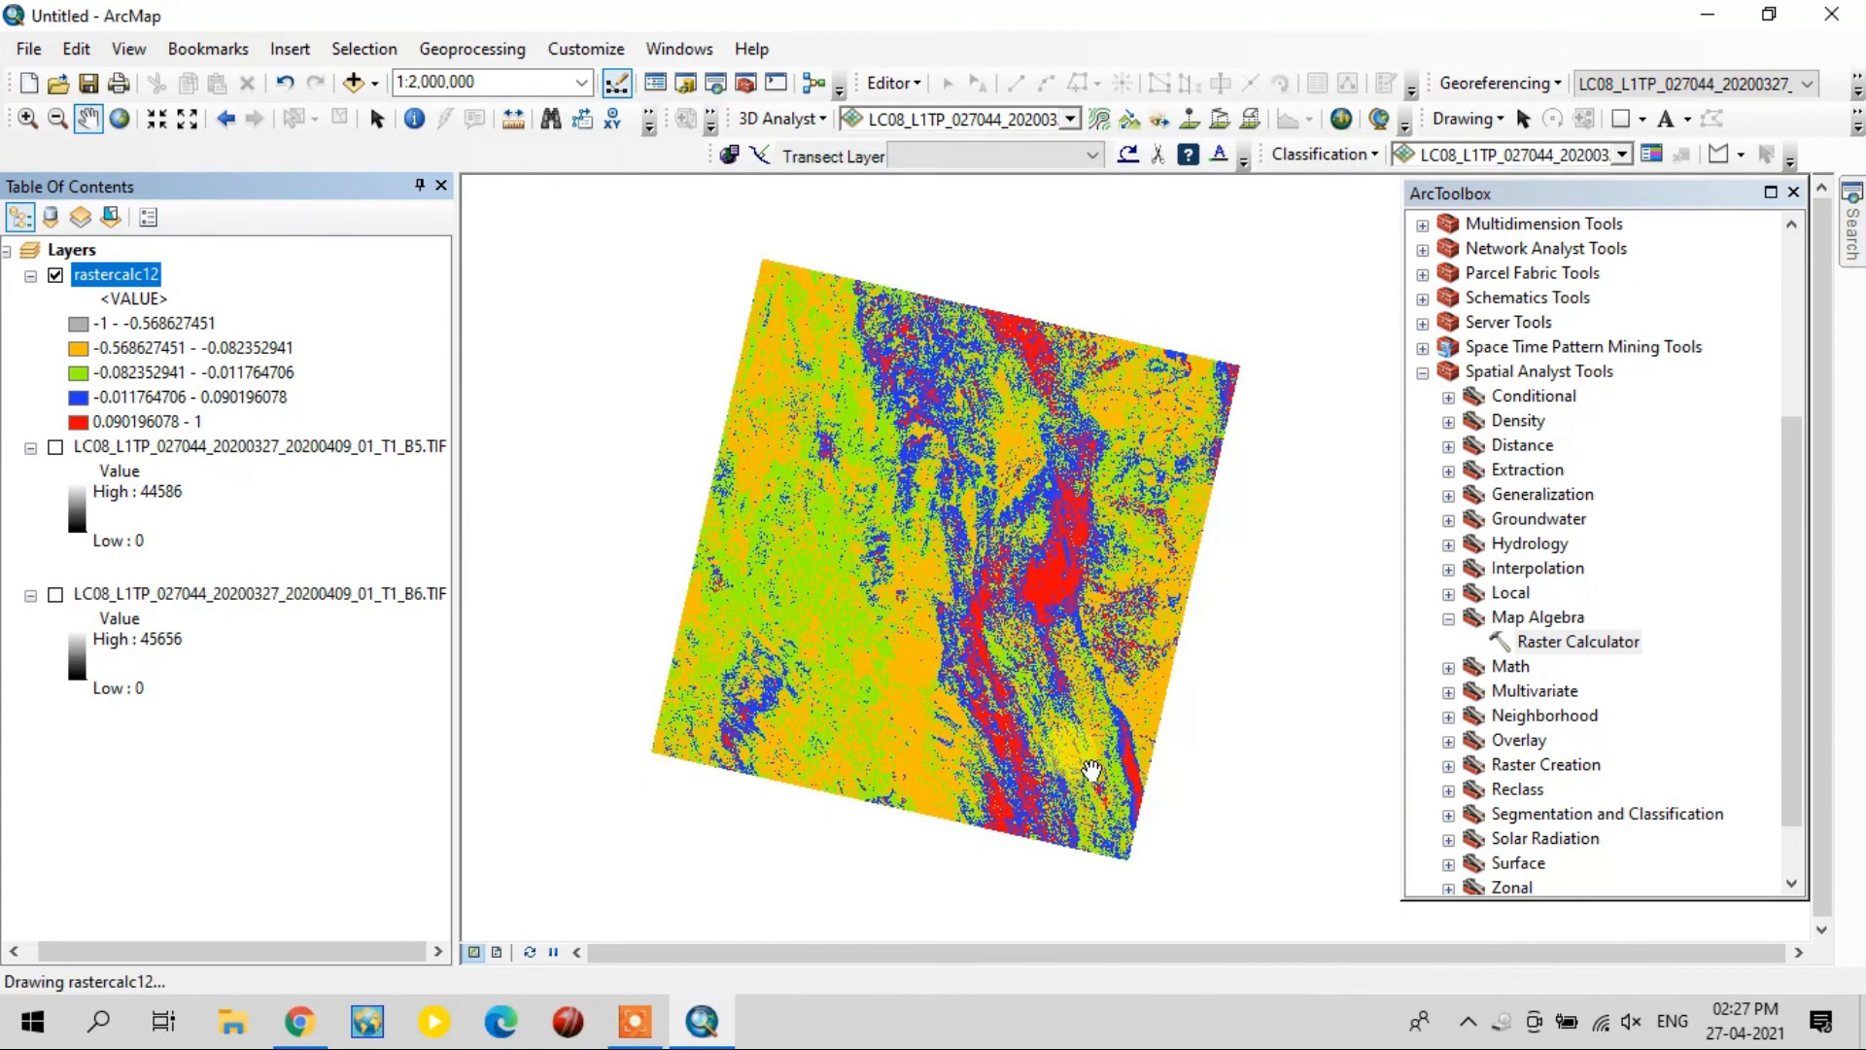